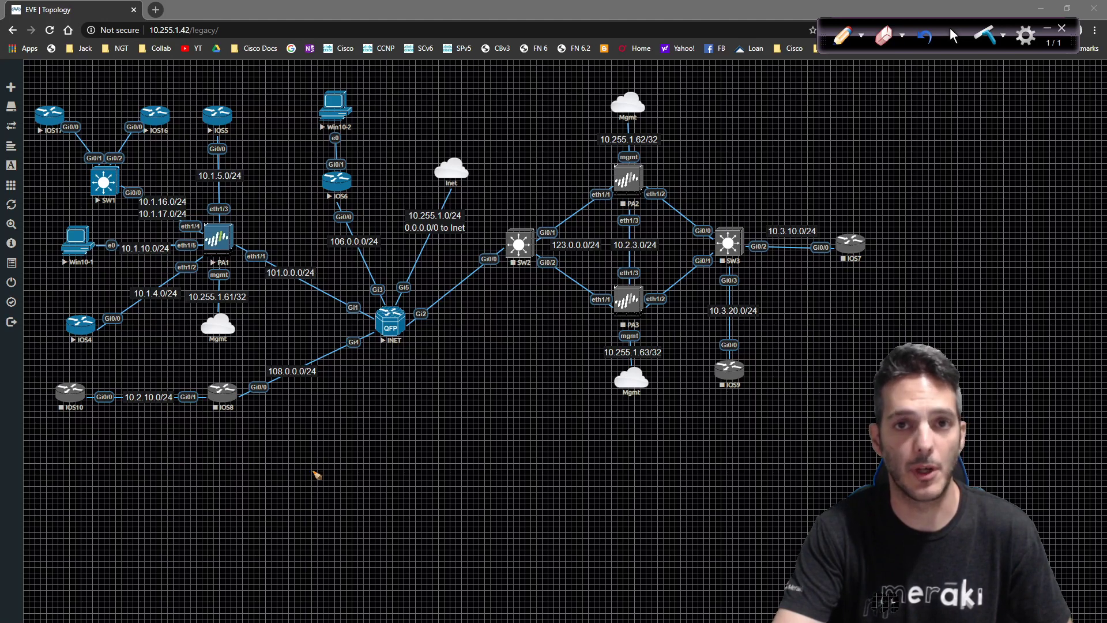
mouse_move(303, 477)
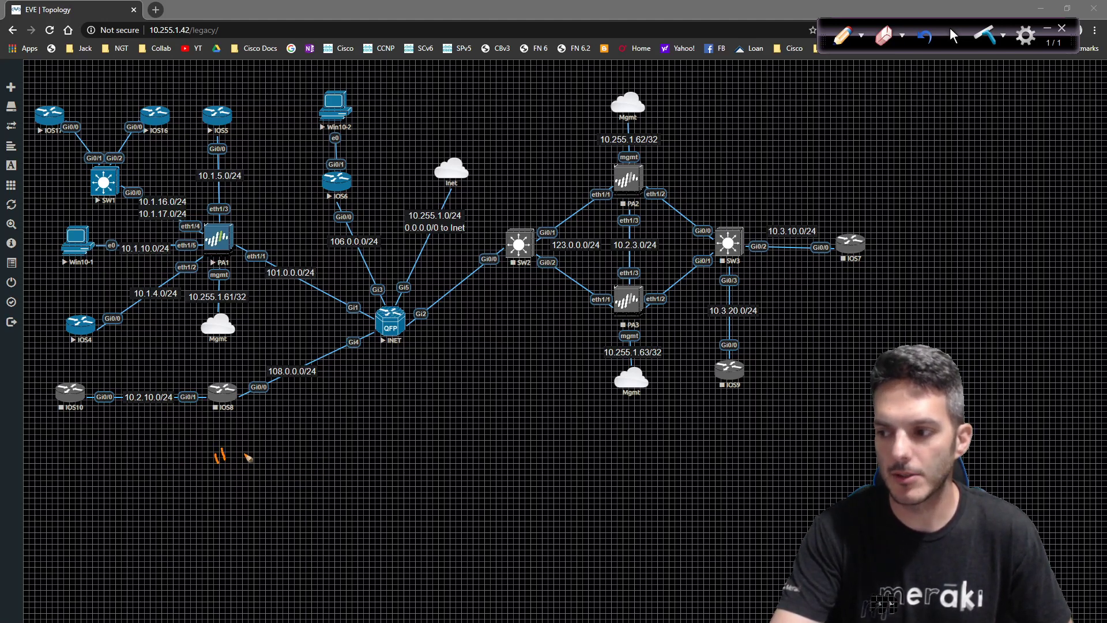
Step: Write 'bidir' below the topology and strike it out
drag(211, 466, 289, 470)
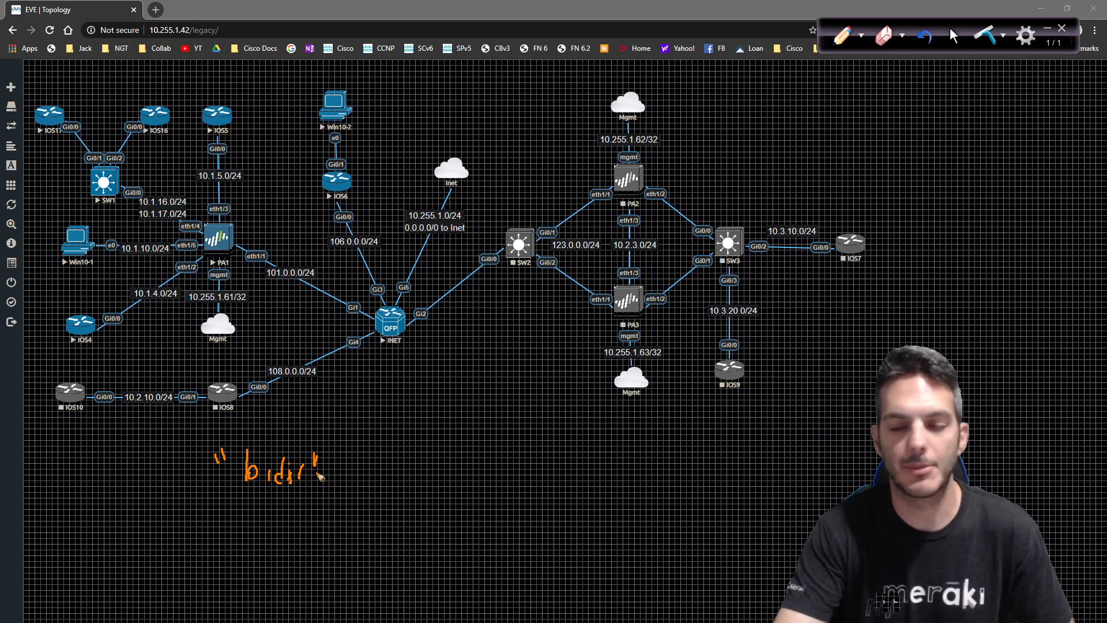
drag(212, 481, 317, 480)
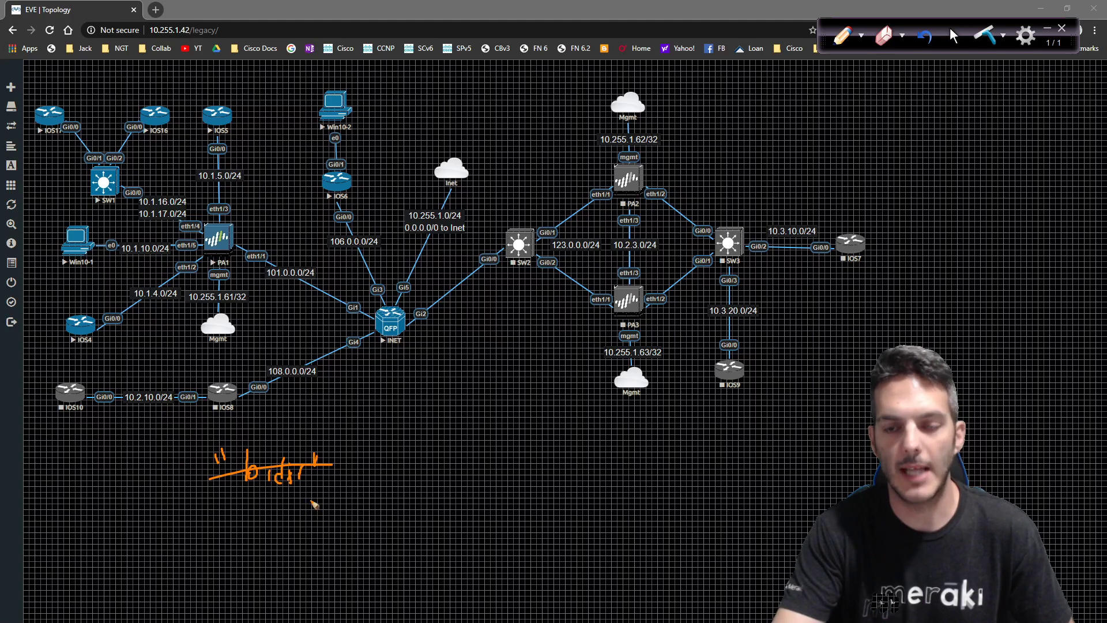
mouse_move(263, 187)
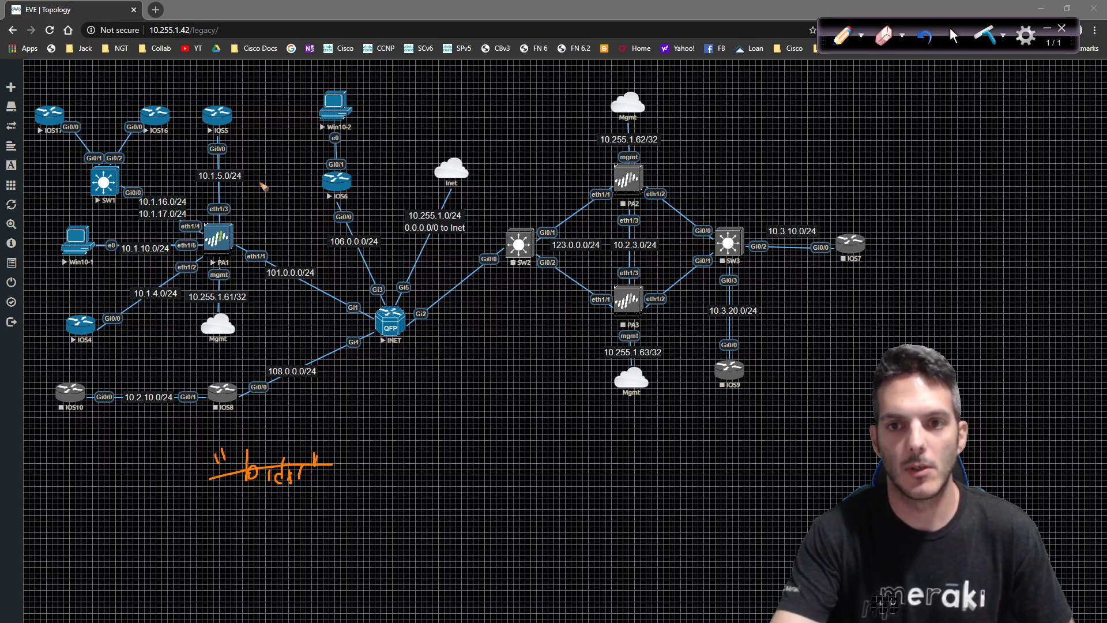
Step: Draw the path Win10-2 → INET → PA1 → IOS5 and label it 'Telnet / HTTP'
drag(339, 127, 387, 322)
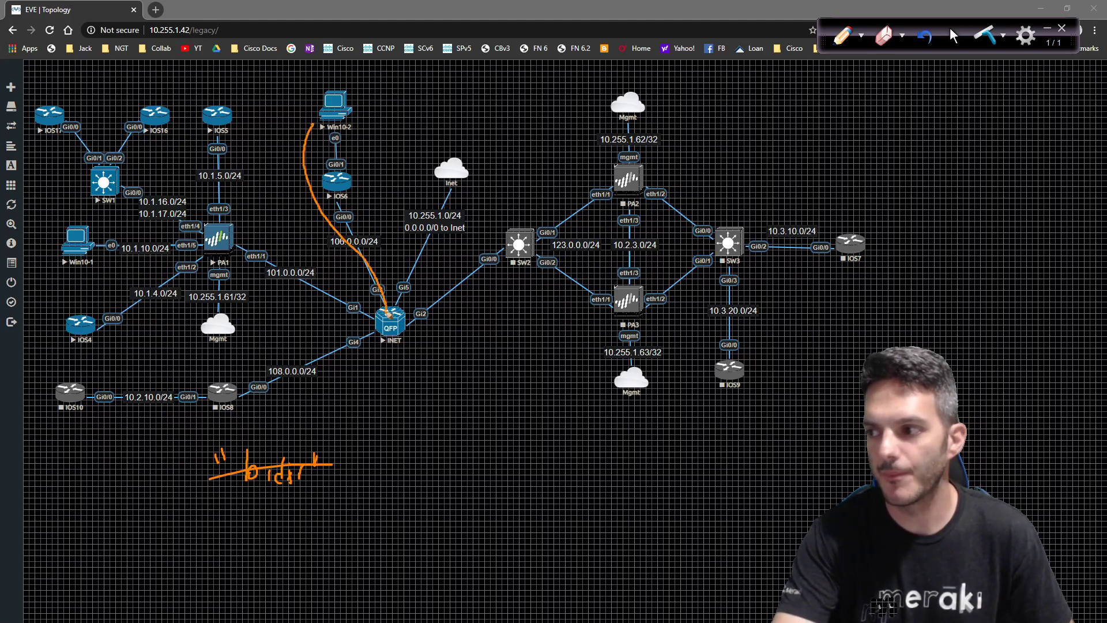
drag(233, 142, 381, 318)
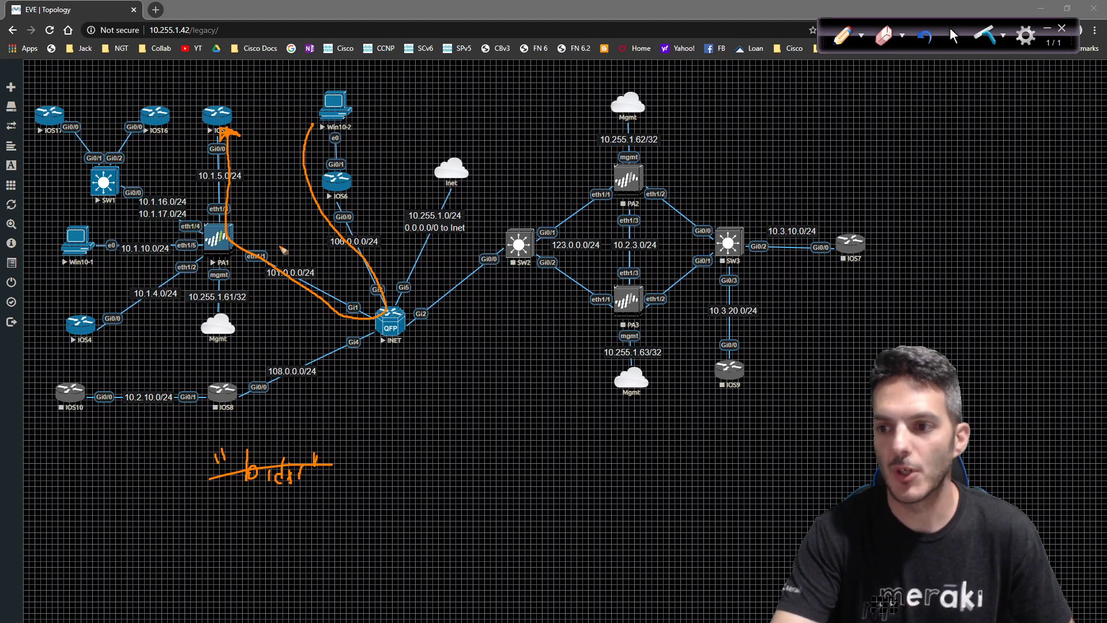
mouse_move(361, 425)
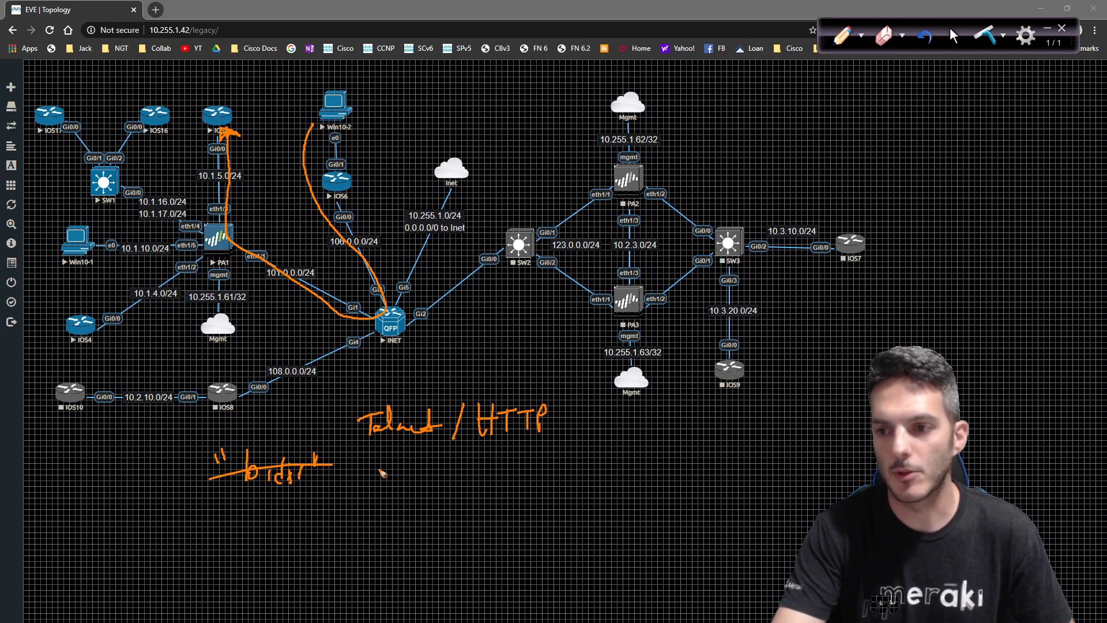
drag(370, 466, 396, 473)
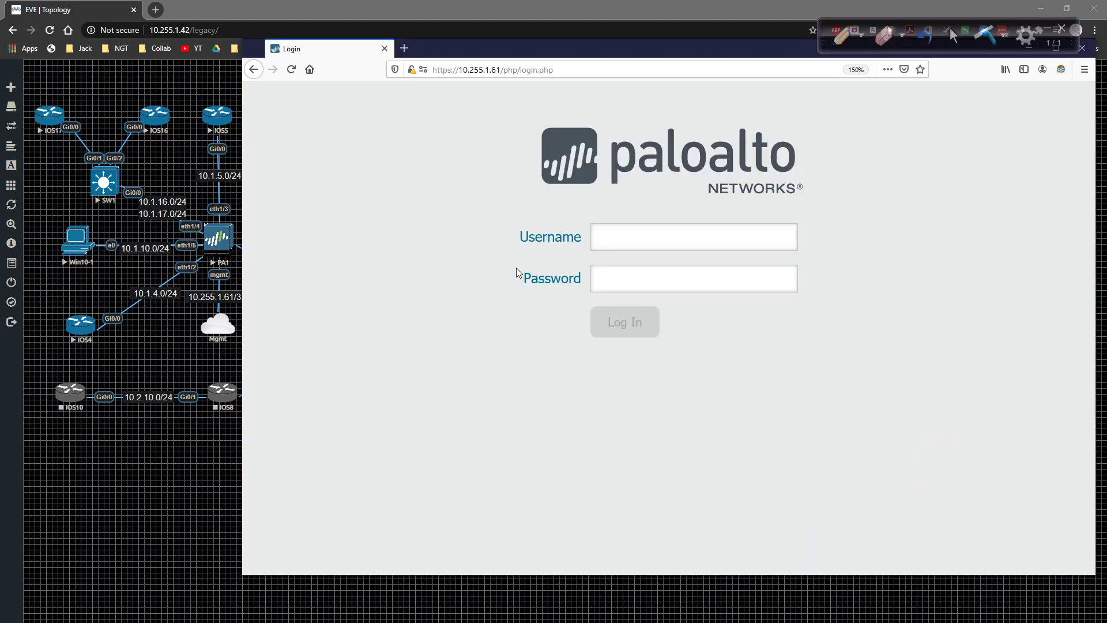
Step: Log in to PA1 with the saved credentials and dismiss the PAN-OS 9.1 welcome notice
click(290, 69)
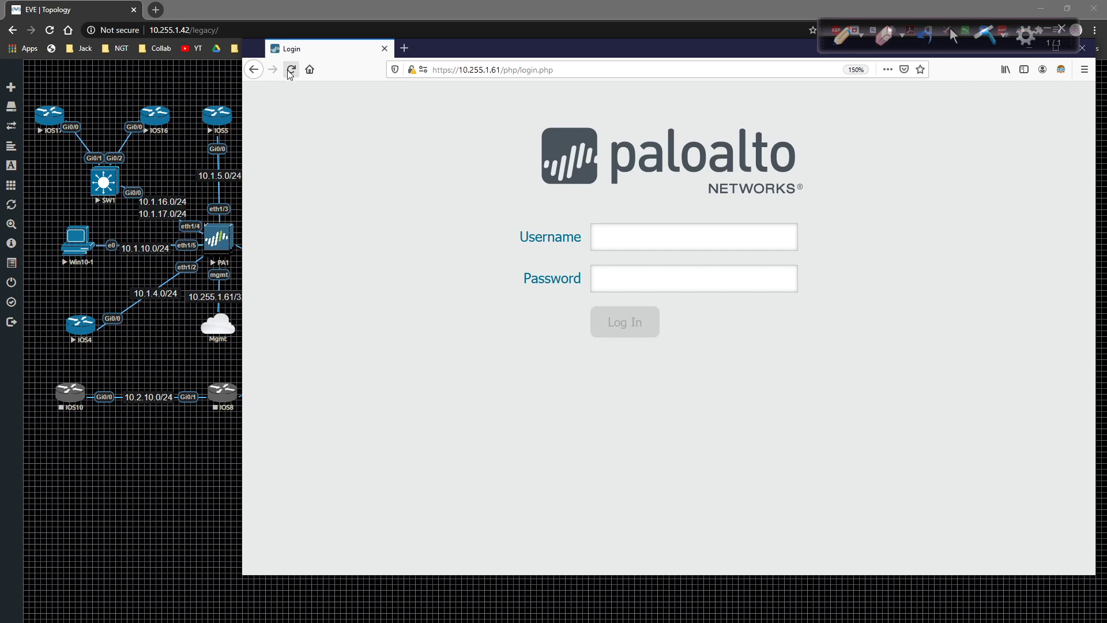
click(694, 237)
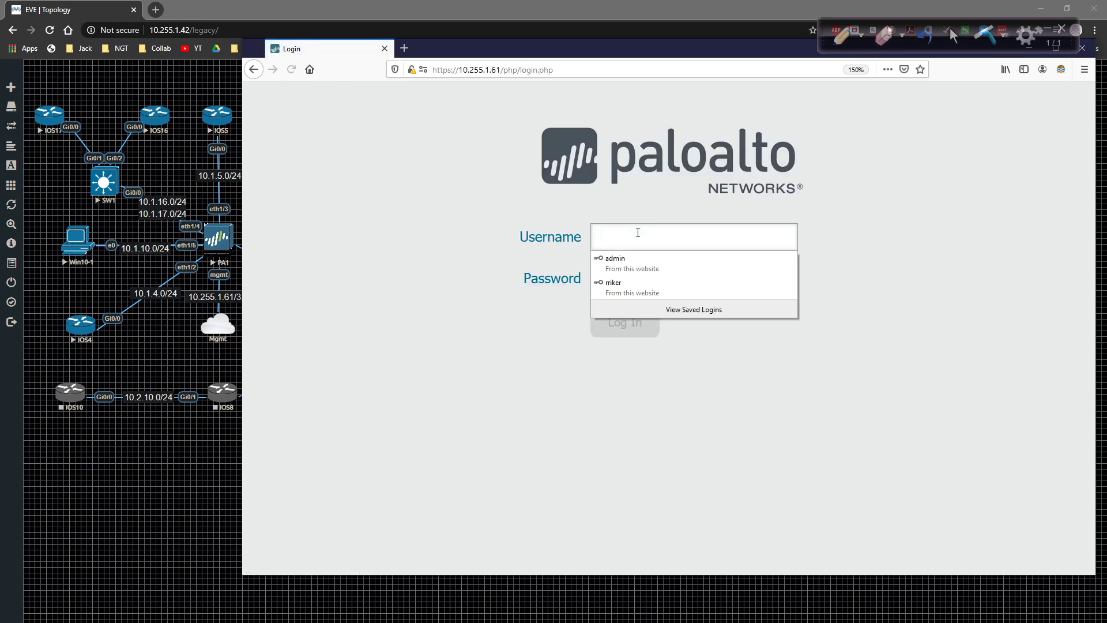
click(613, 283)
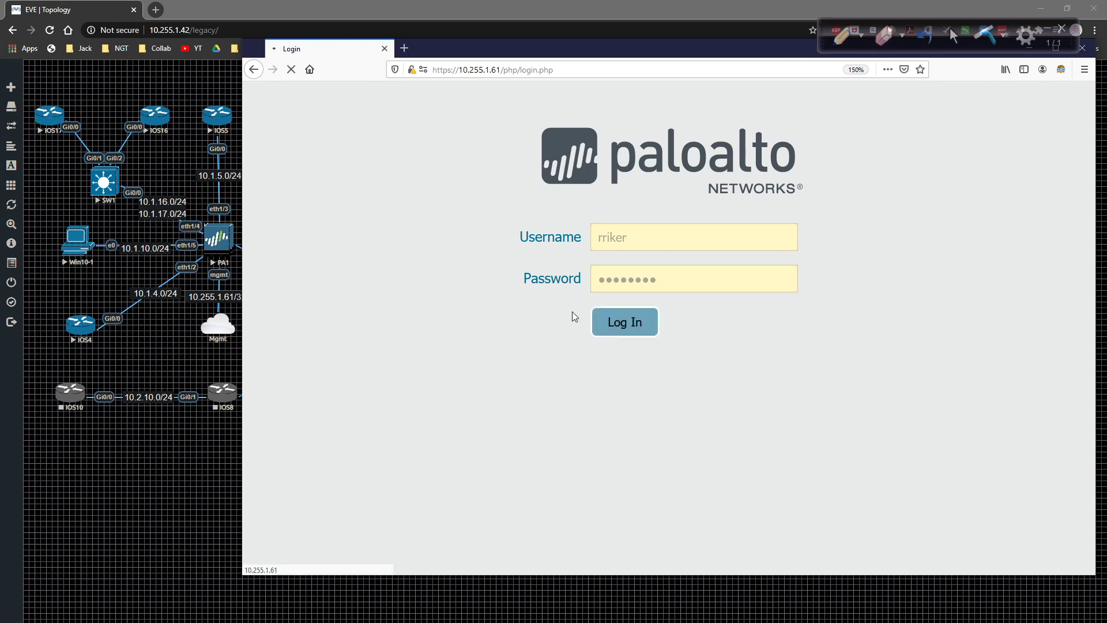
click(624, 322)
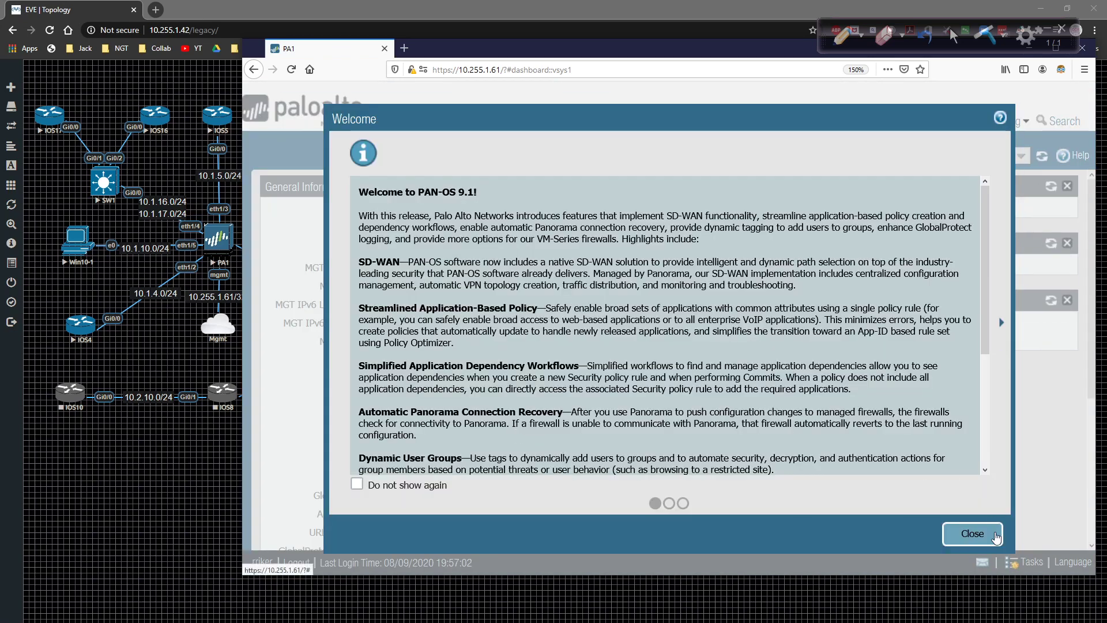
click(972, 534)
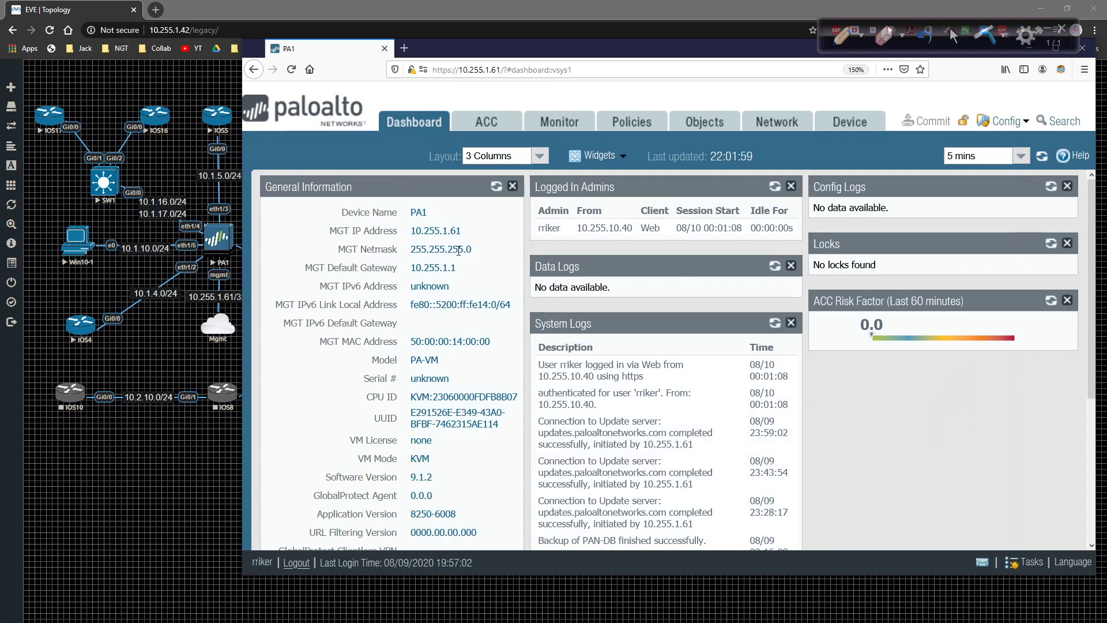
Step: Show PA1's NAT rulebase under Policies
click(632, 121)
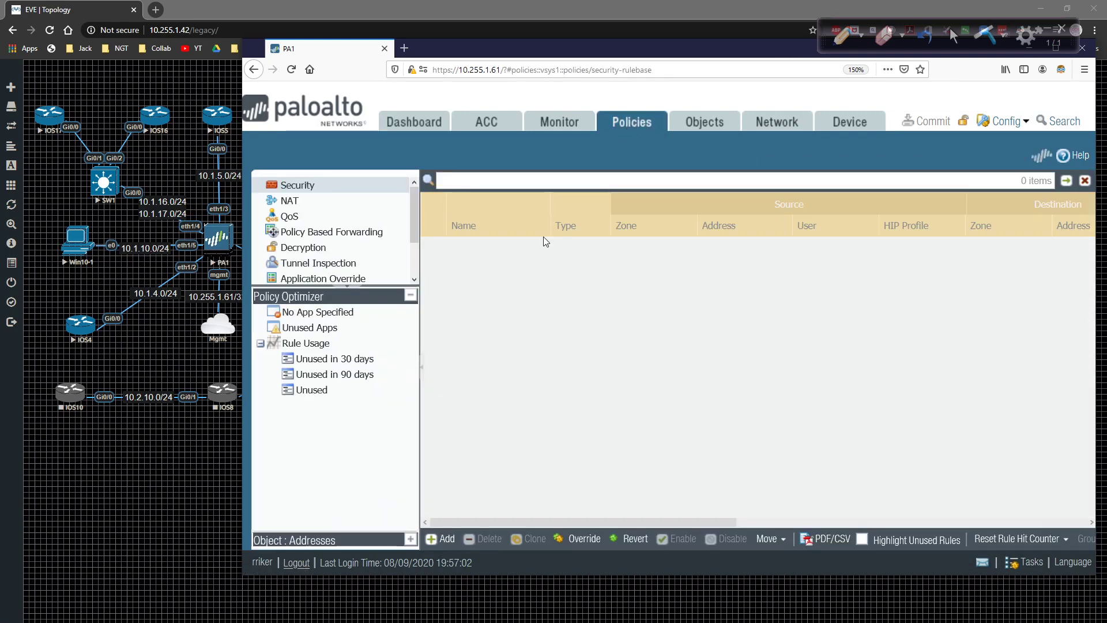
click(289, 200)
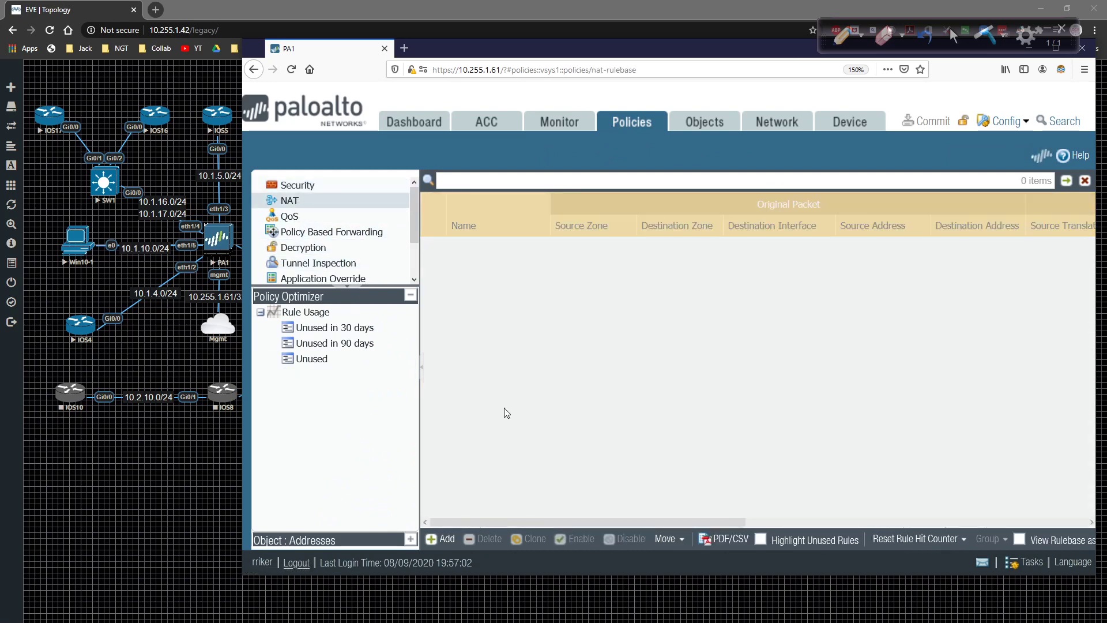
mouse_move(512, 434)
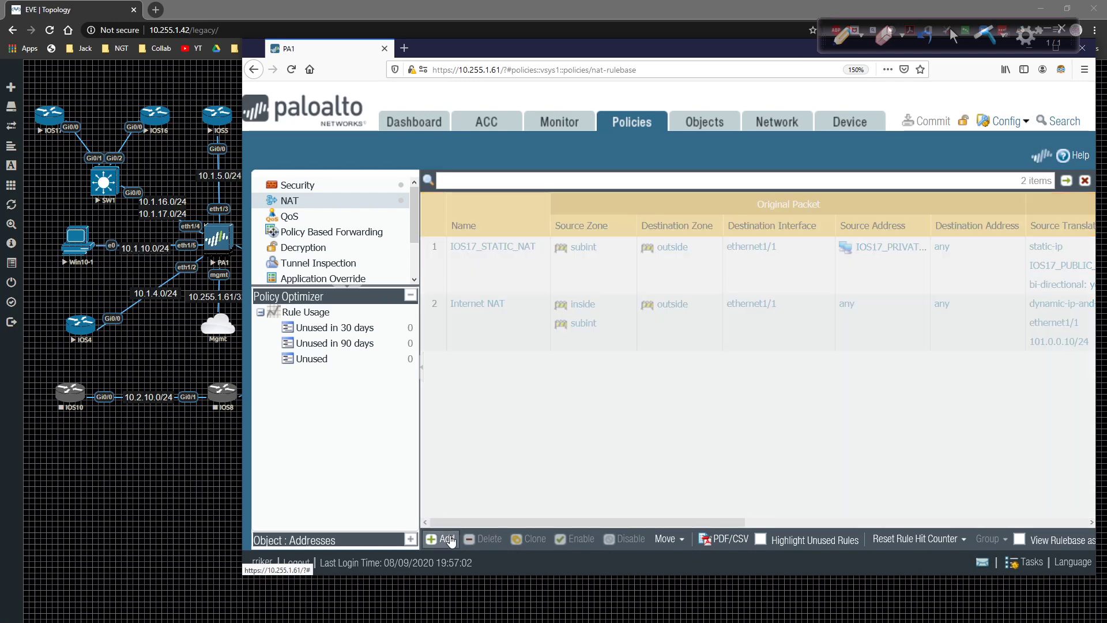
mouse_move(476, 496)
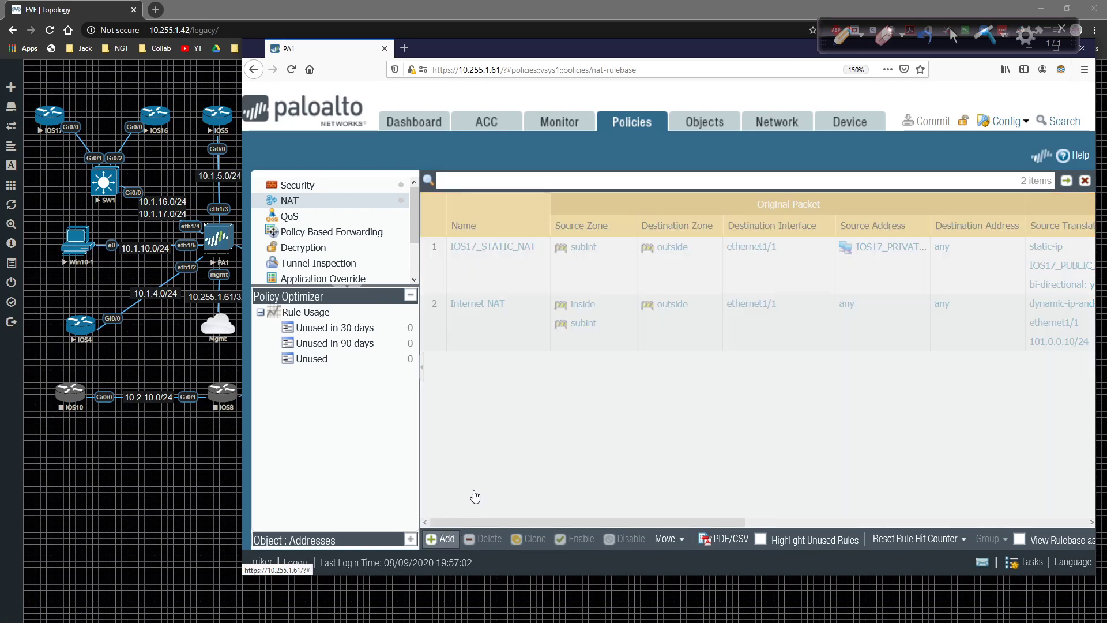
Step: Start a new NAT rule named IOS5_DEST_NAT
click(441, 539)
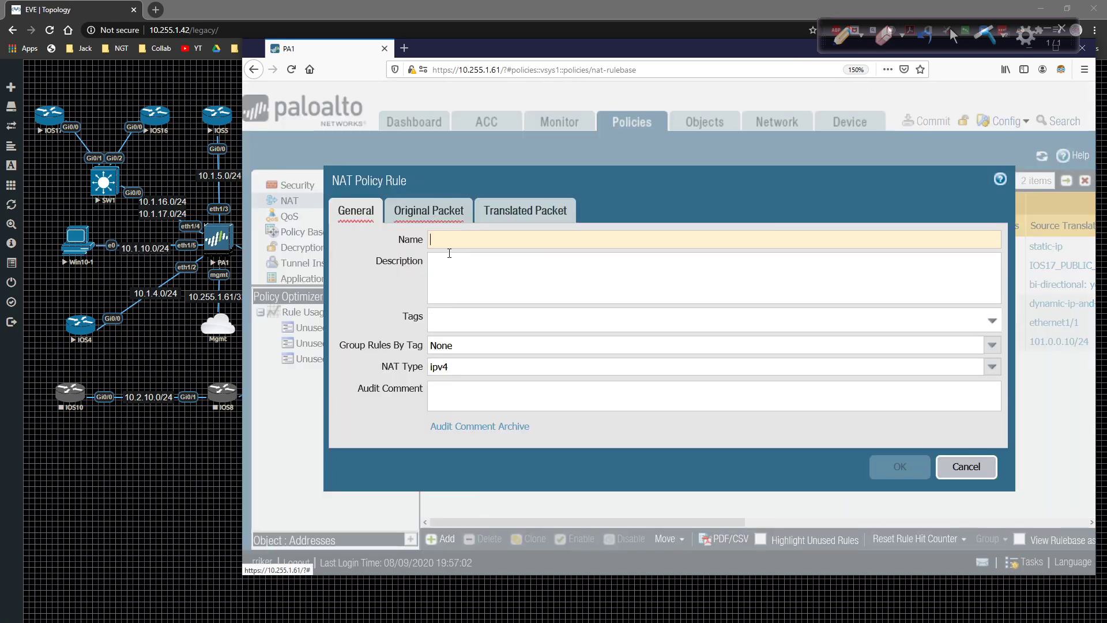
text(IOS5_D)
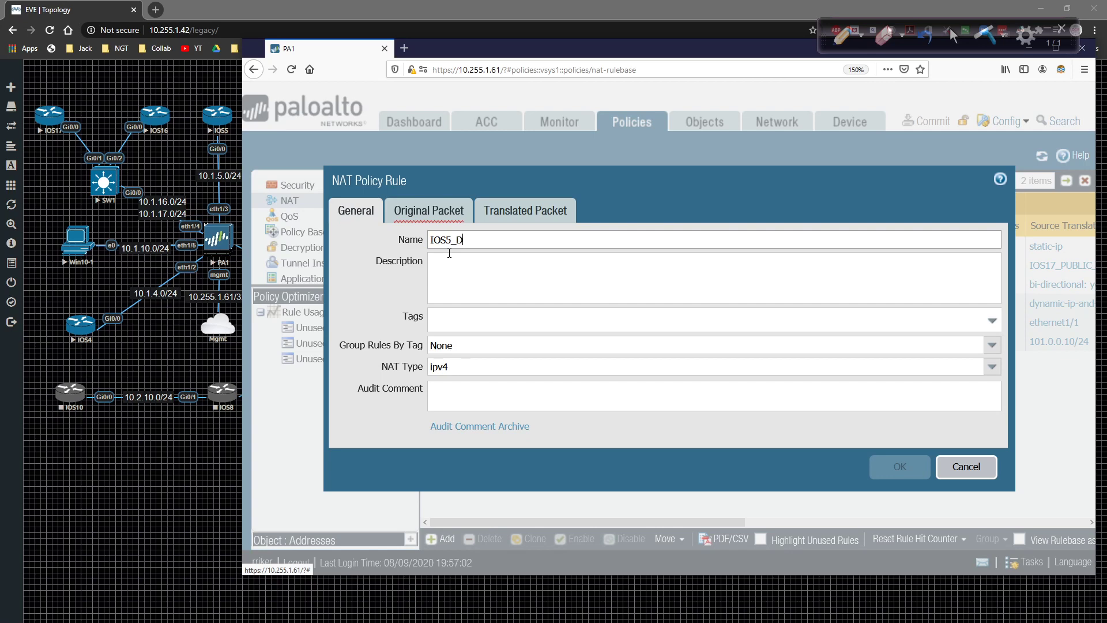
text(EST_NAT)
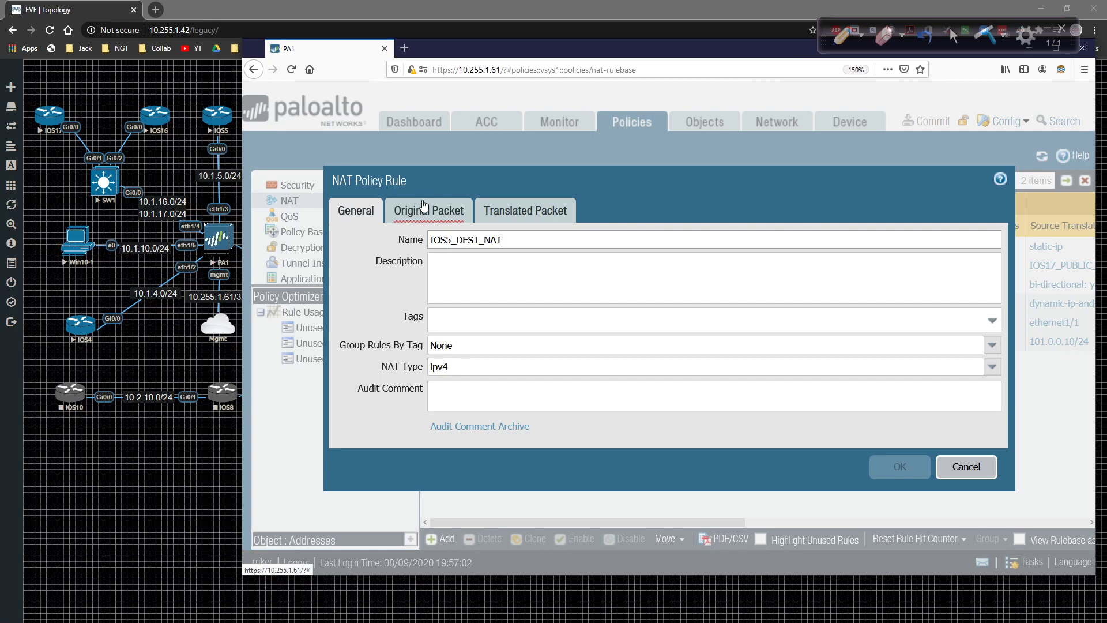
Step: Set the original packet's source zone and destination zone to outside
click(428, 210)
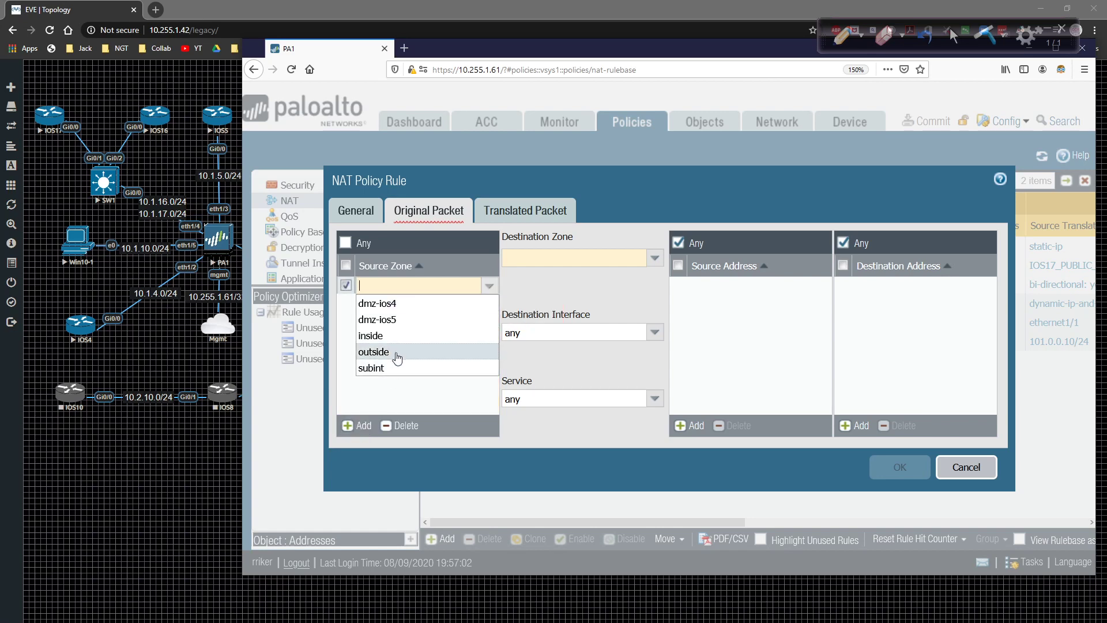
click(373, 352)
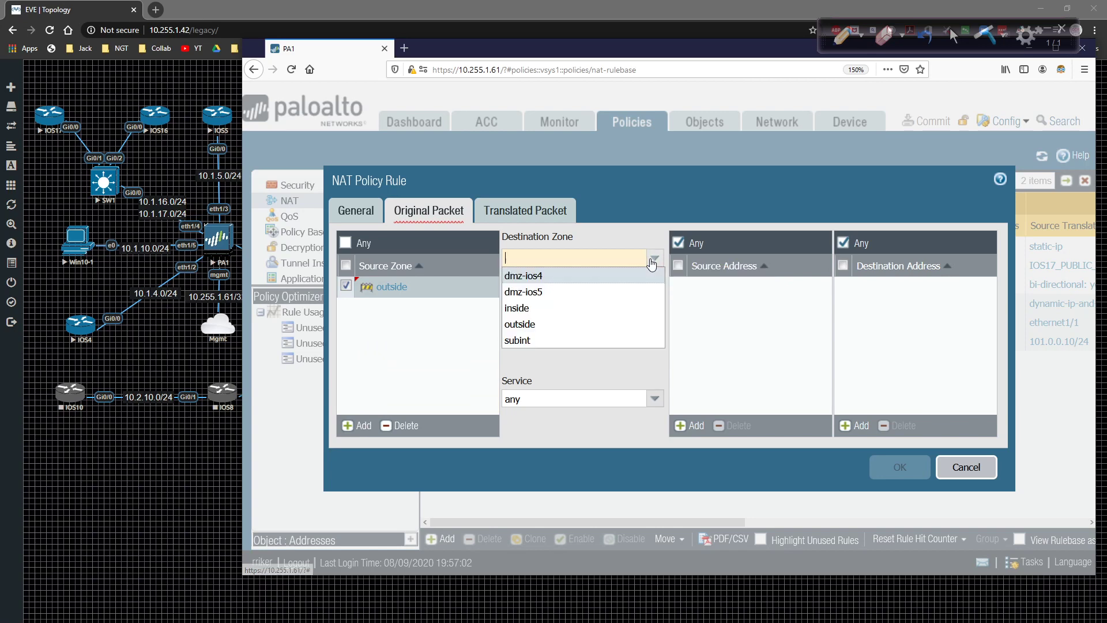
click(520, 324)
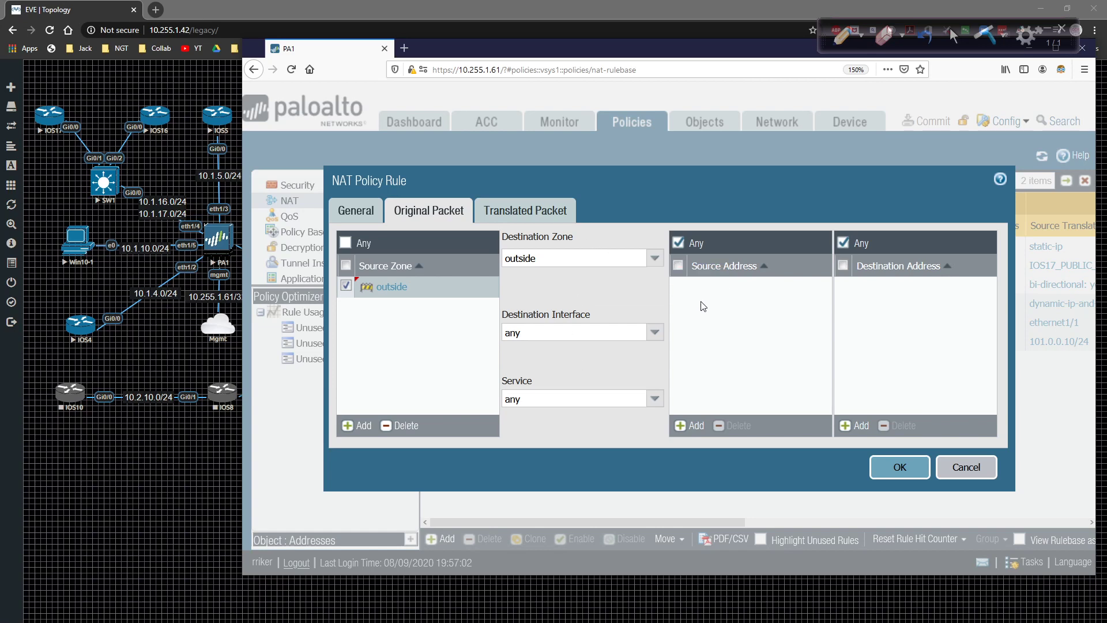
mouse_move(842, 263)
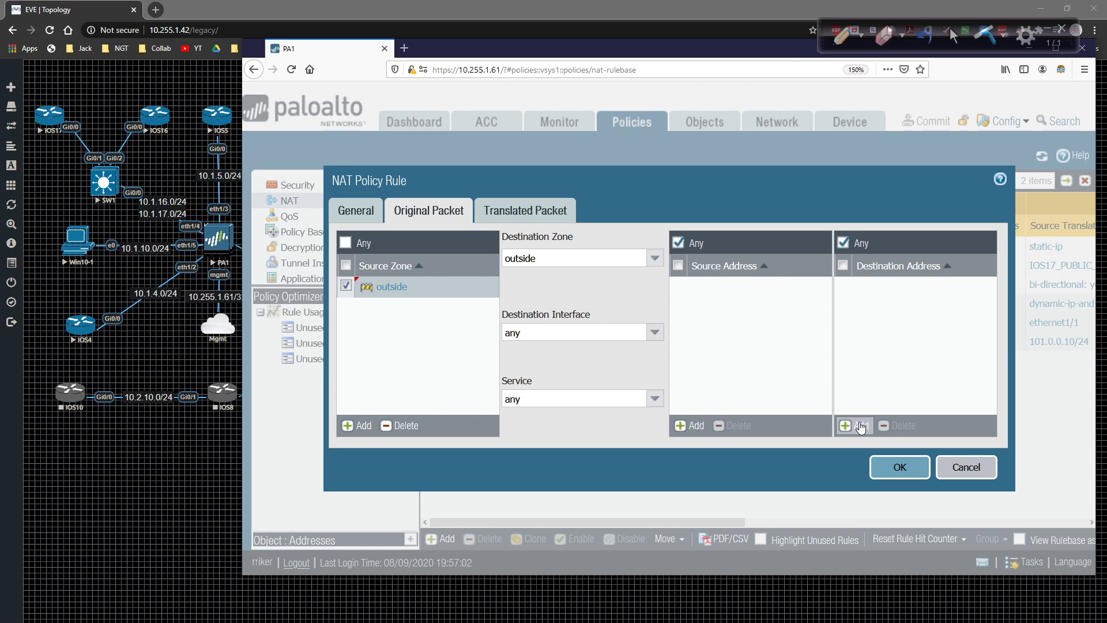
Step: Create address IOS5_PUBLIC_IP (101.0.0.5) as the rule's original destination address
click(847, 426)
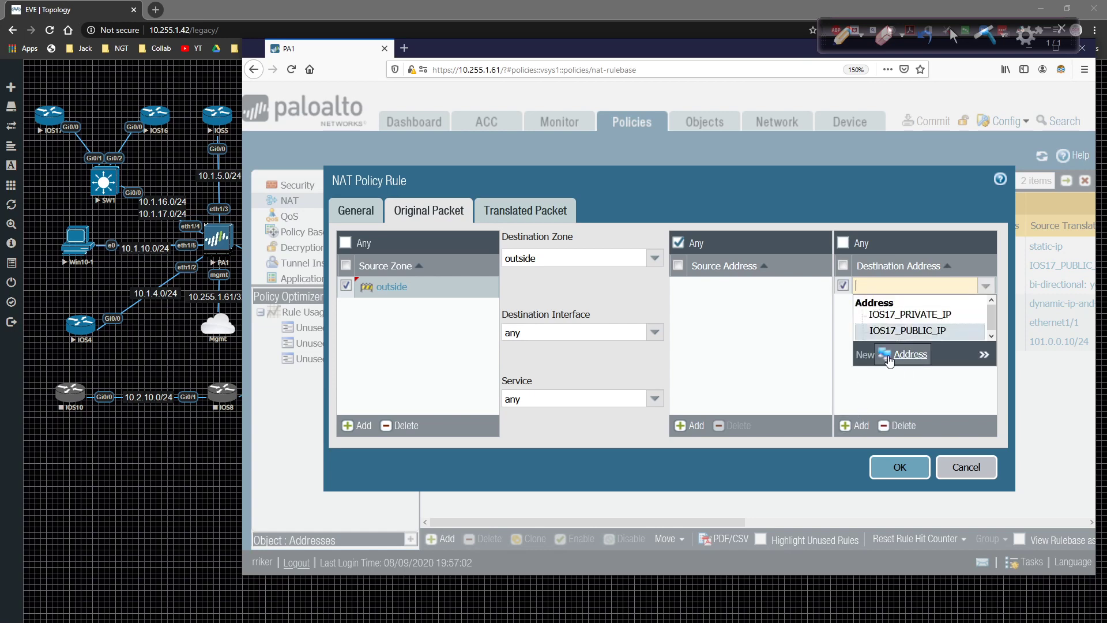
click(902, 354)
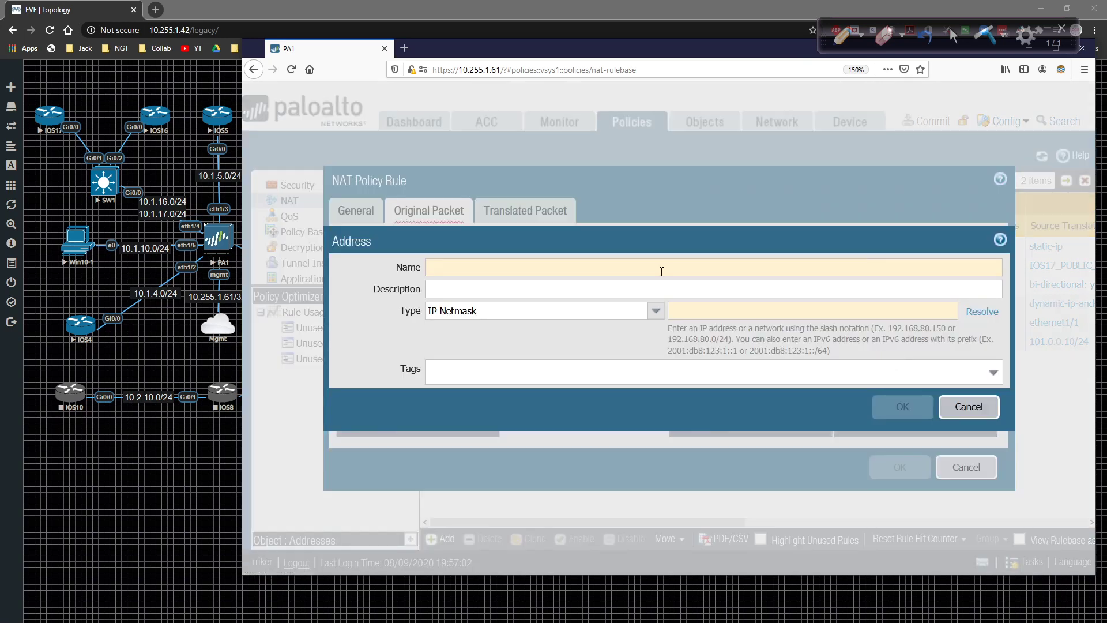
text(IOS5_)
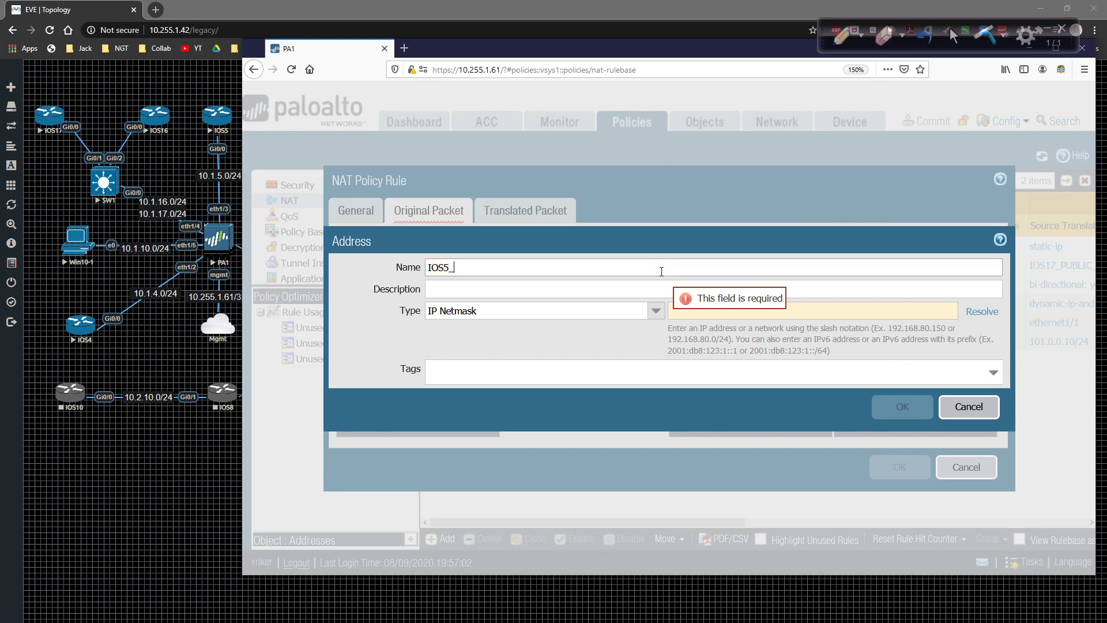
text(PUBLIC)
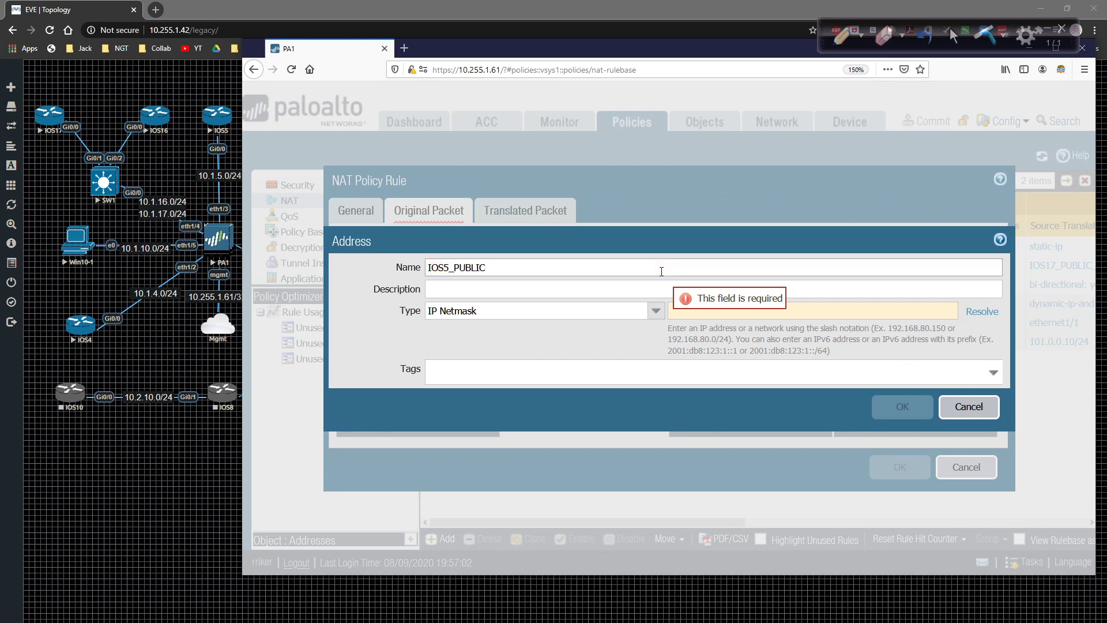
text(_)
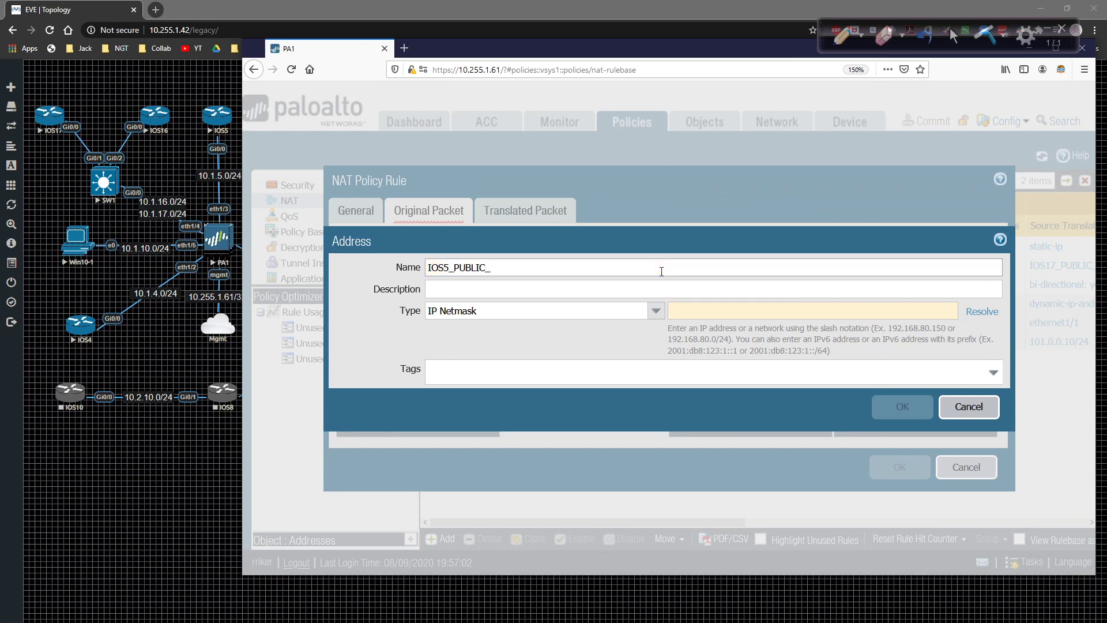
text(IP)
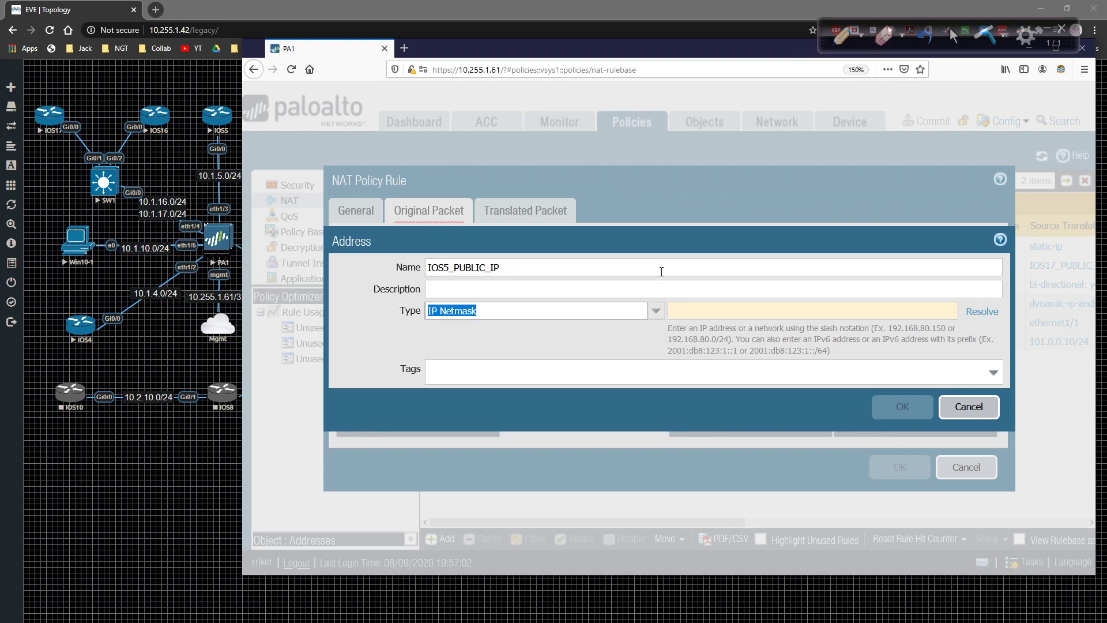
text(101.0.0.5)
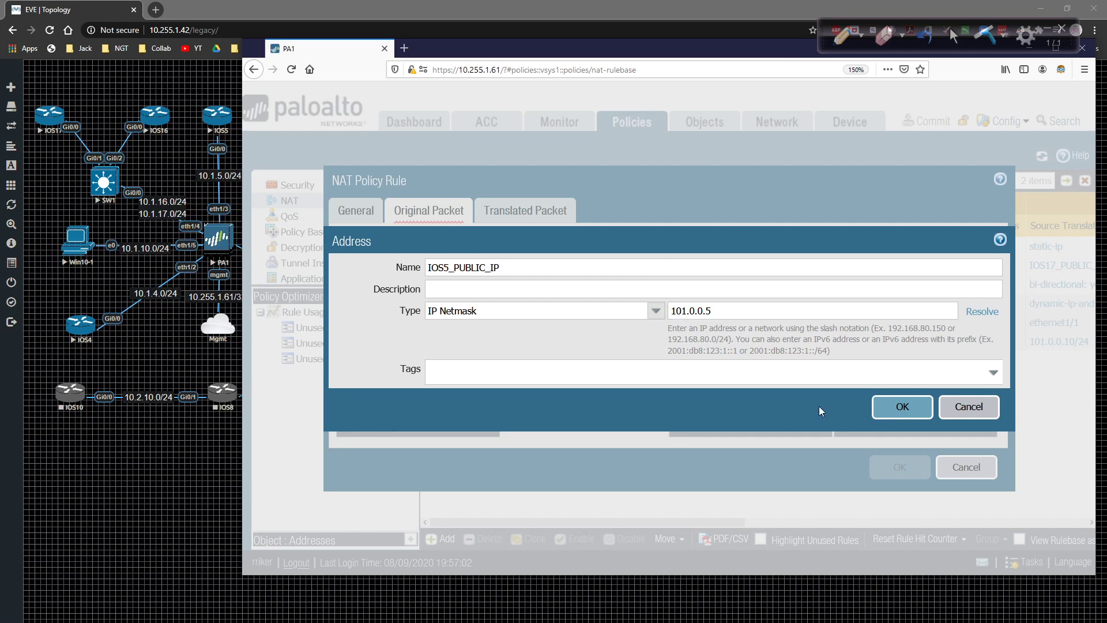
click(902, 407)
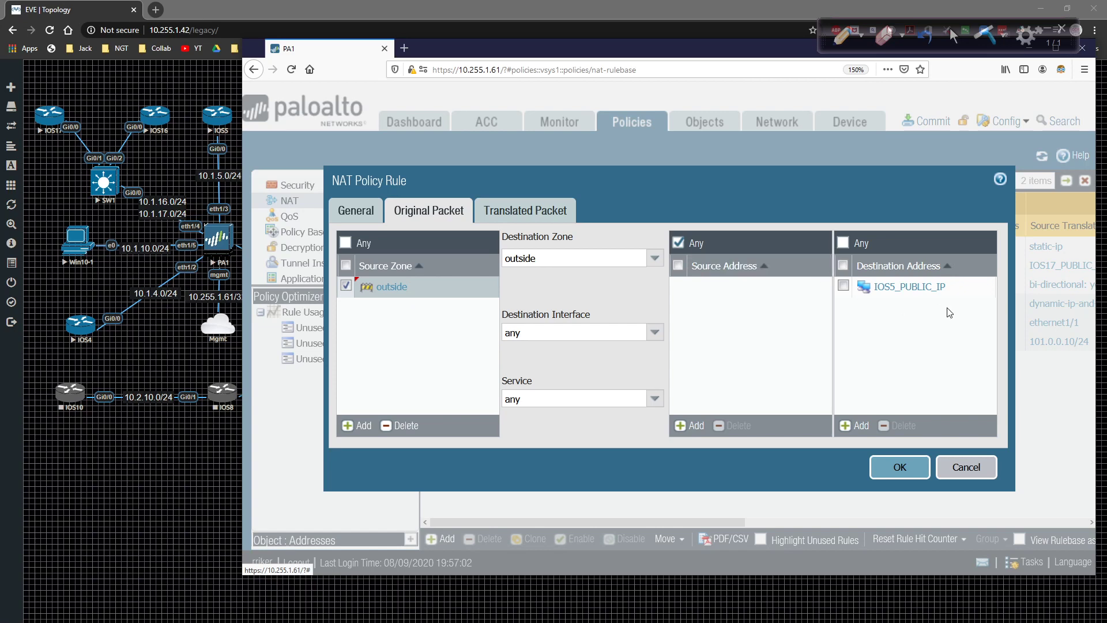
mouse_move(945, 309)
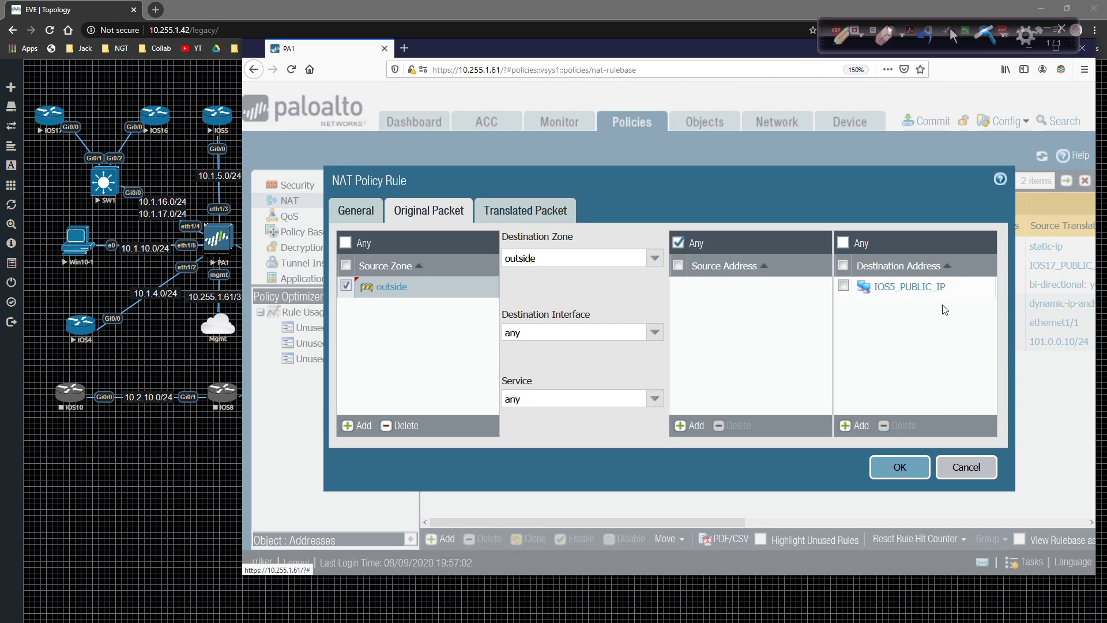
Step: Set the translated packet's destination translation to Static IP and reach the translated address choices
click(525, 210)
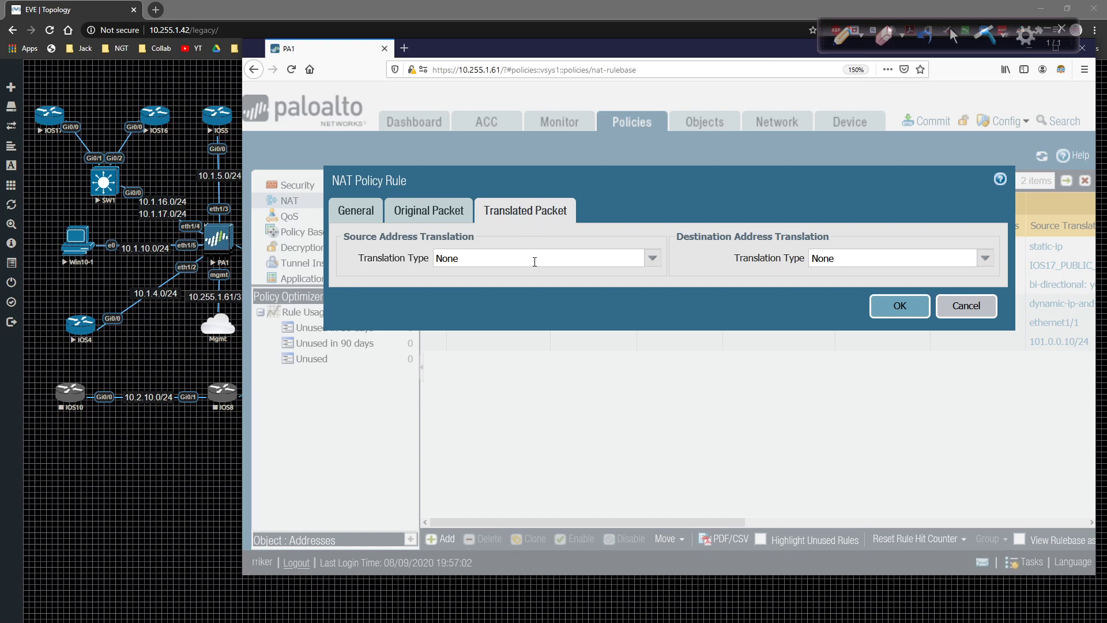
mouse_move(643, 274)
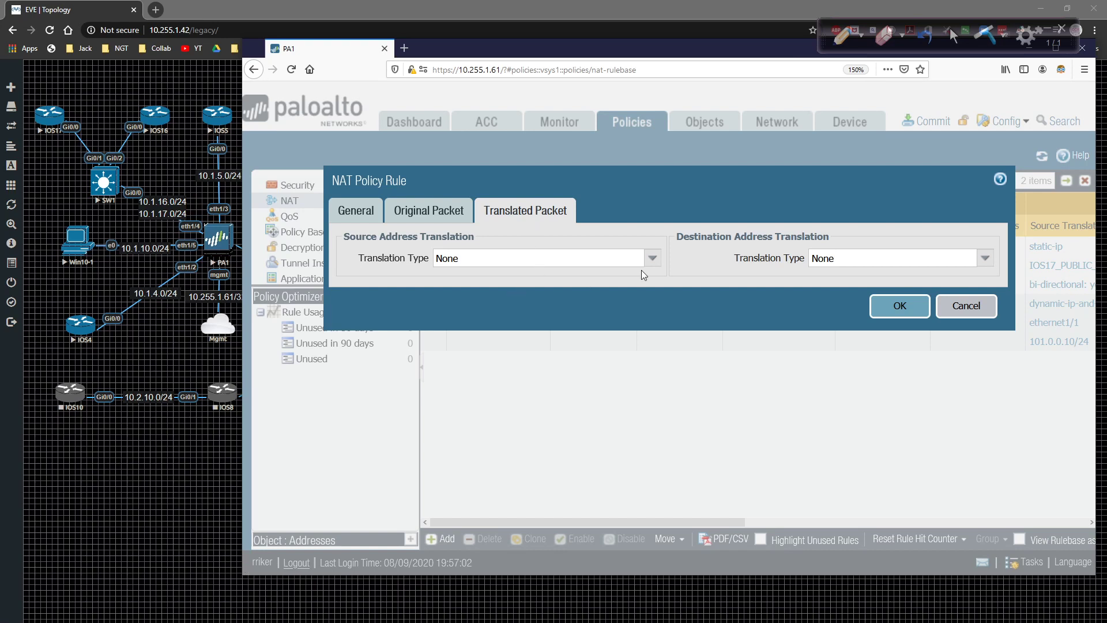
mouse_move(927, 270)
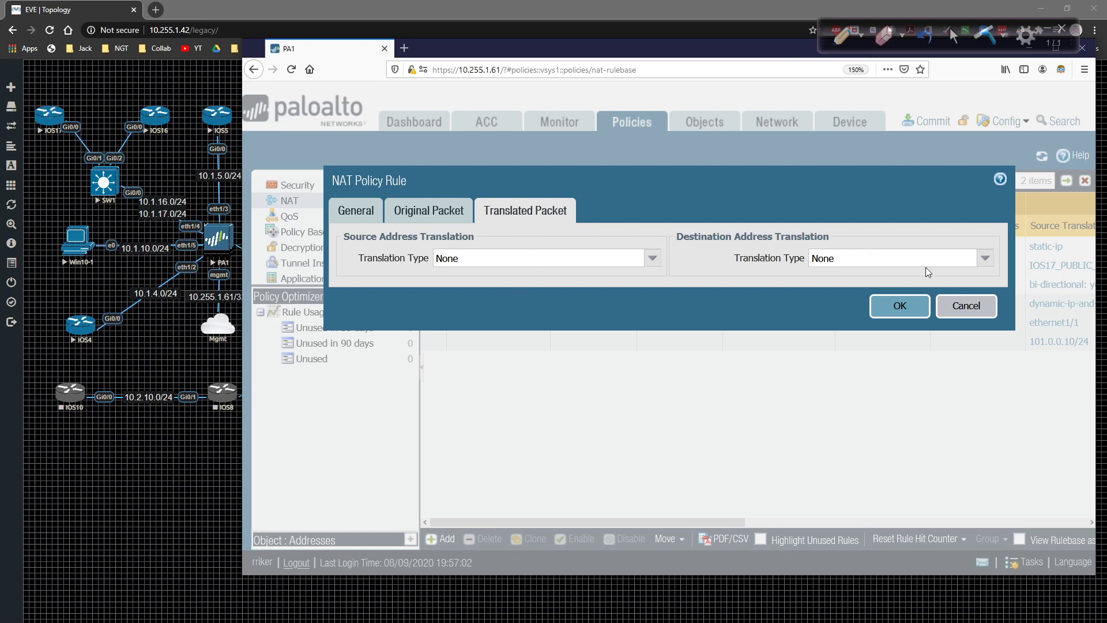
mouse_move(933, 257)
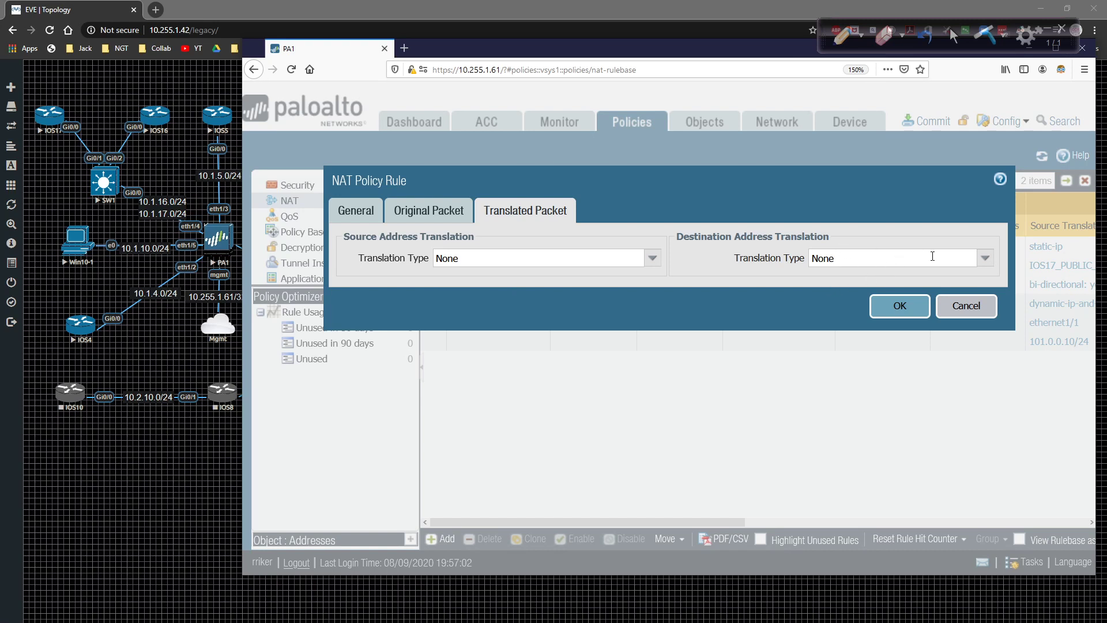
click(985, 258)
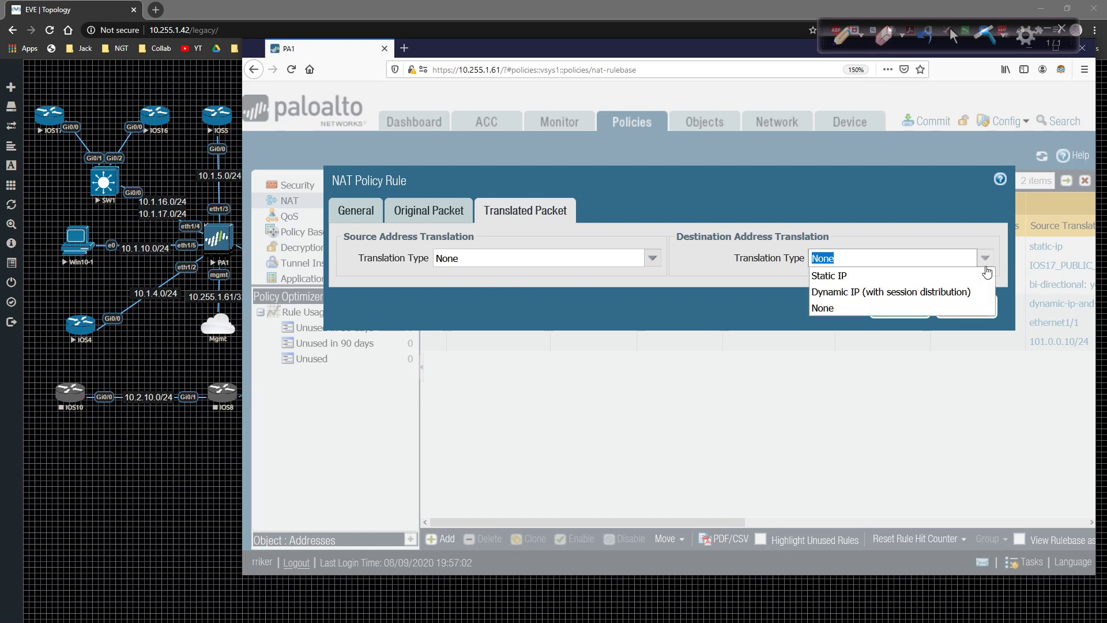
click(829, 276)
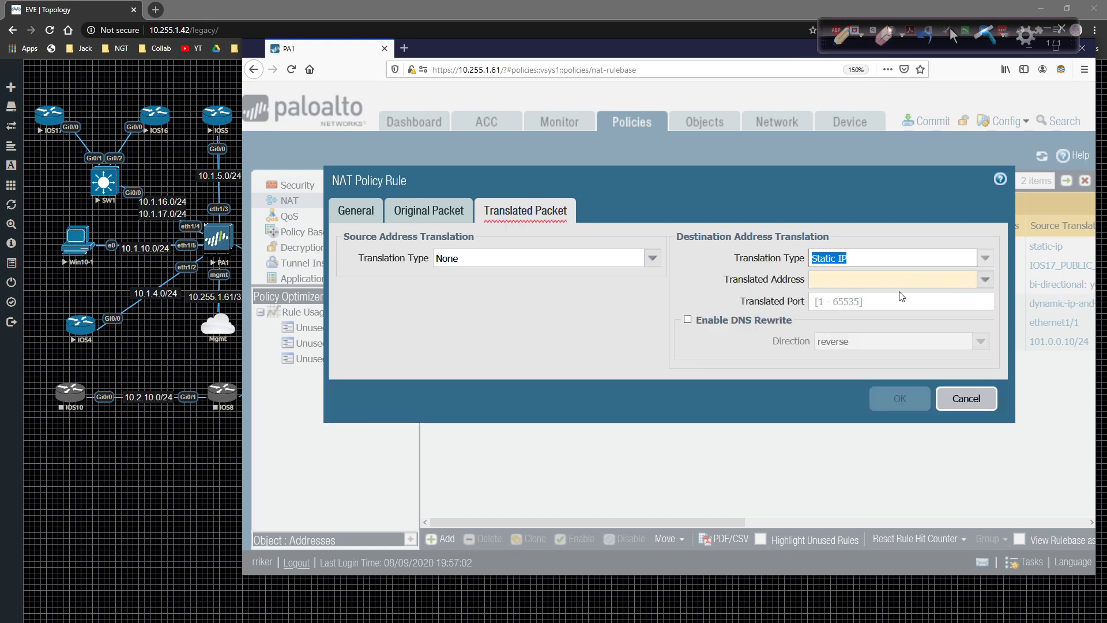
click(893, 280)
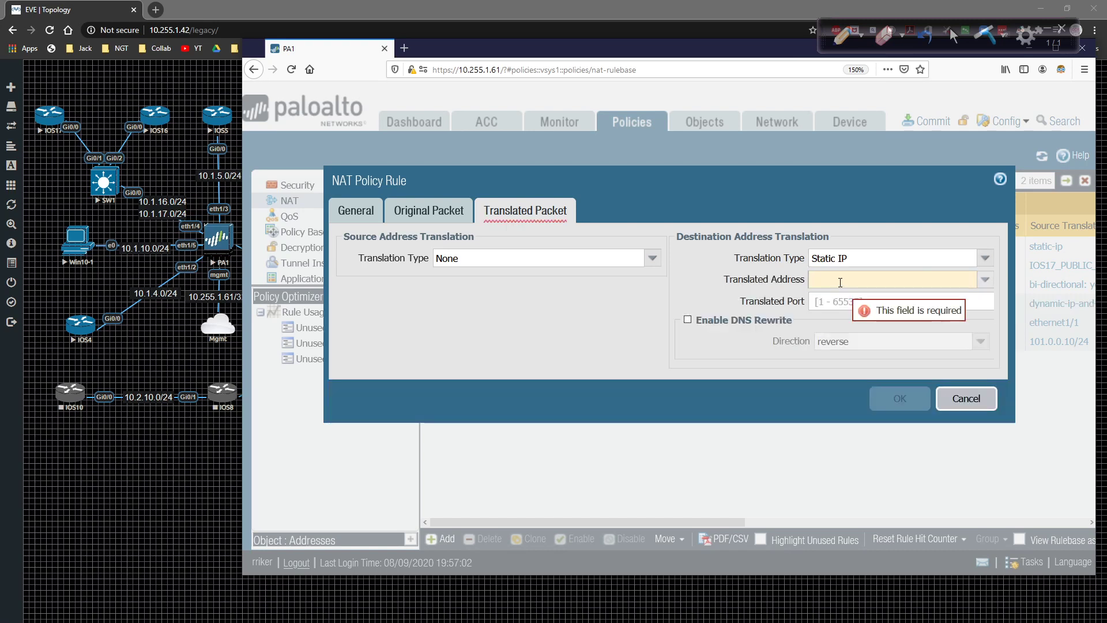
click(986, 279)
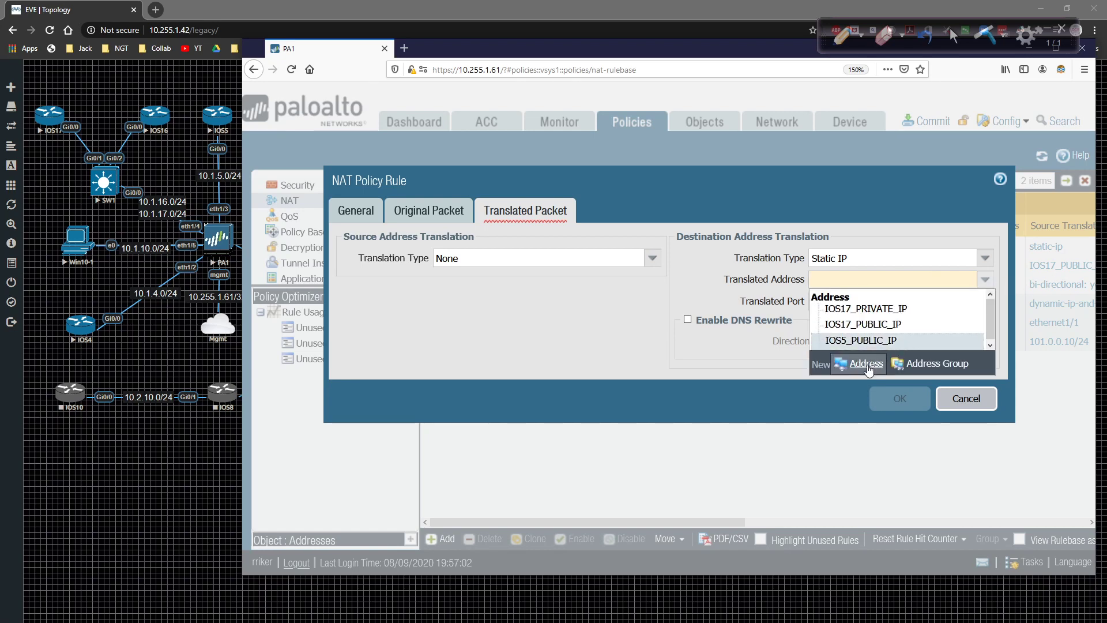
Step: Create address IOS5_PRIVATE_IP (10.1.5.5) as the translated destination address
click(866, 363)
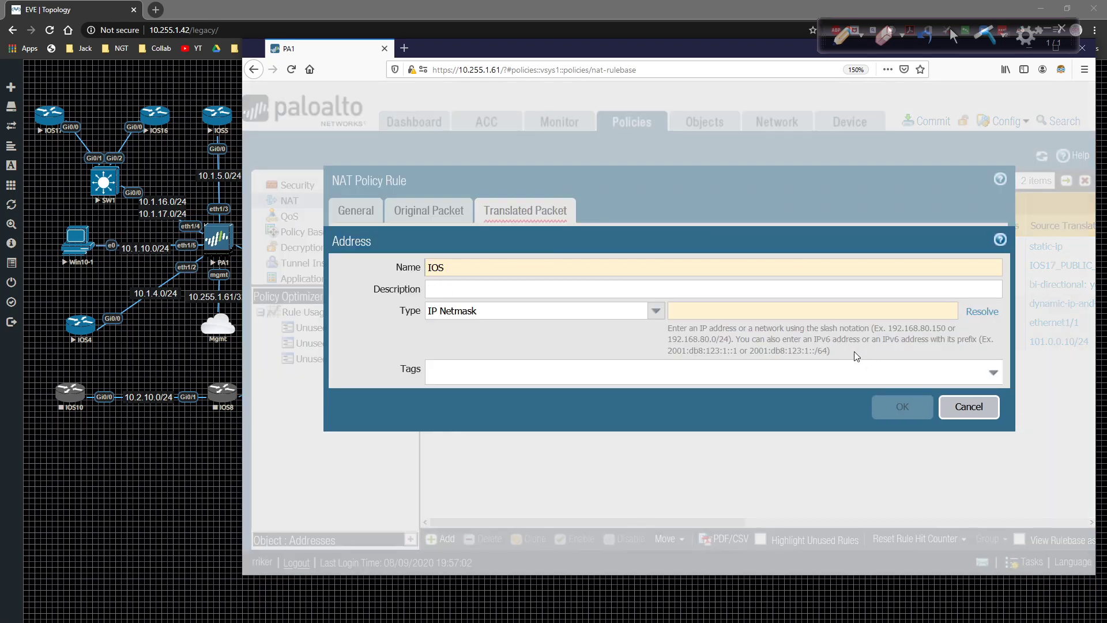
text(IOS5_PRIVATE_IP)
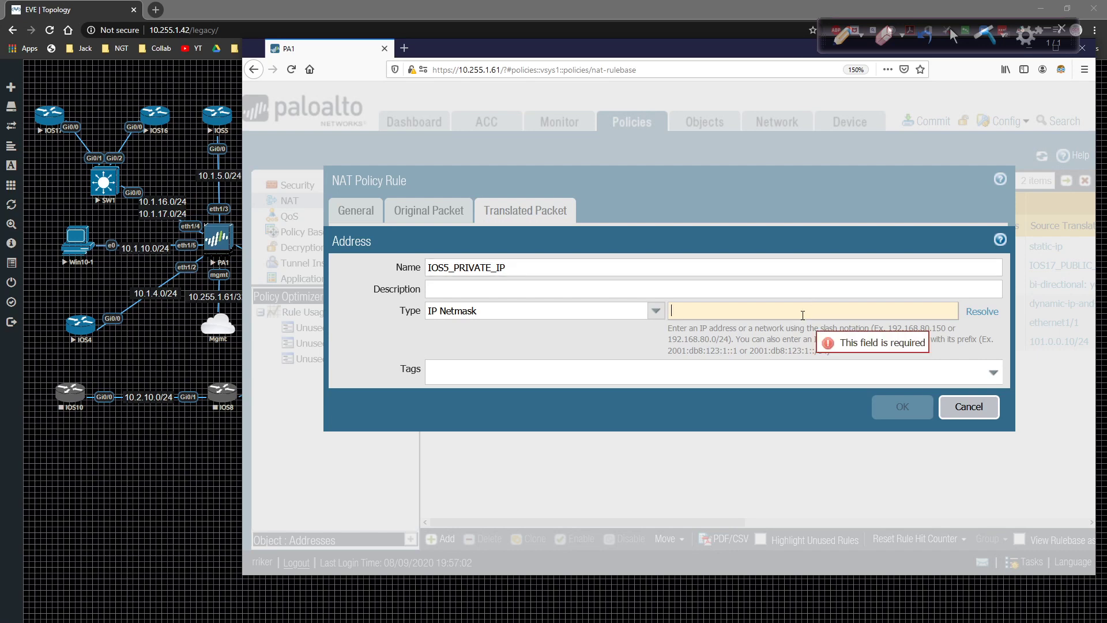
text(10.1.5.5)
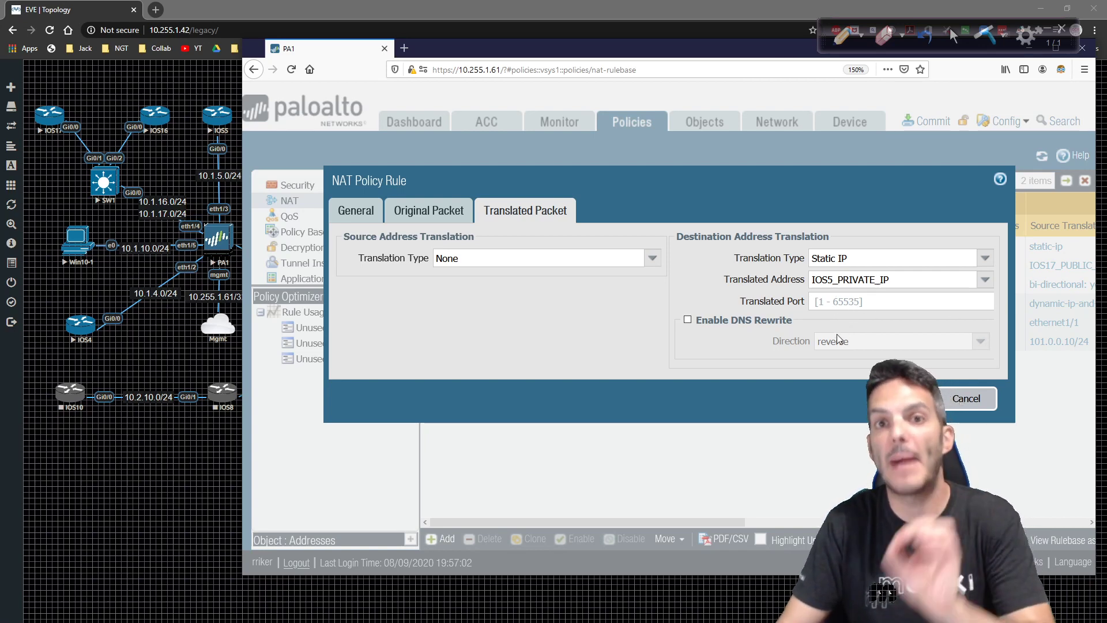
mouse_move(817, 355)
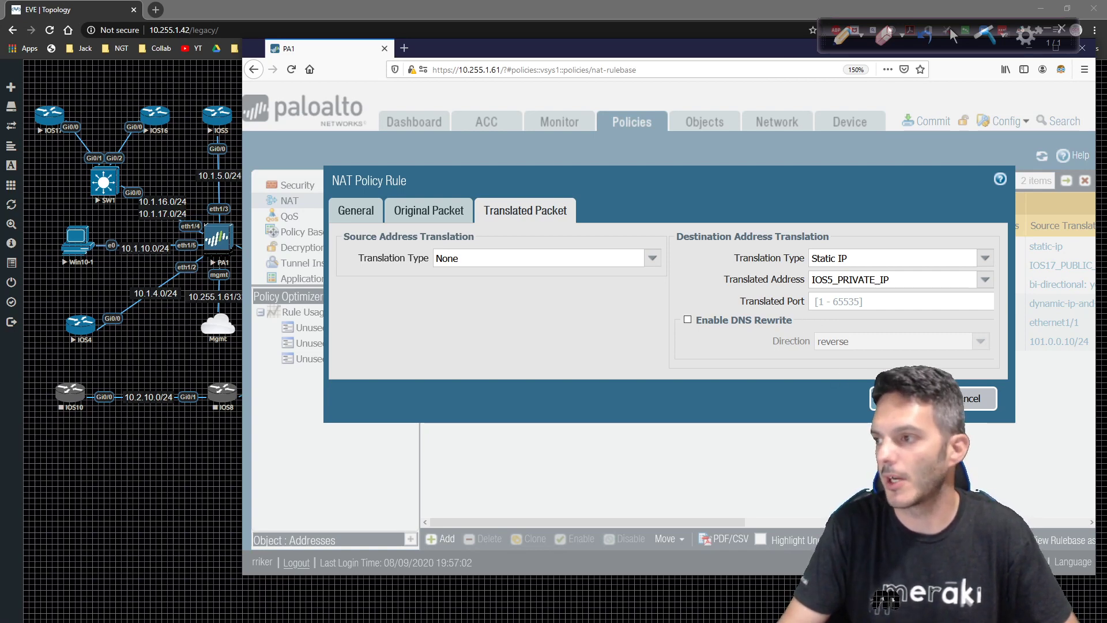
Step: Save IOS5_DEST_NAT, move it above Internet NAT and review its translation columns
click(968, 398)
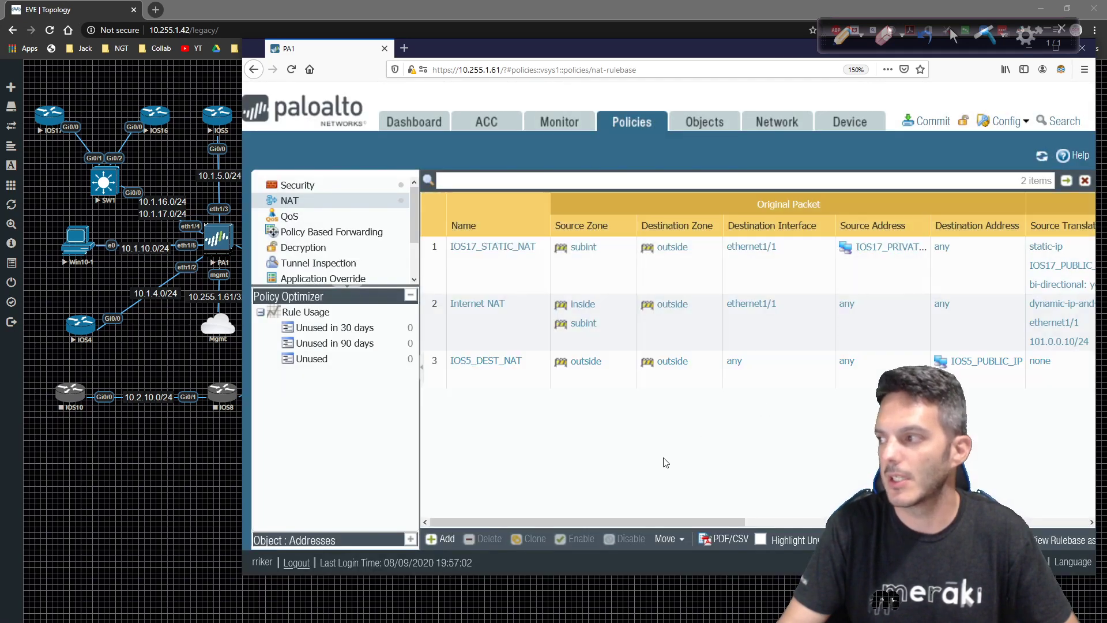
mouse_move(484, 393)
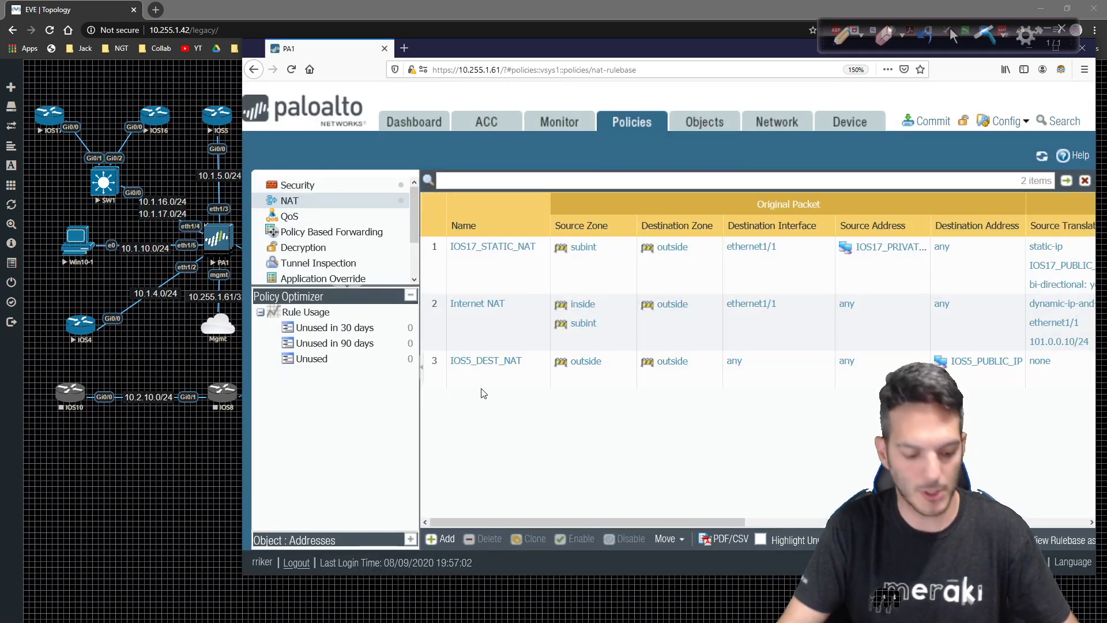
click(485, 362)
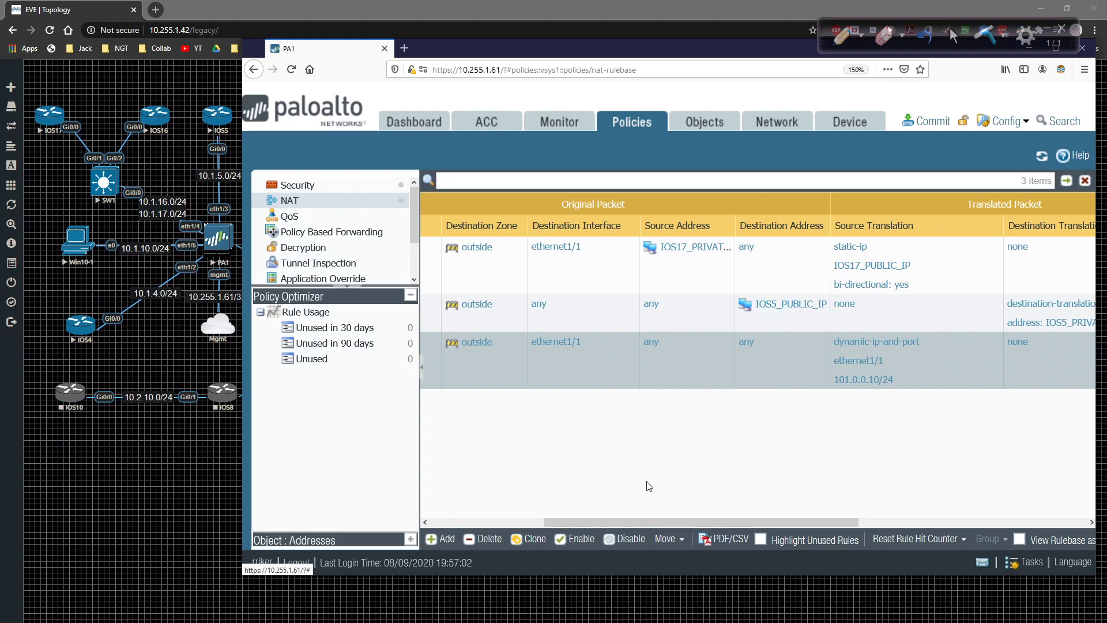
scroll(right, 3)
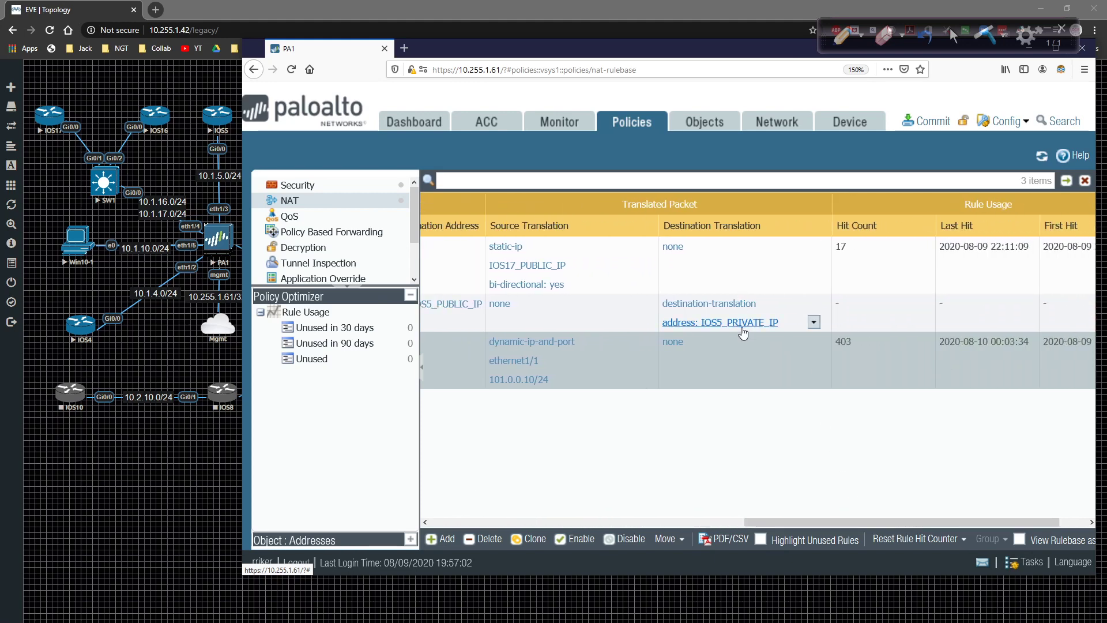
mouse_move(714, 331)
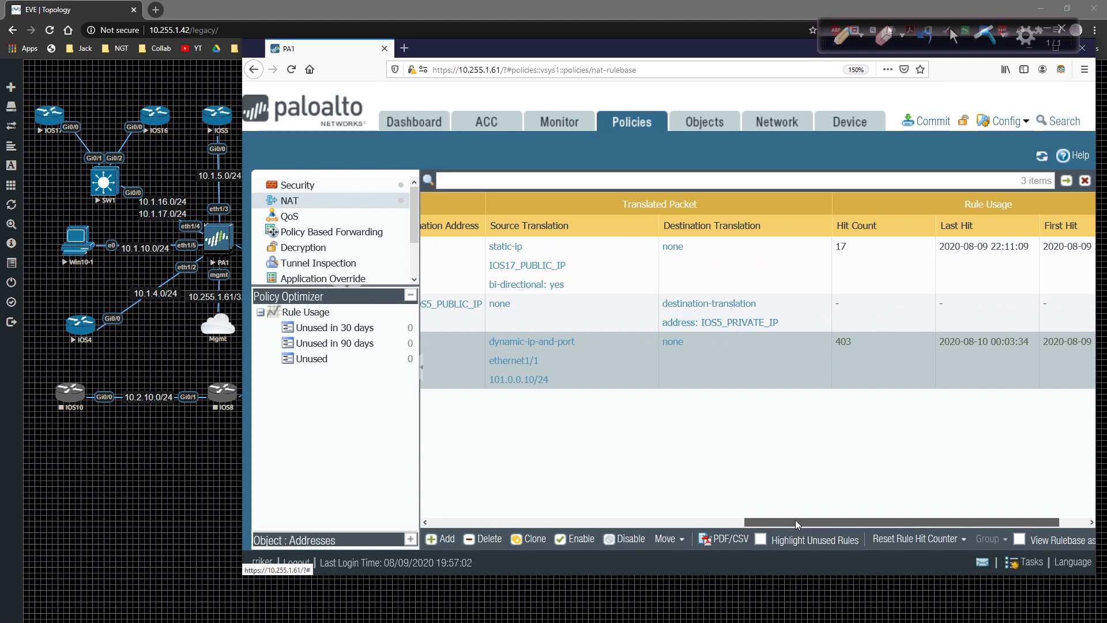
scroll(left, 3)
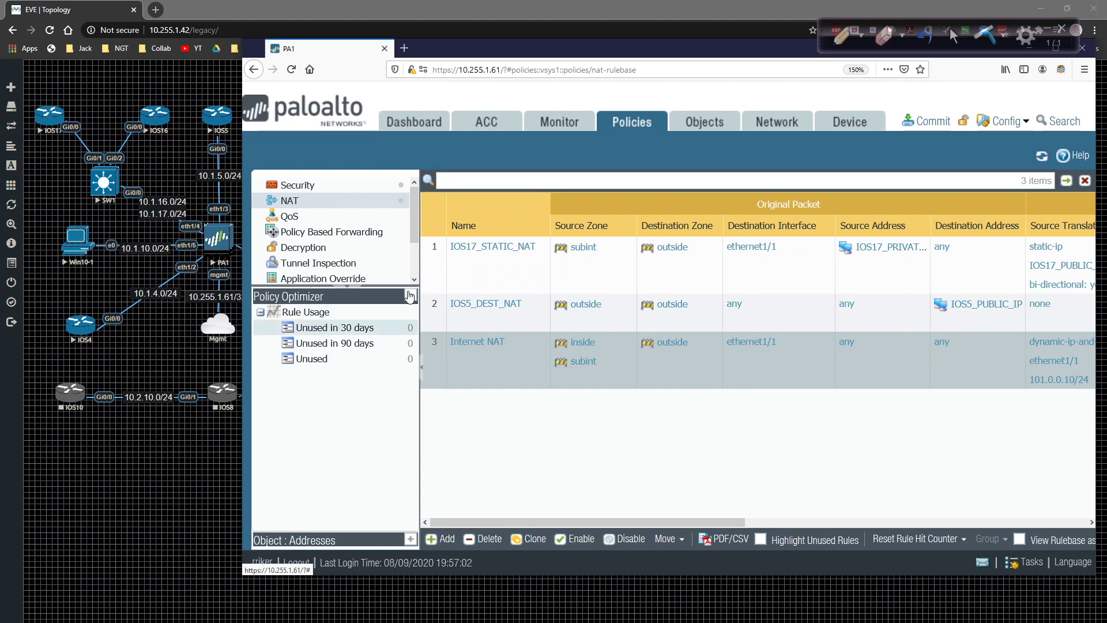
Step: Start a new security rule named IOS5_TELNET_HTTP
click(297, 185)
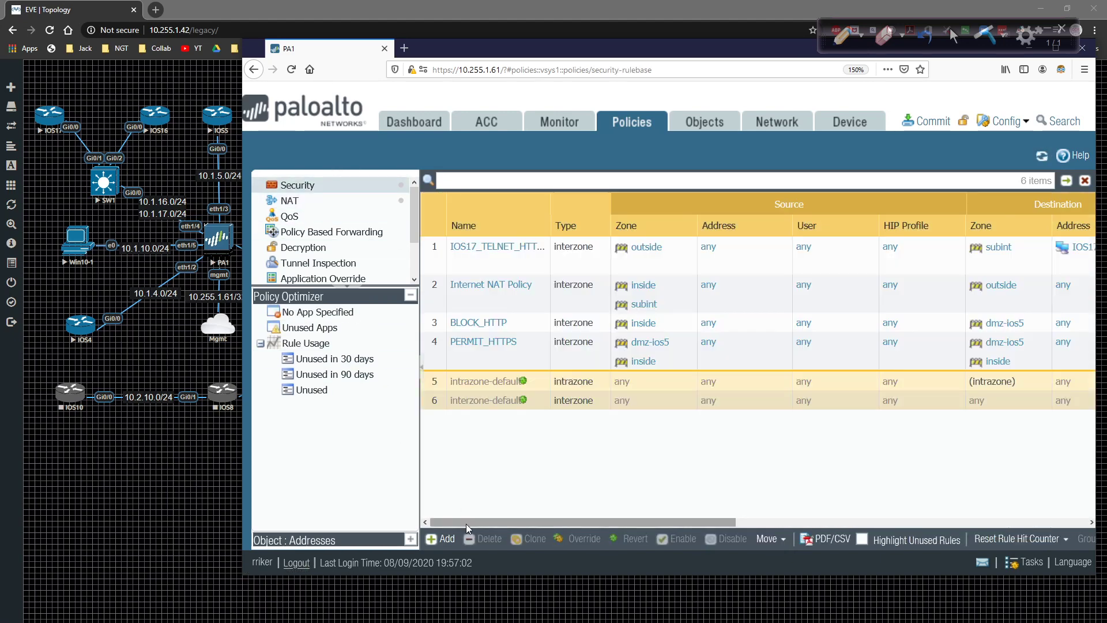
click(440, 539)
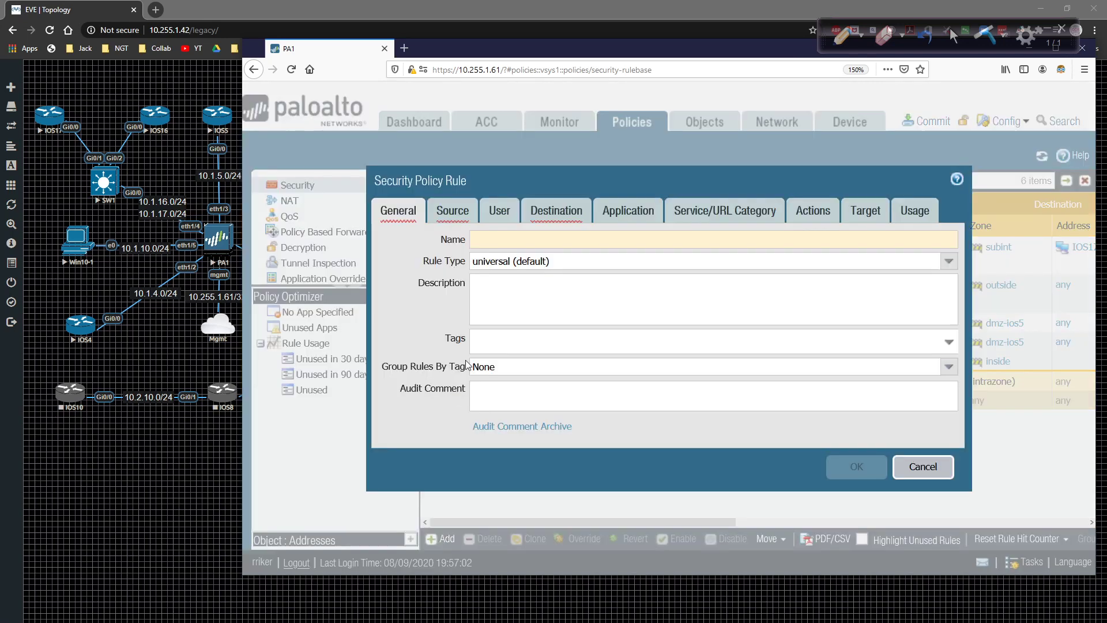
text(IOS5_)
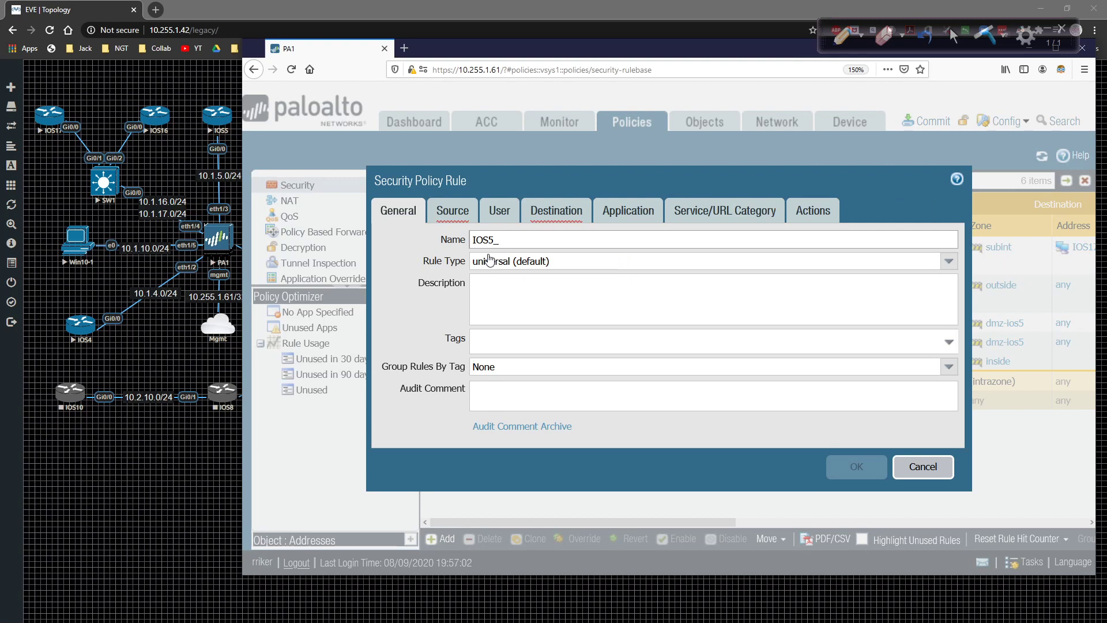
text(TELE)
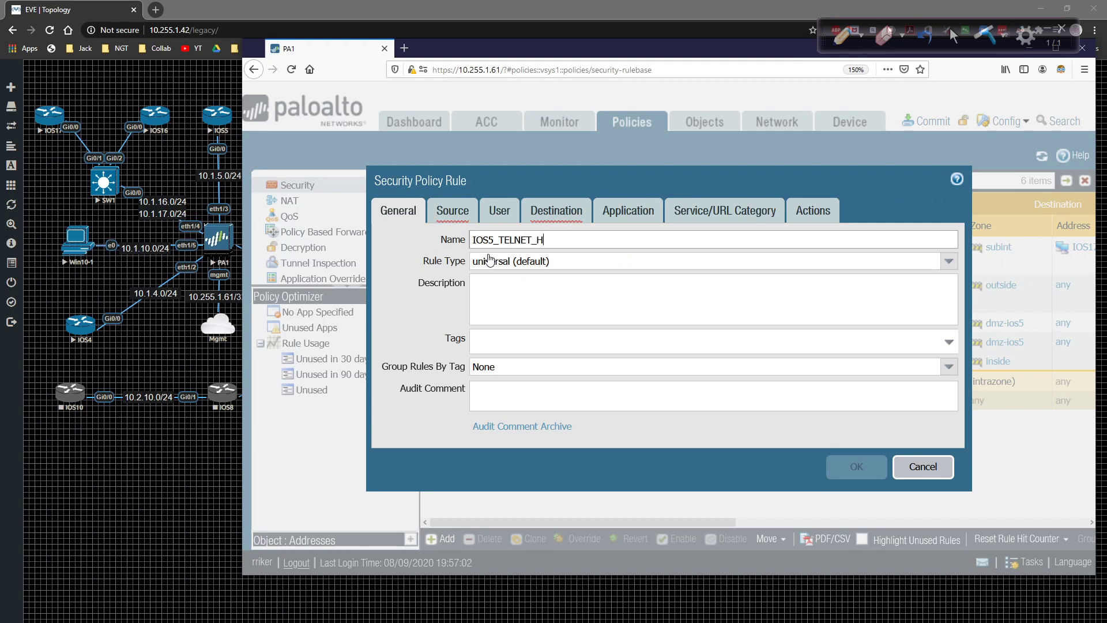
text(TTP)
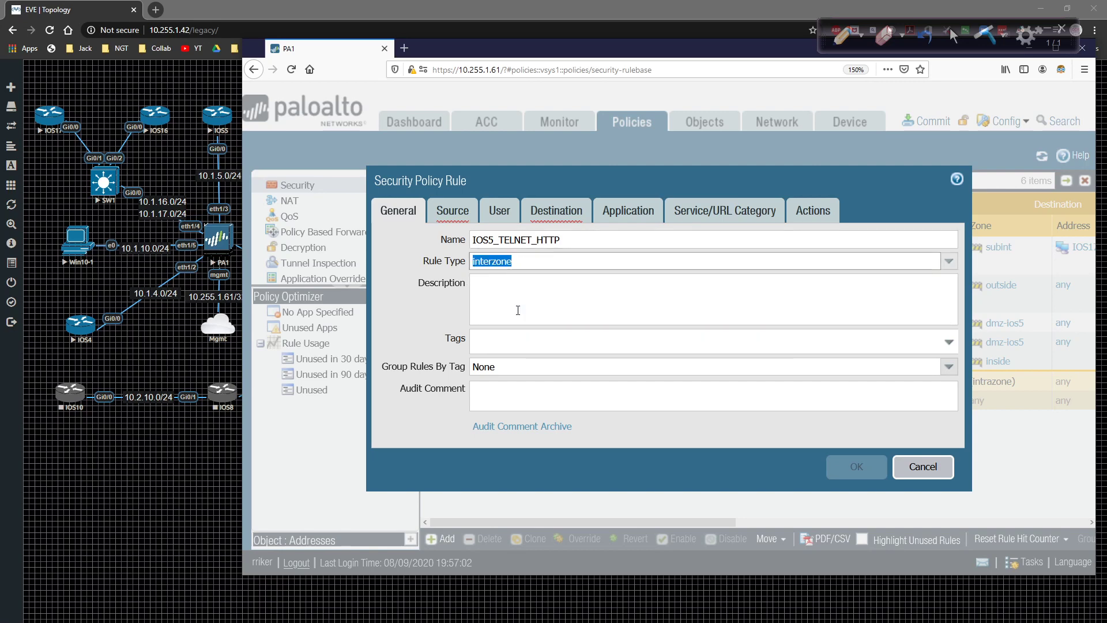
Step: Set the rule's source zone to outside
click(452, 210)
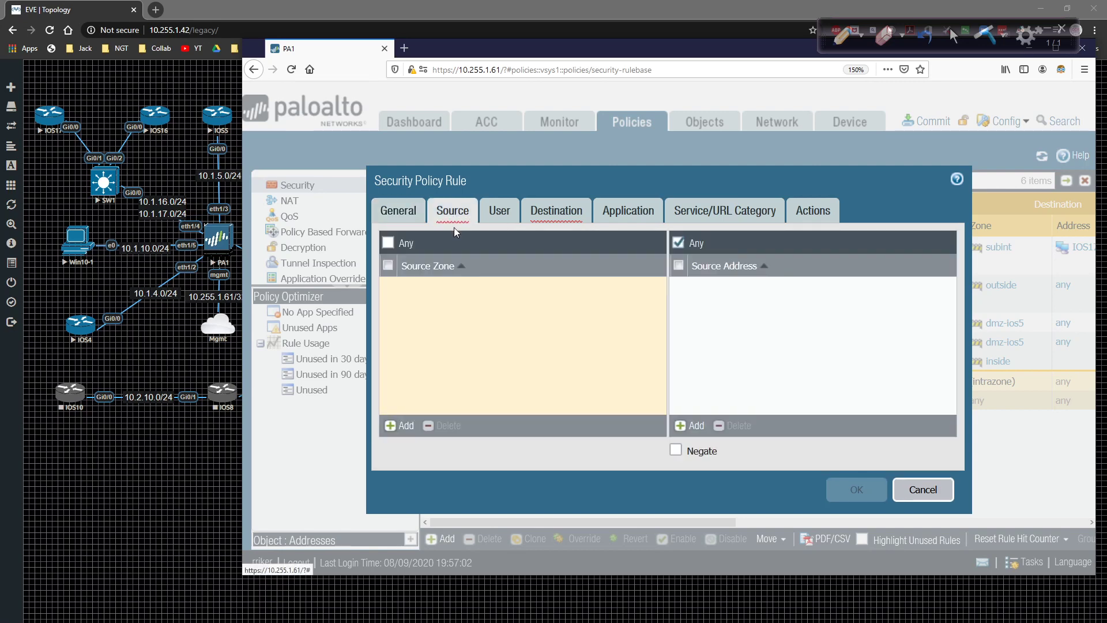
mouse_move(437, 346)
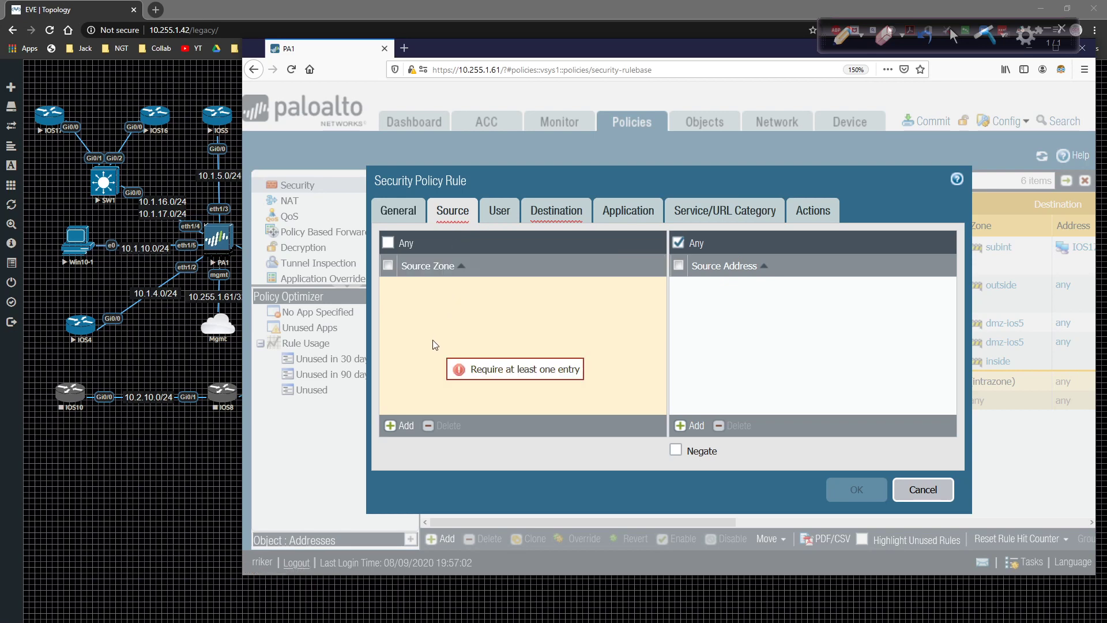
click(399, 425)
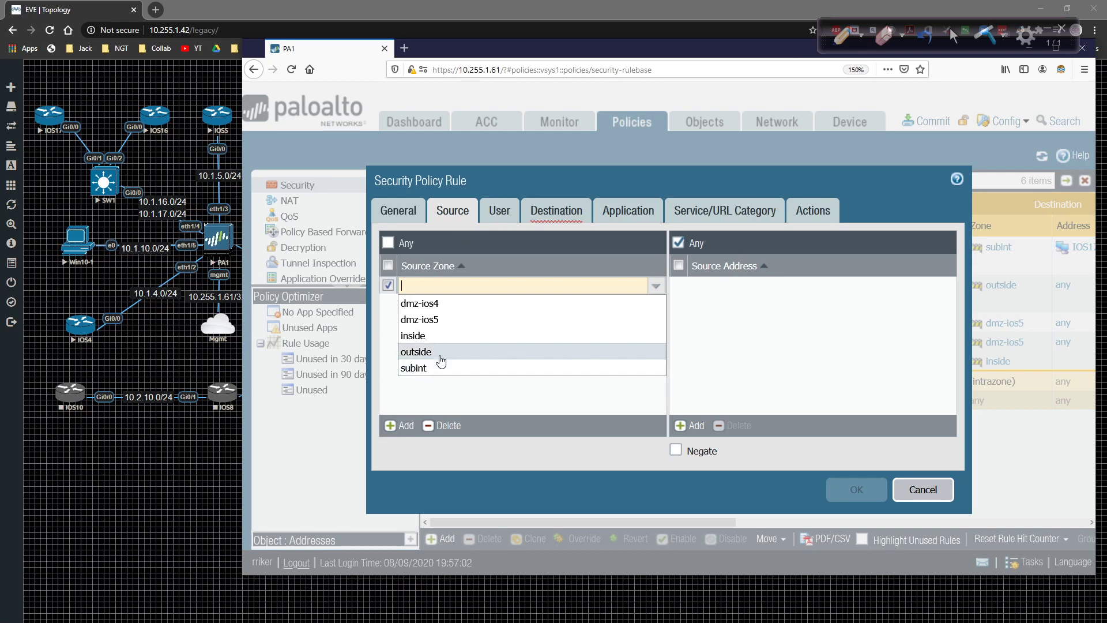
click(416, 352)
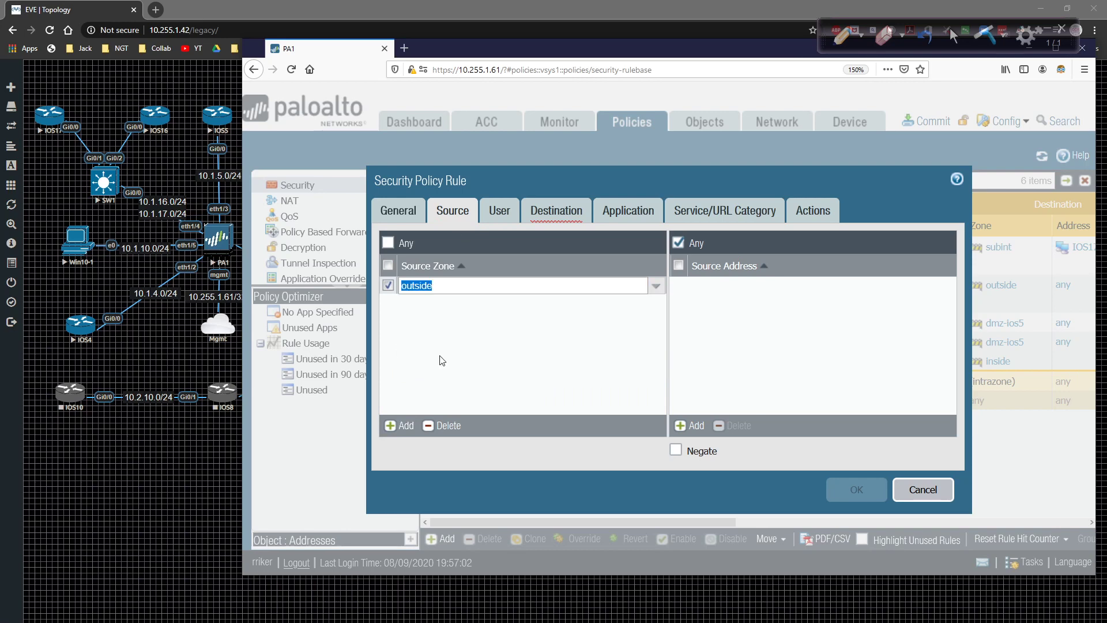
Step: Set destination address IOS5_PUBLIC_IP and destination zone dmz-ios5
click(557, 210)
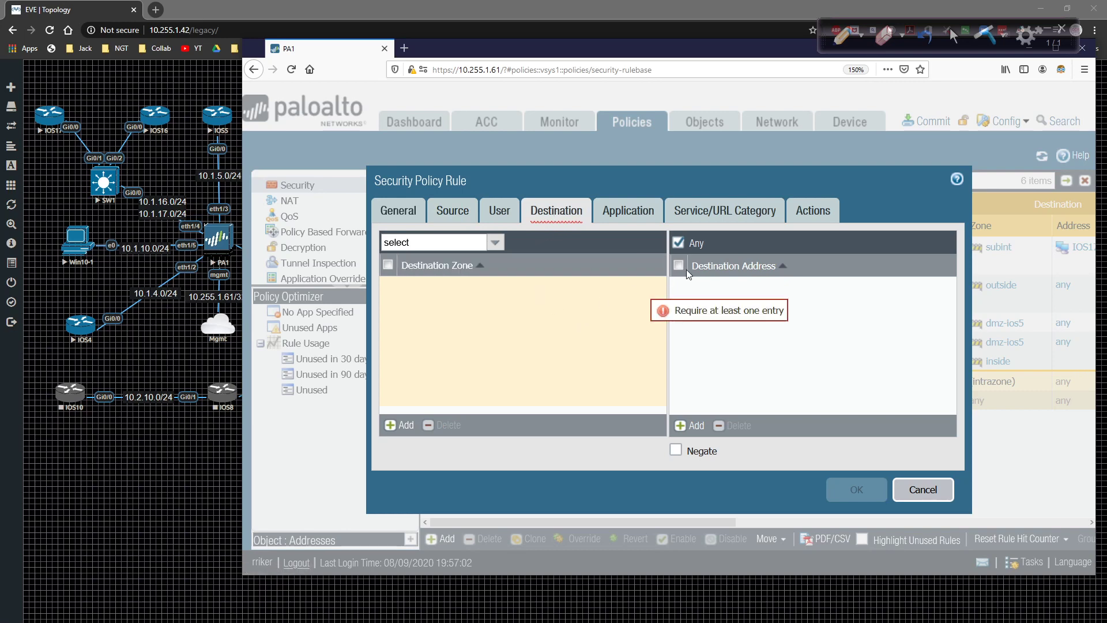
click(690, 426)
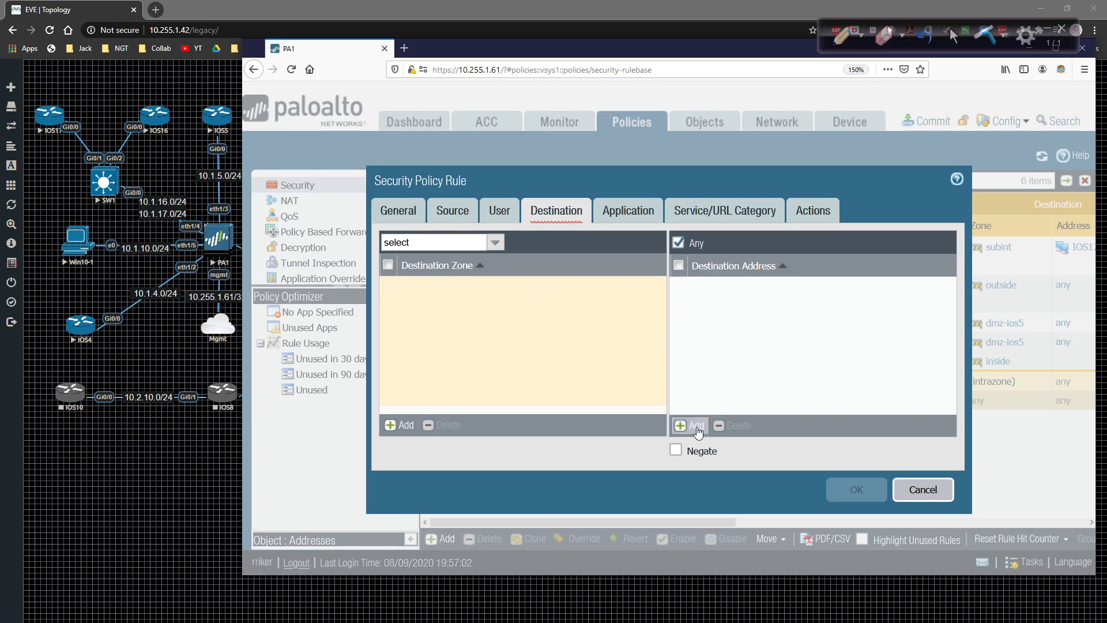
click(689, 425)
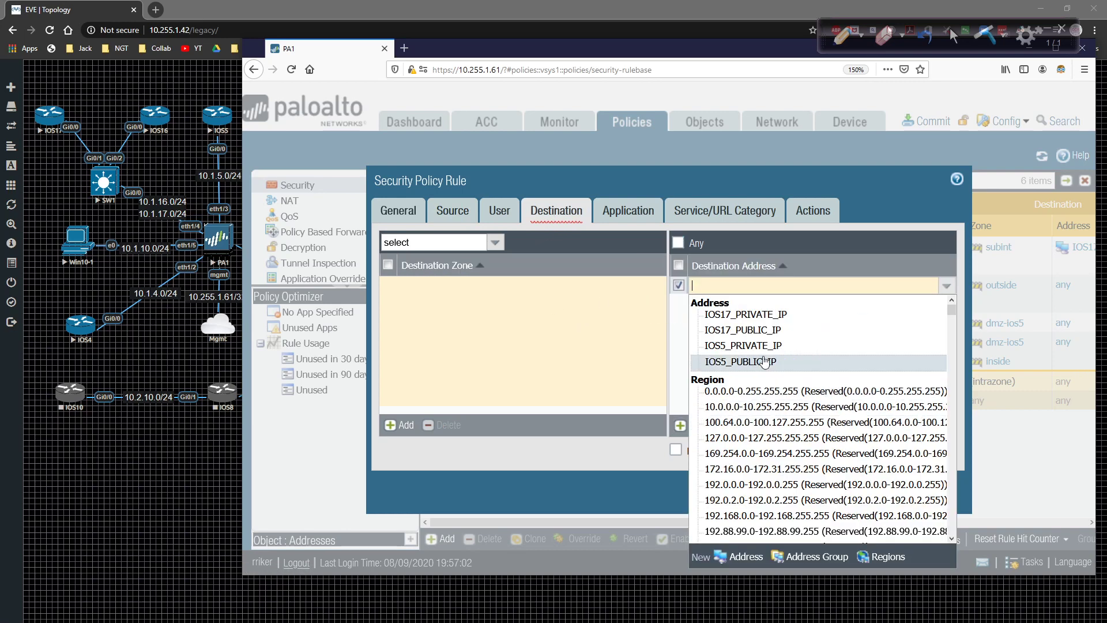
mouse_move(761, 363)
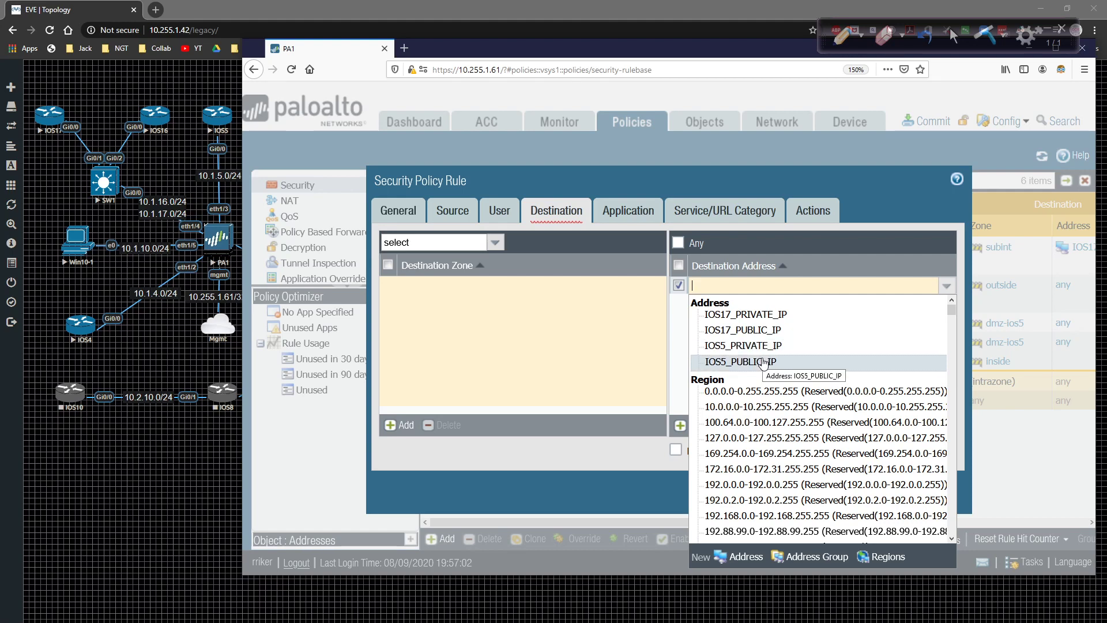
click(743, 362)
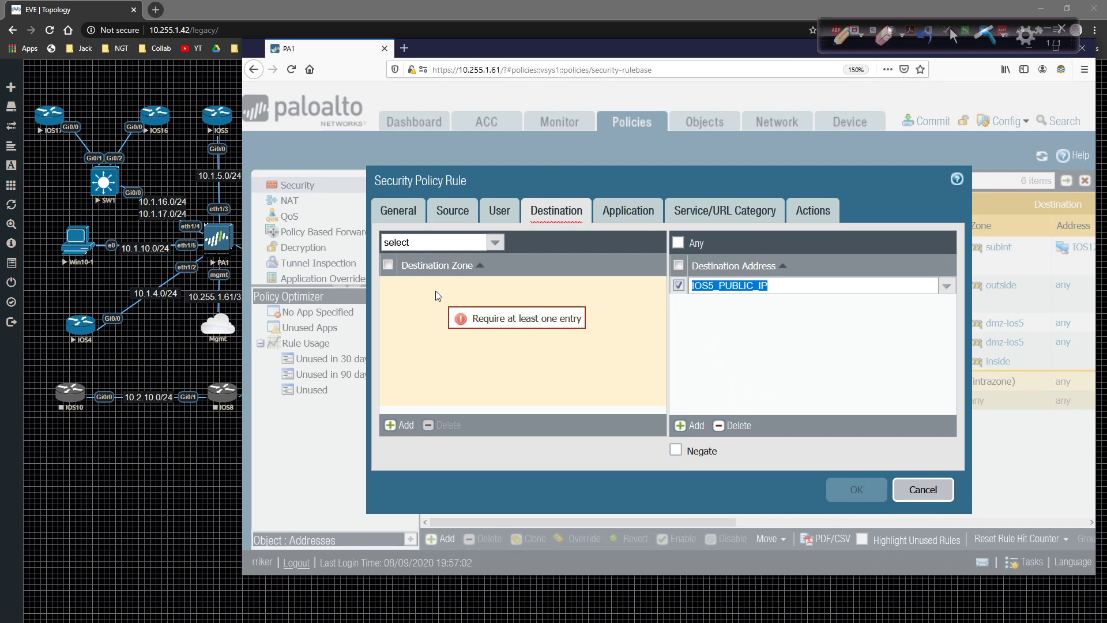
click(399, 425)
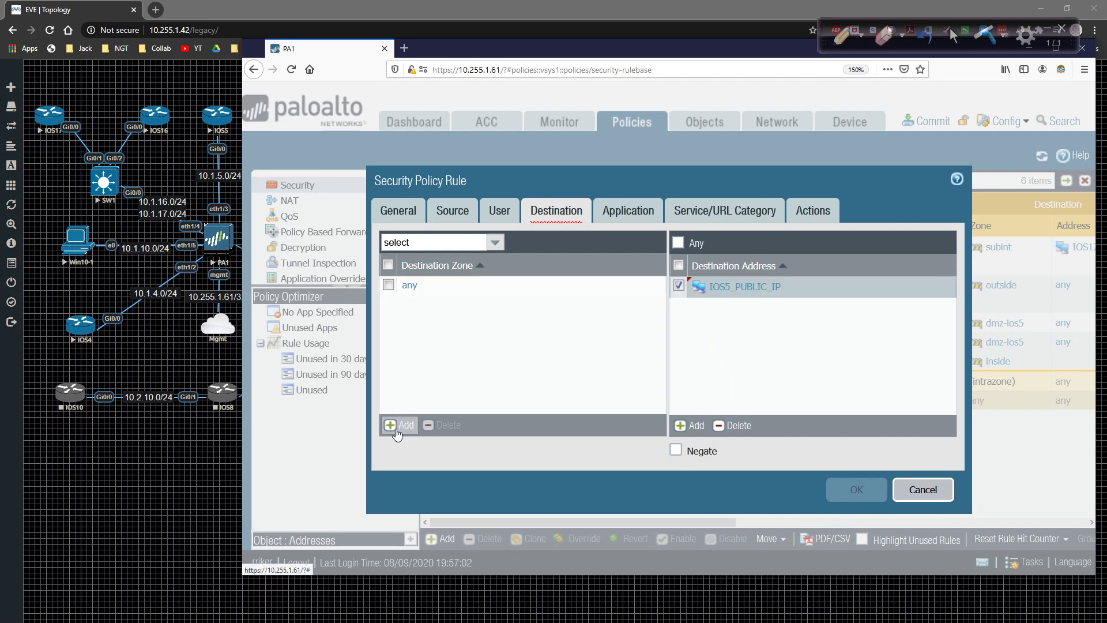
click(399, 425)
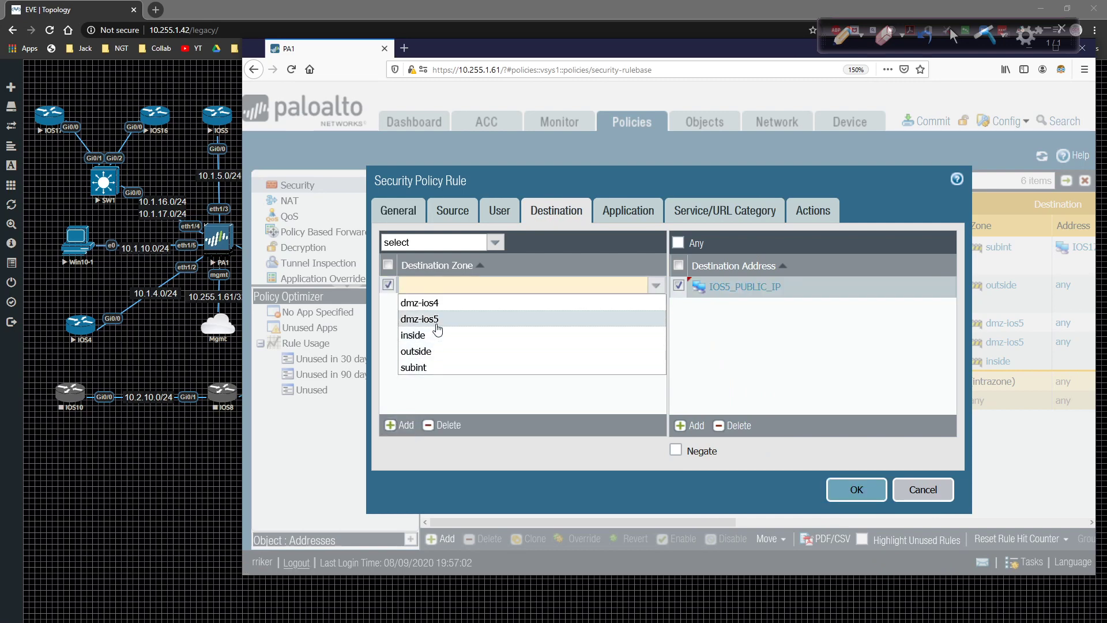
click(420, 319)
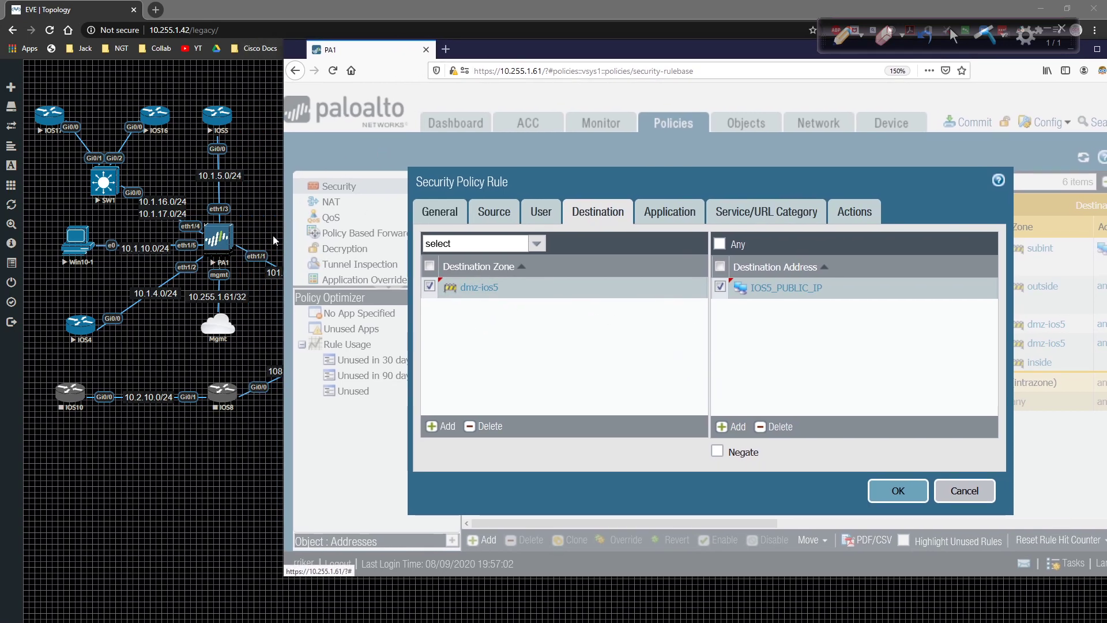
mouse_move(739, 307)
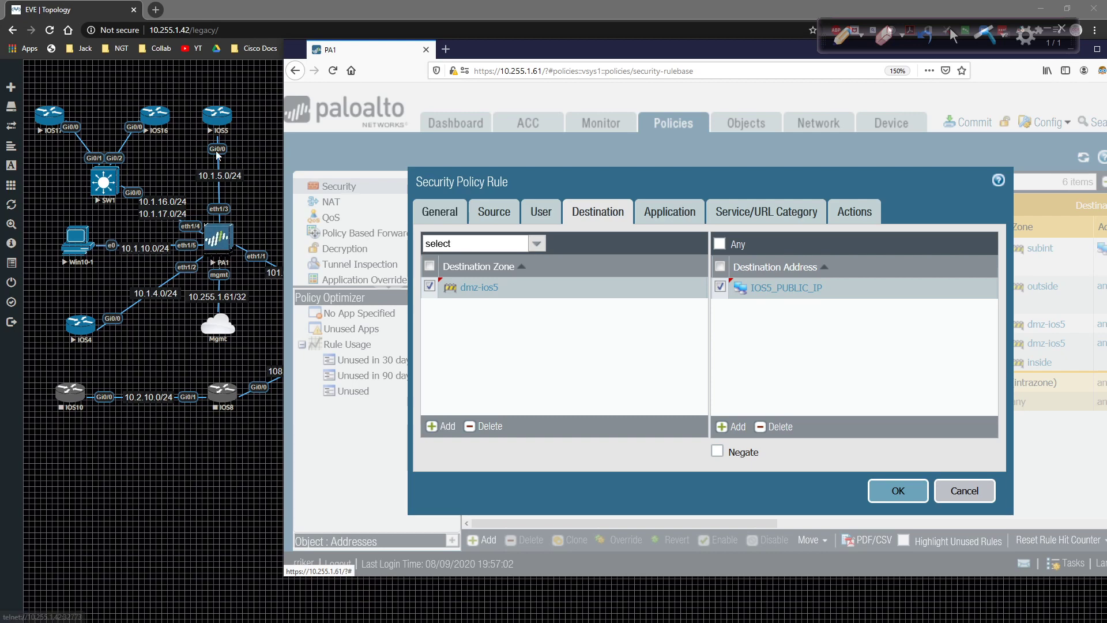
mouse_move(749, 388)
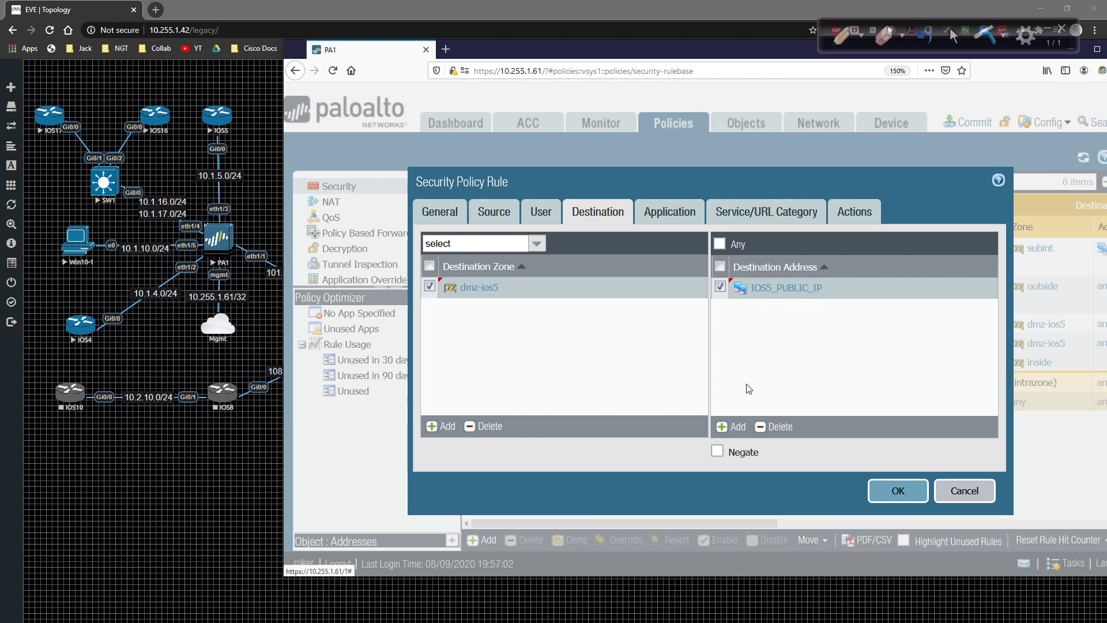
mouse_move(743, 389)
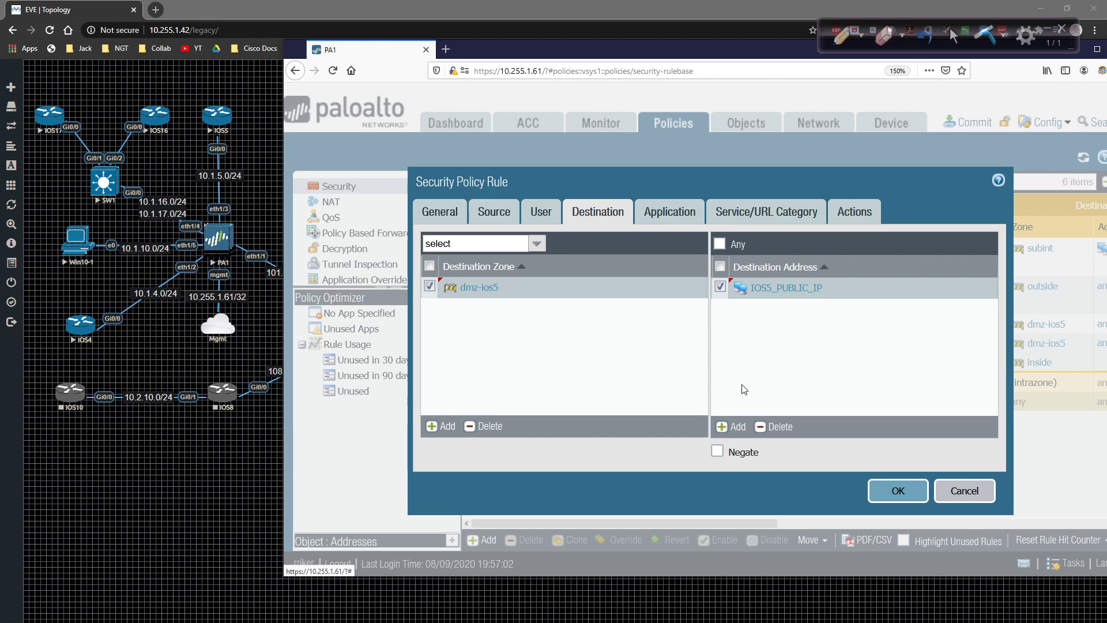
Step: Add Telnet and service-http to the rule's Service/URL Category and save it as IOS5_TELNET_HTTP
click(767, 212)
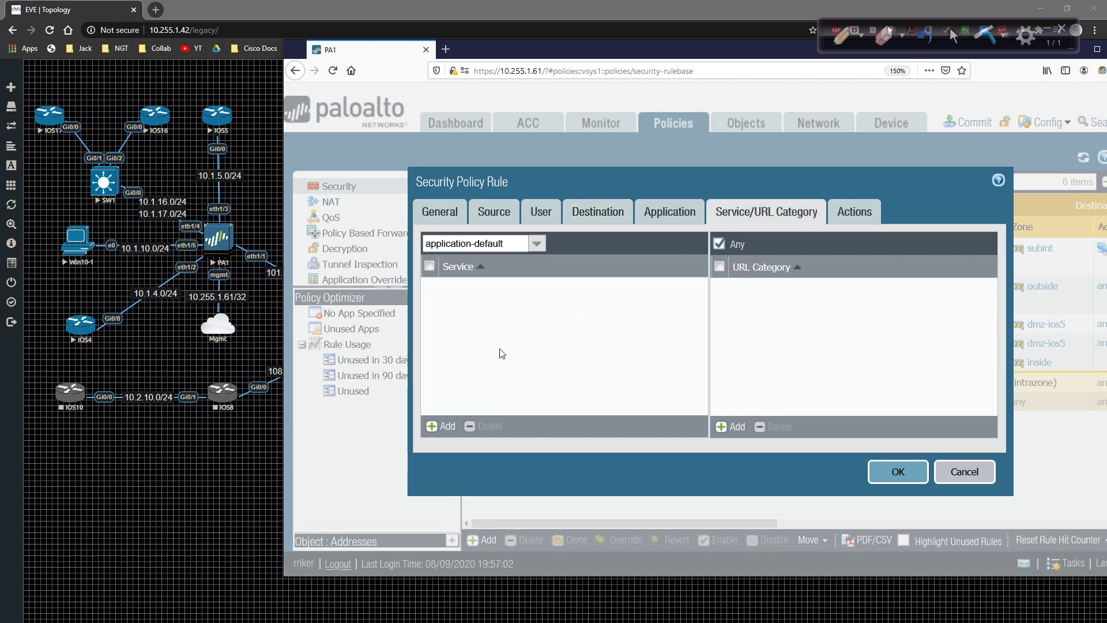
click(441, 426)
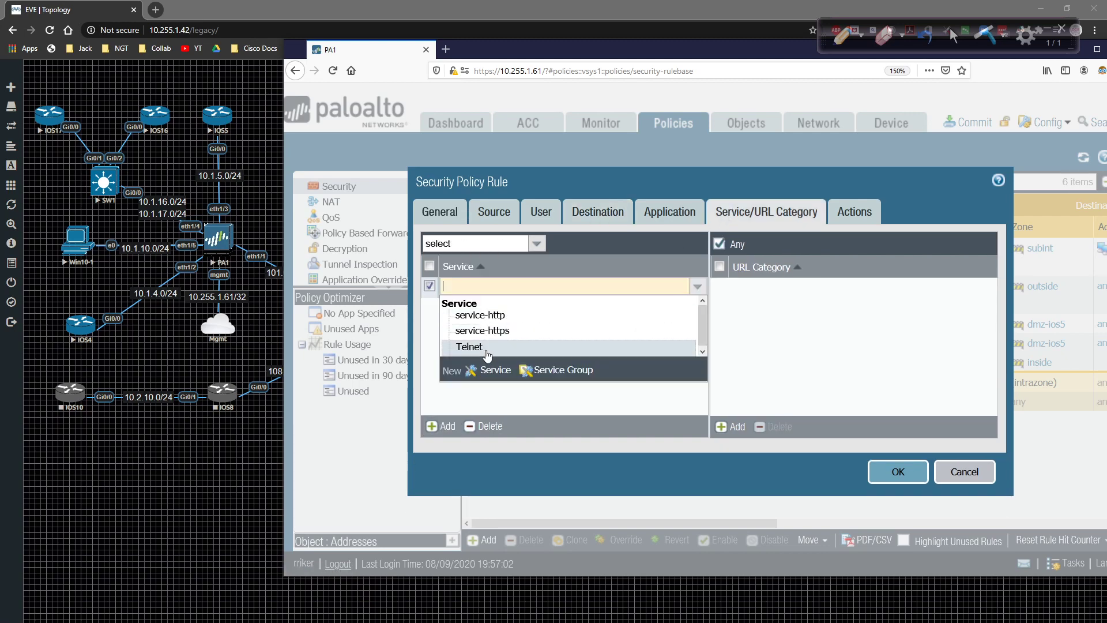
click(469, 347)
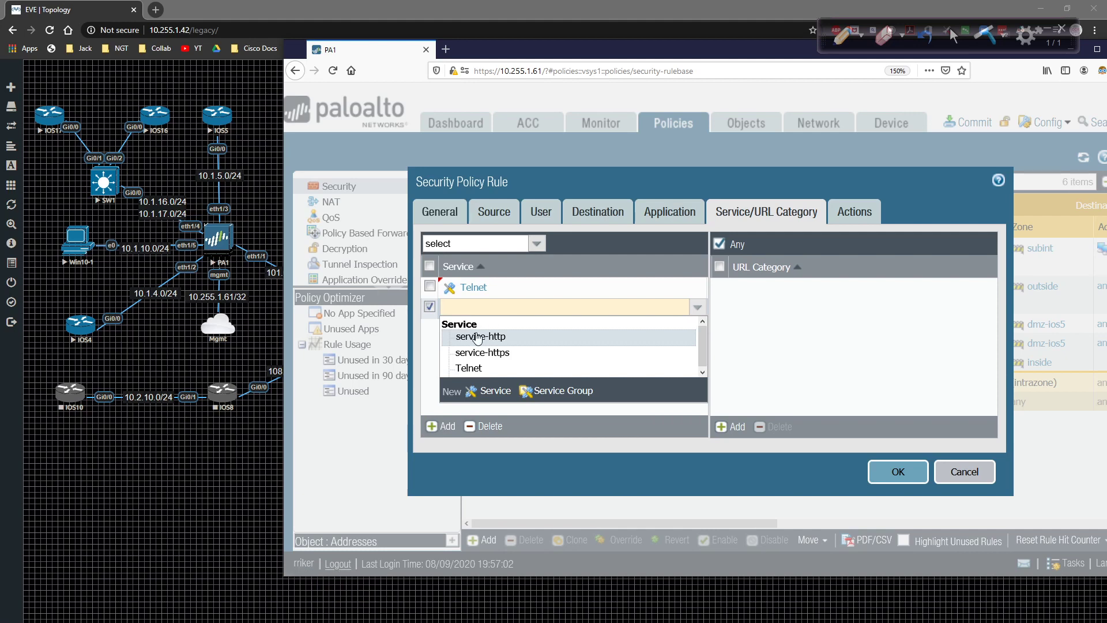
click(480, 337)
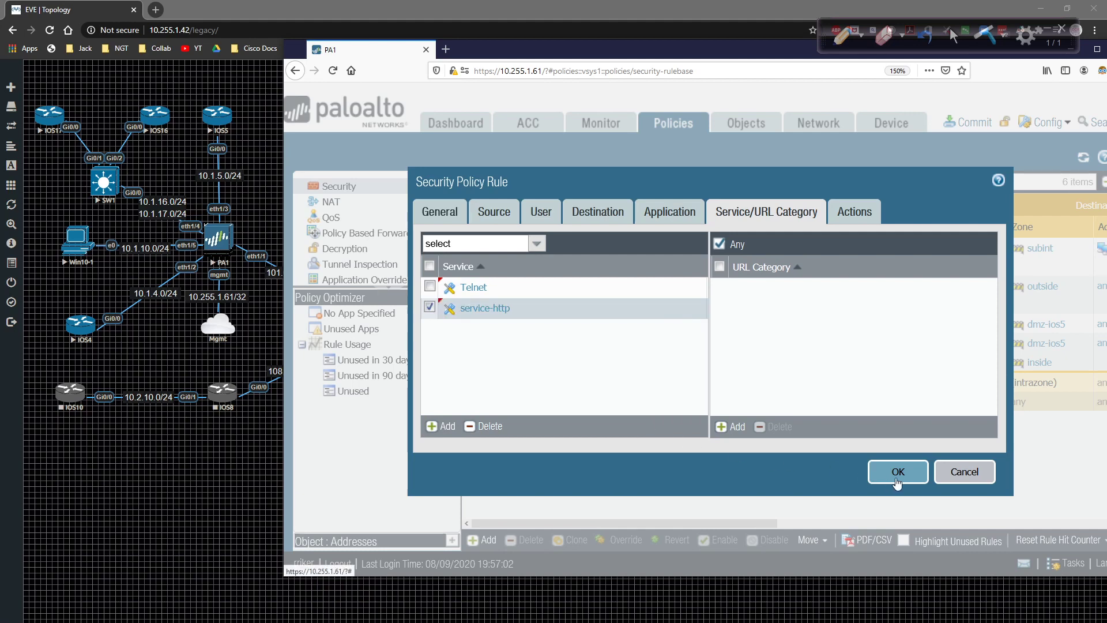
click(898, 472)
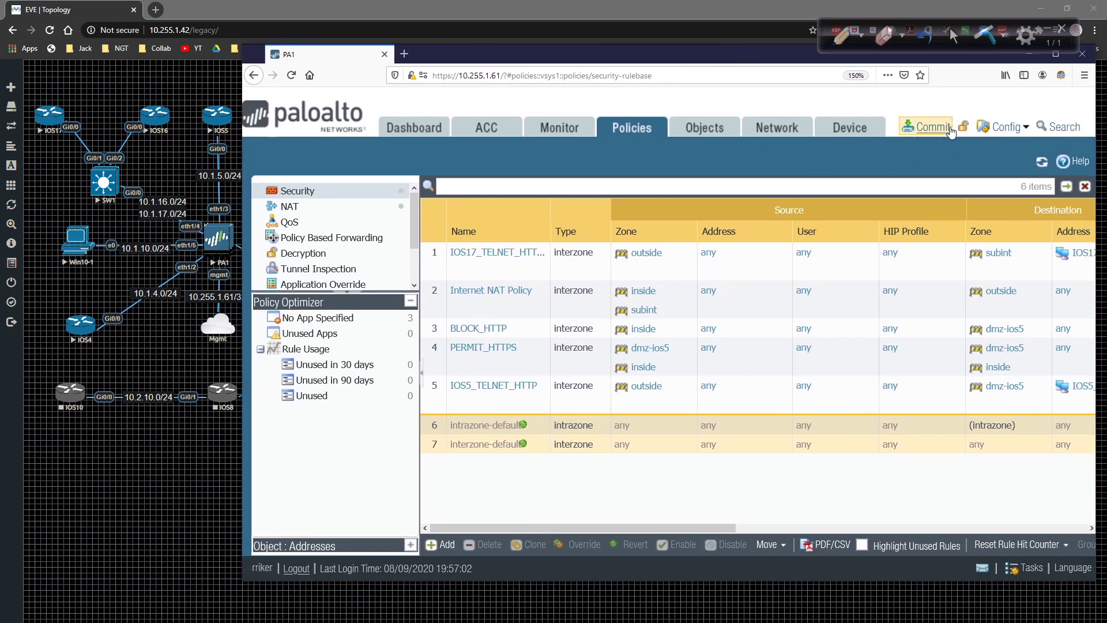
Step: Commit all pending changes on PA1 and dismiss the Commit Status window
click(931, 127)
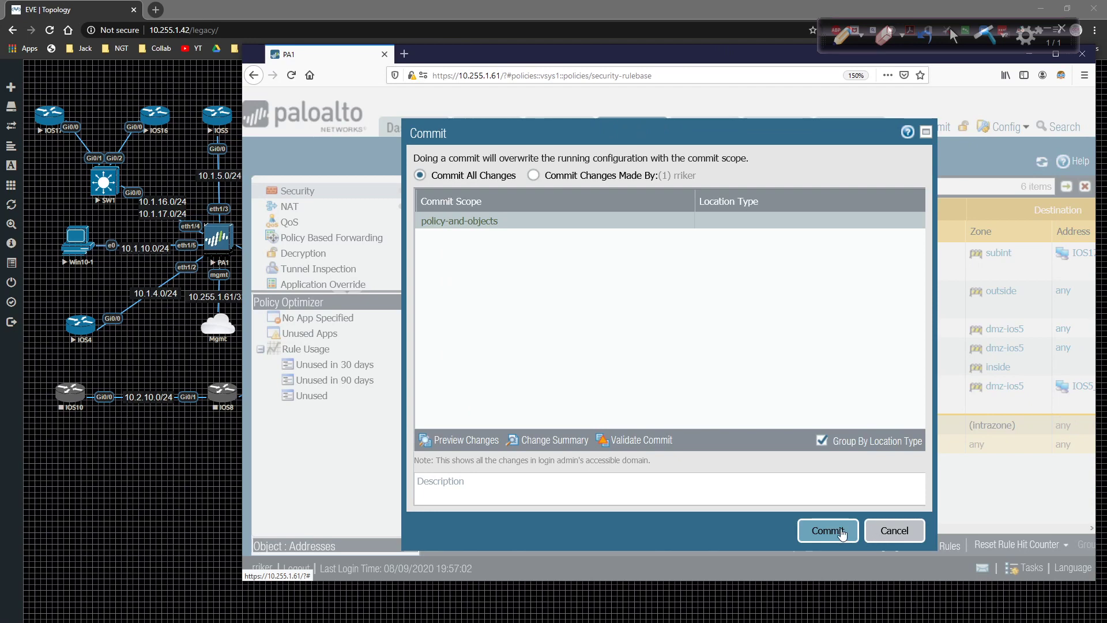
click(827, 531)
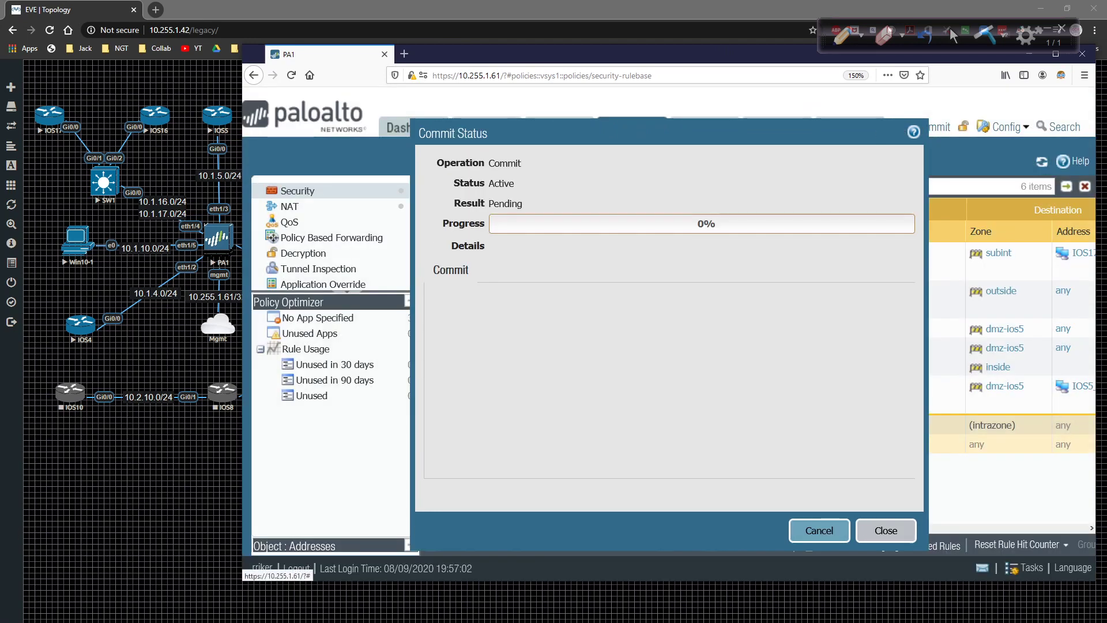
click(886, 530)
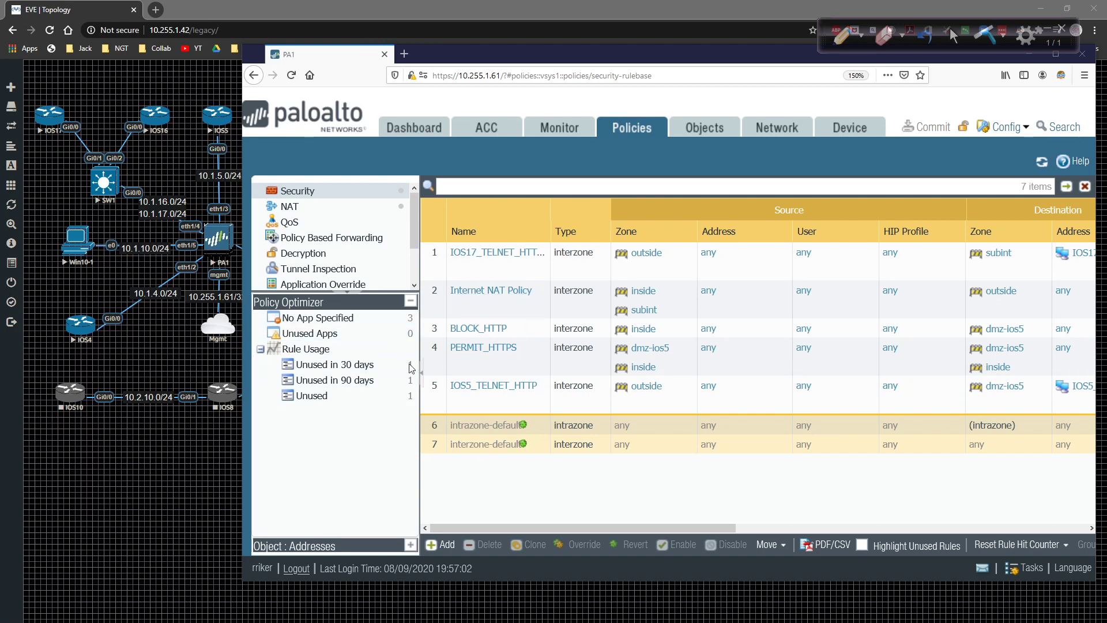
mouse_move(484, 277)
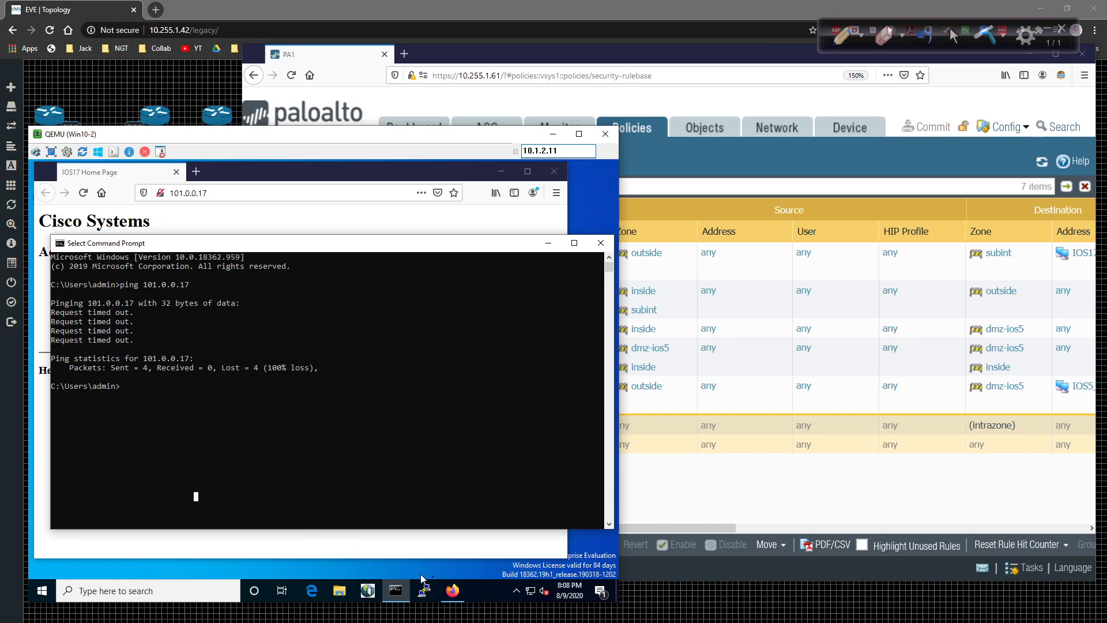
mouse_move(217, 215)
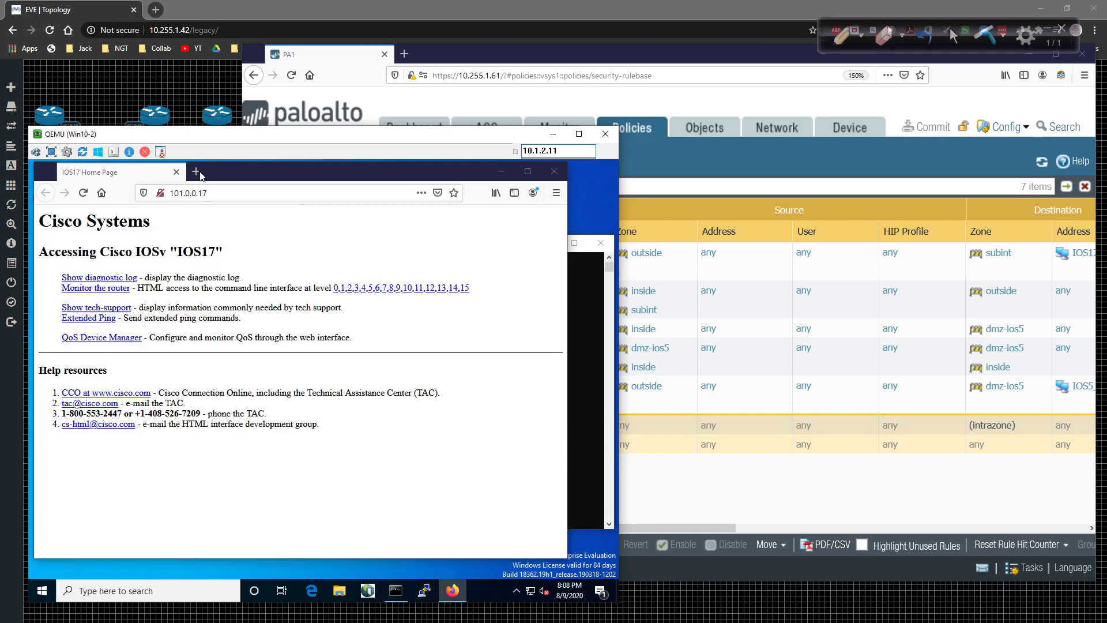
Step: Browse to 101.0.0.5 in a new Firefox tab and submit the router login credentials
click(196, 171)
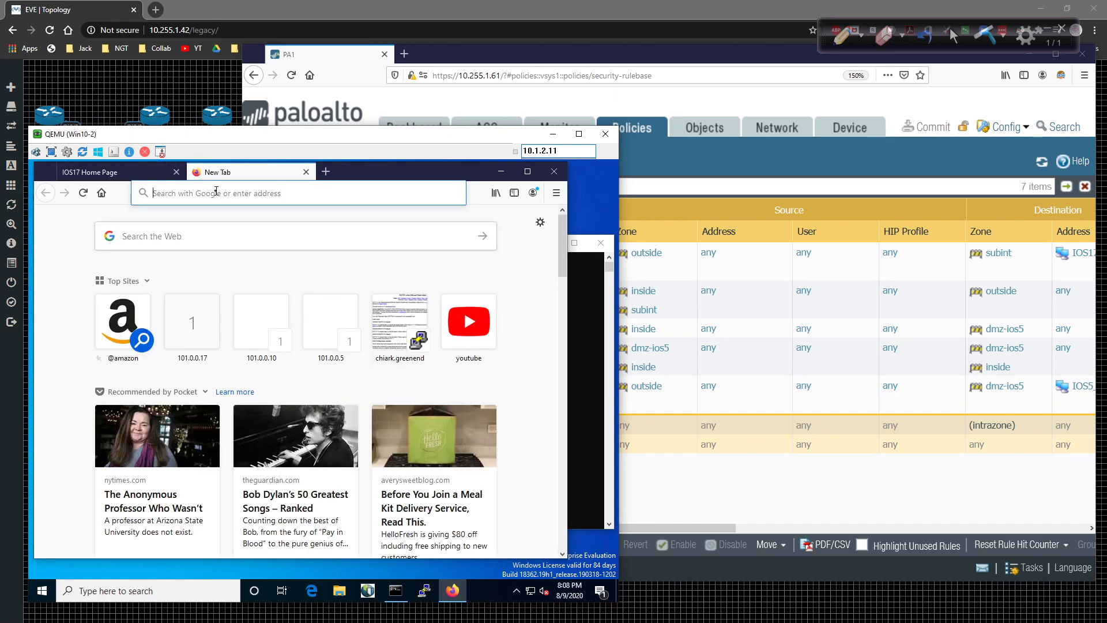
text(101.0.0.17/)
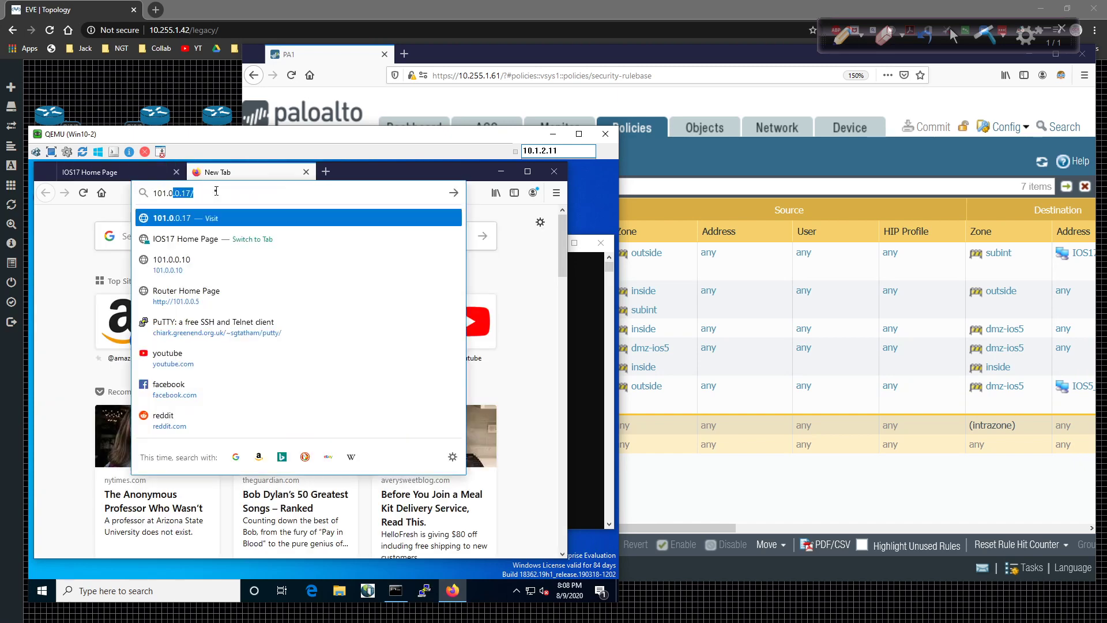
text(101.0.0.5)
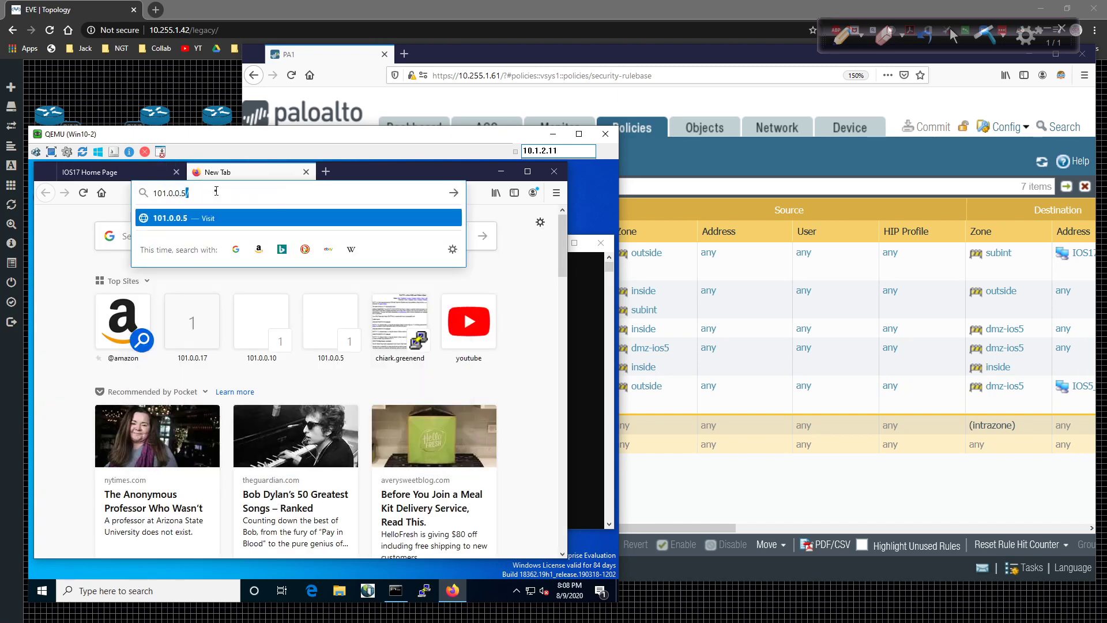
key(Enter)
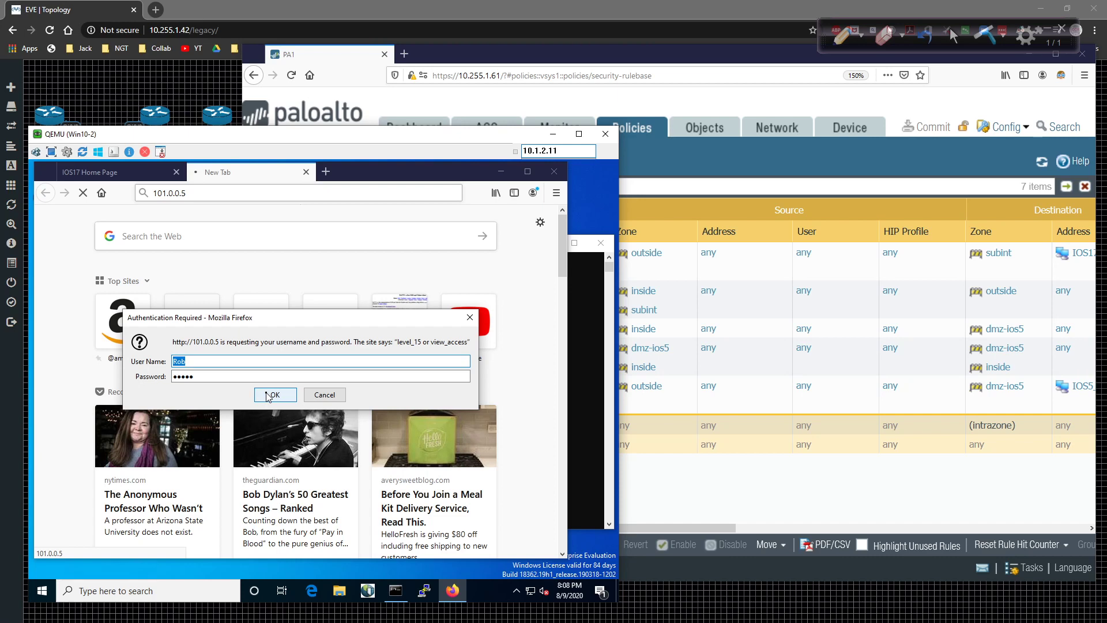
click(274, 395)
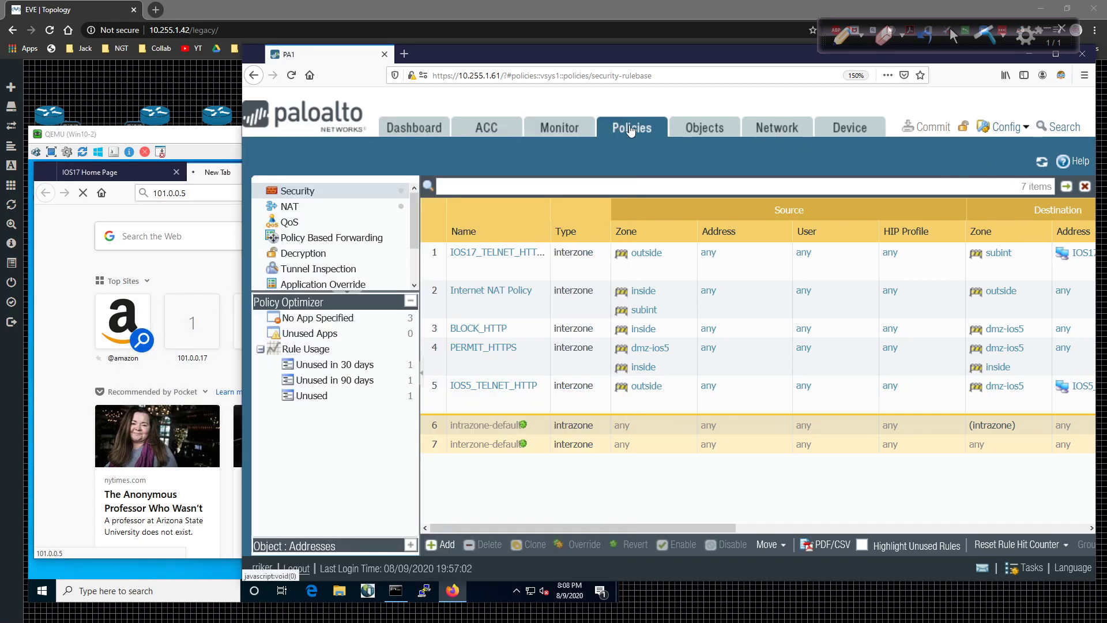
Step: Show PA1's Monitor > Session Browser listing the web-browsing sessions to 101.0.0.5
click(560, 127)
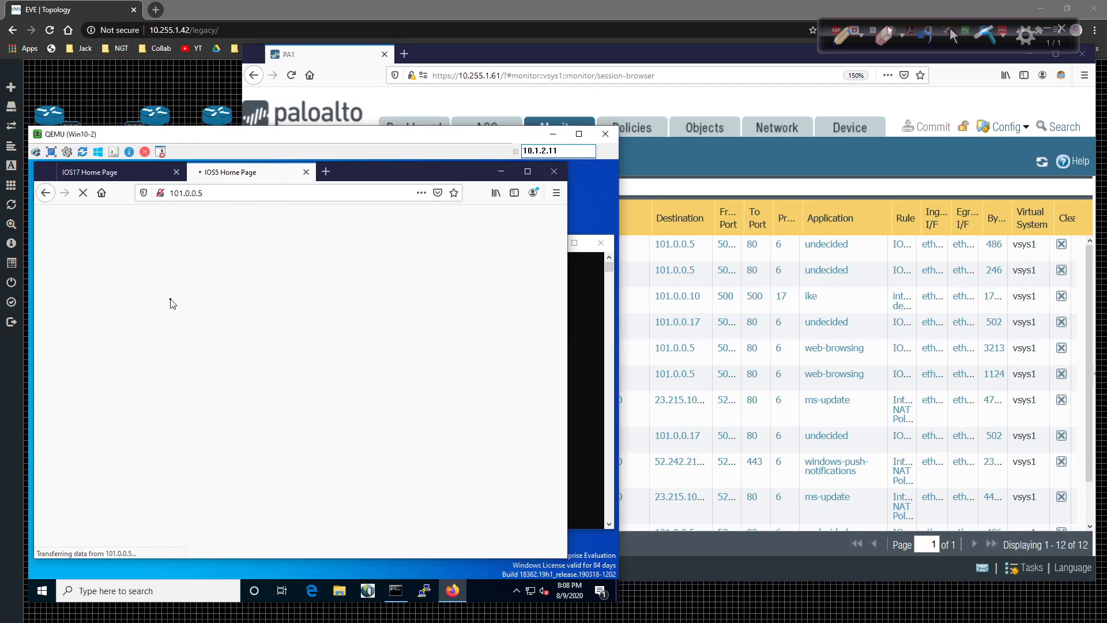
mouse_move(228, 182)
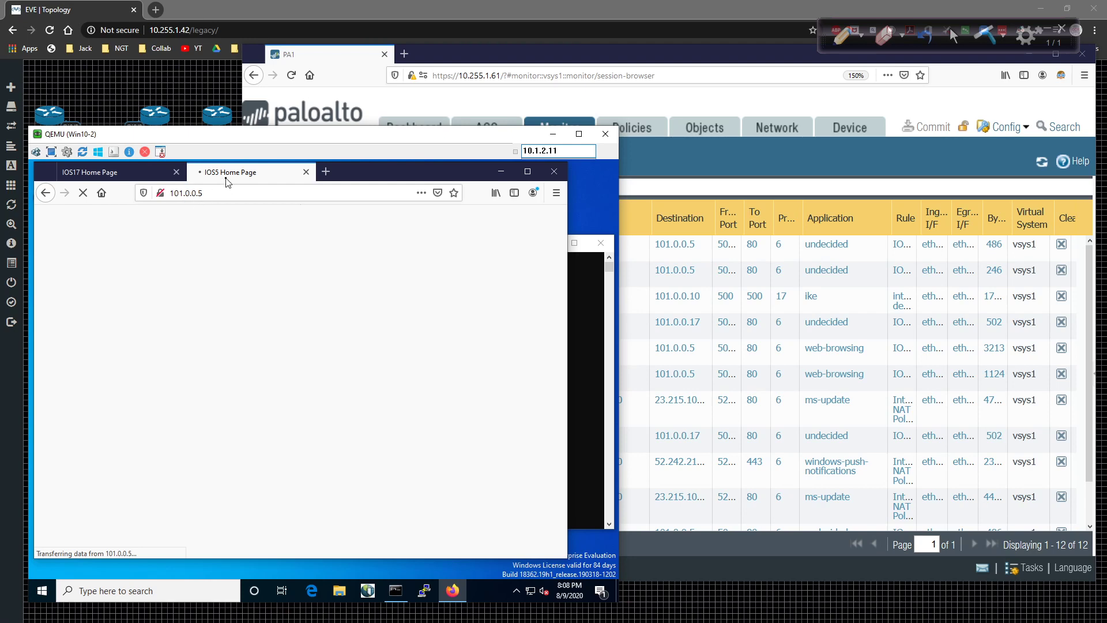
mouse_move(227, 180)
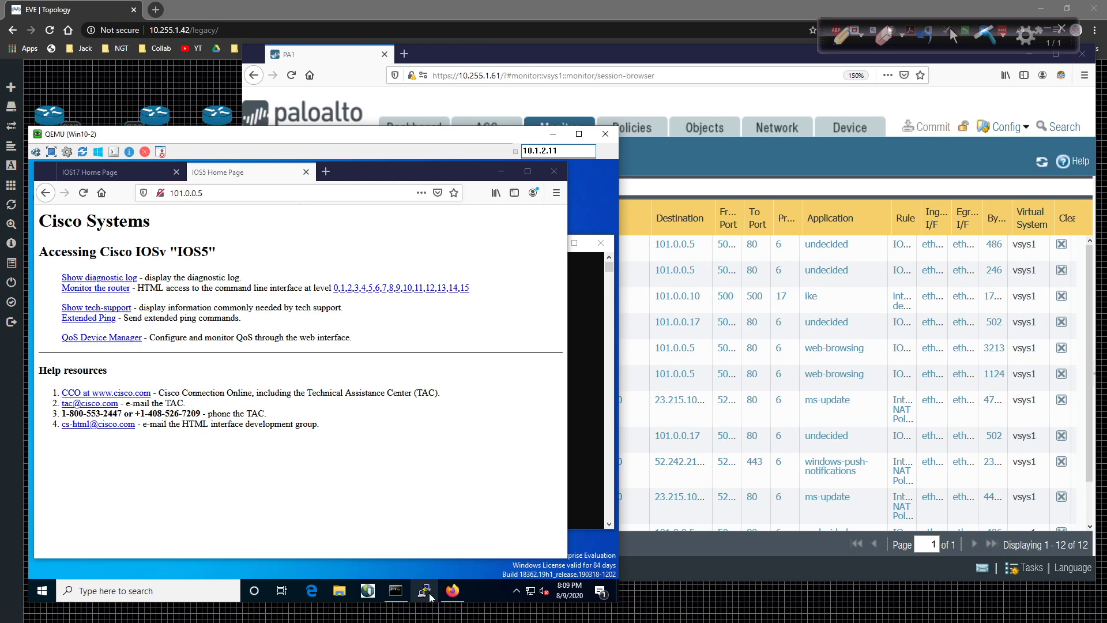
mouse_move(410, 407)
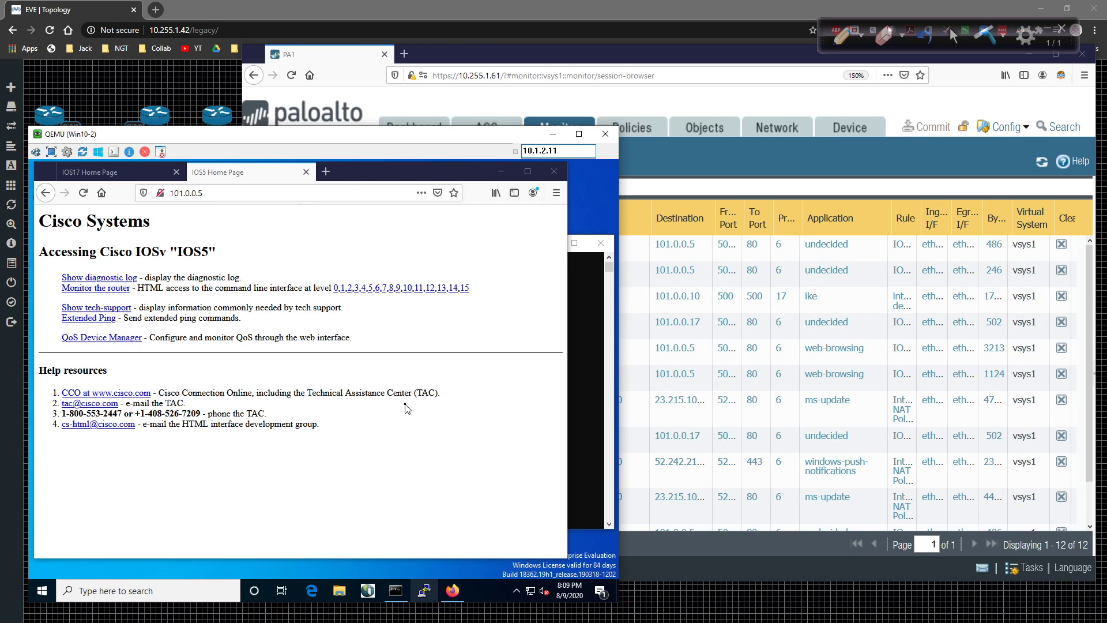
Step: Launch PuTTY, load the saved IOS5-Telnet session, connect and log in as Rob
click(632, 128)
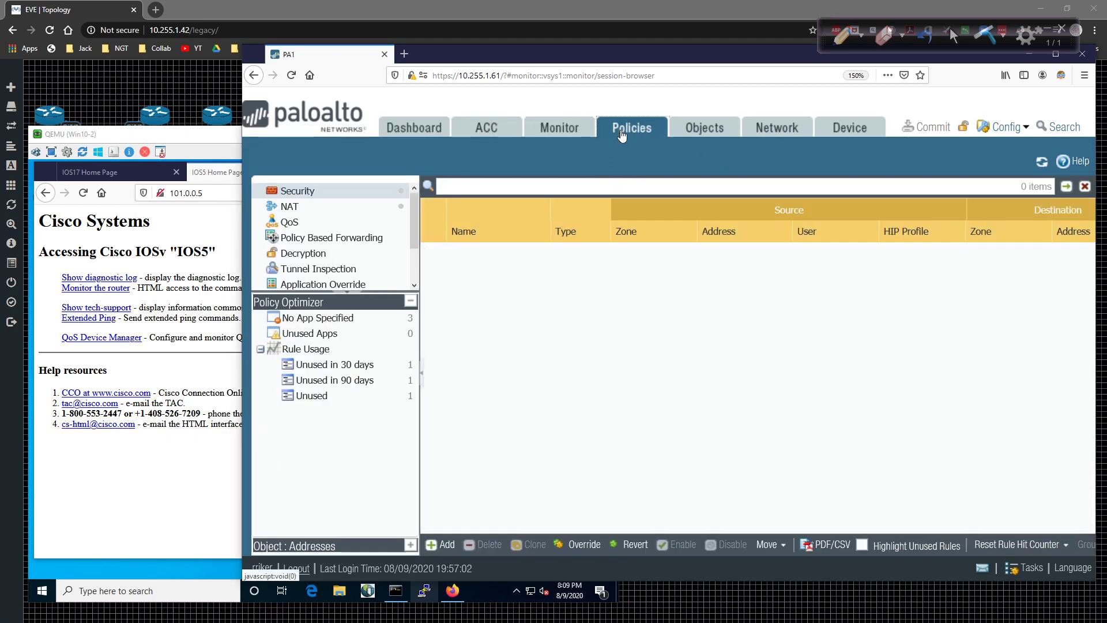
click(632, 128)
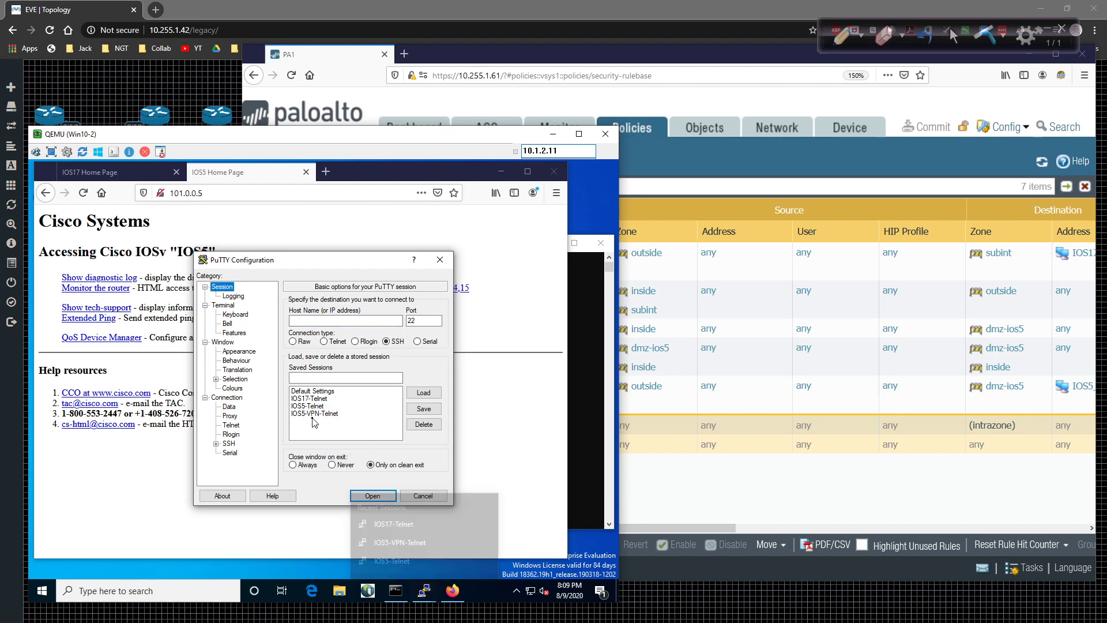
click(308, 406)
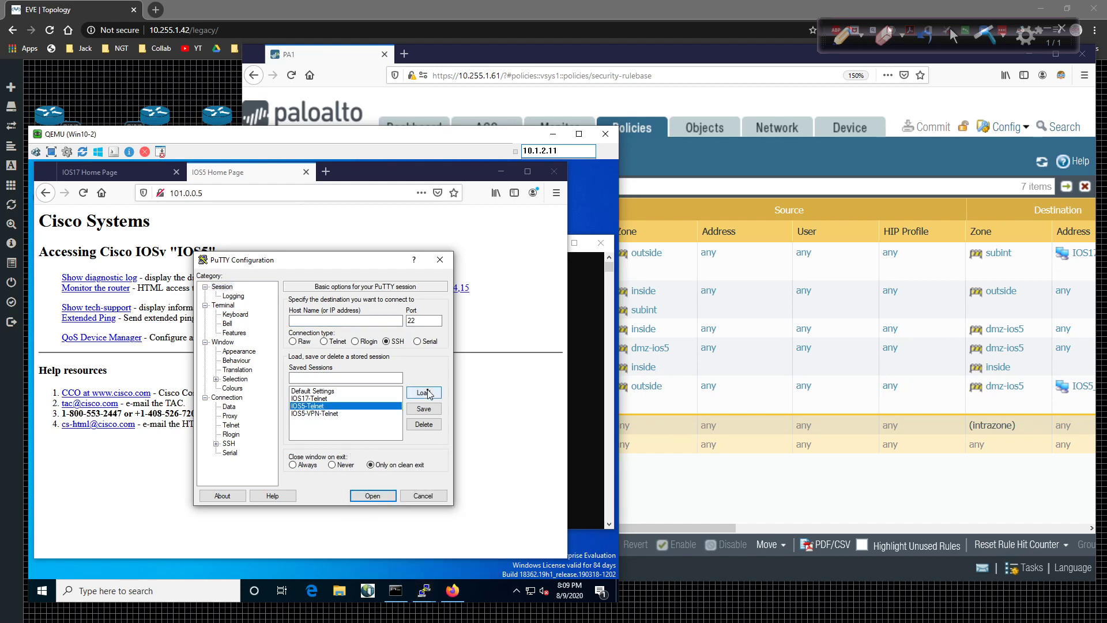
click(424, 392)
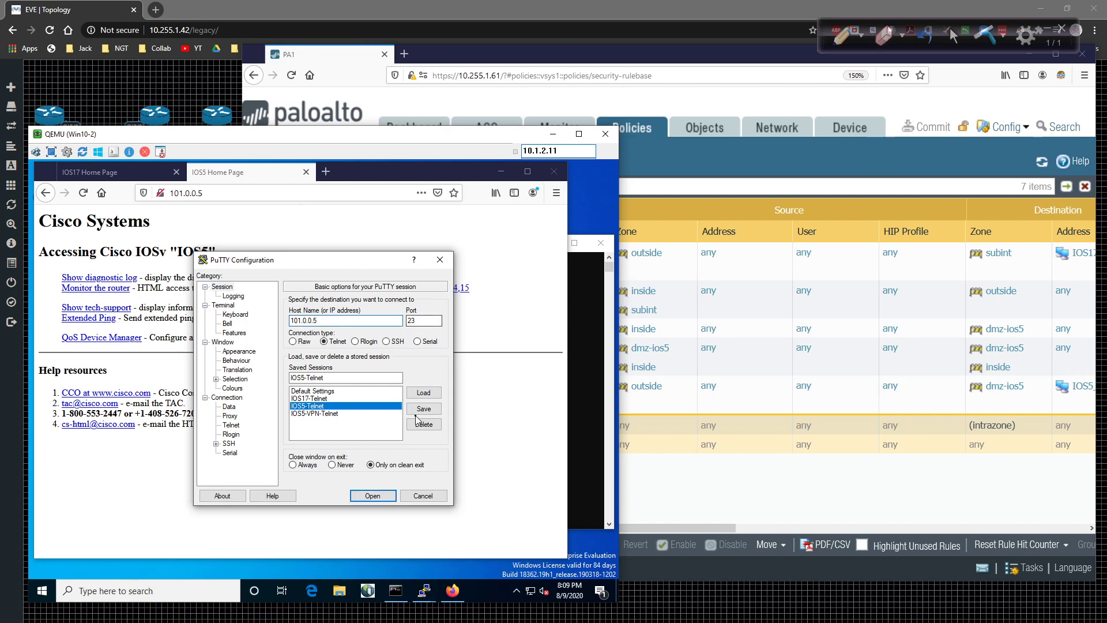
click(423, 408)
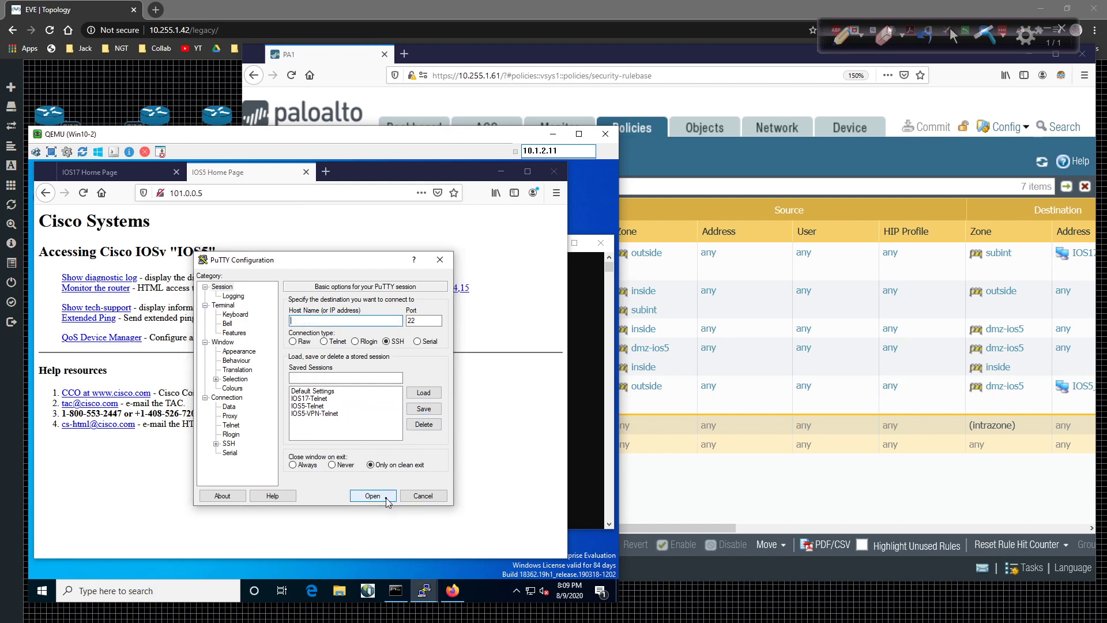
click(373, 495)
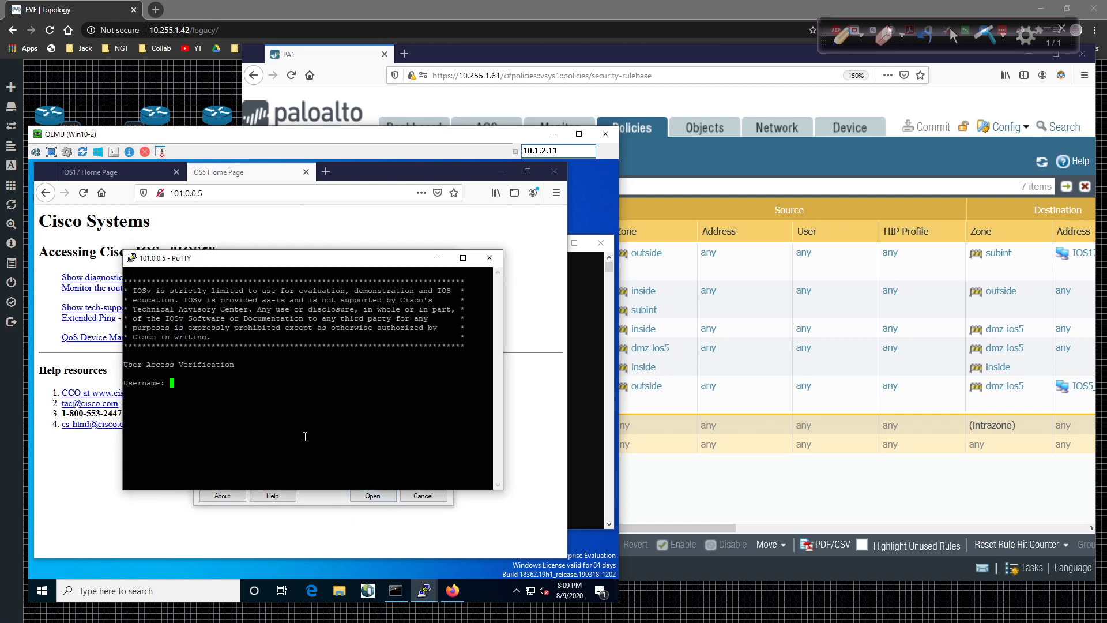
text(Rob)
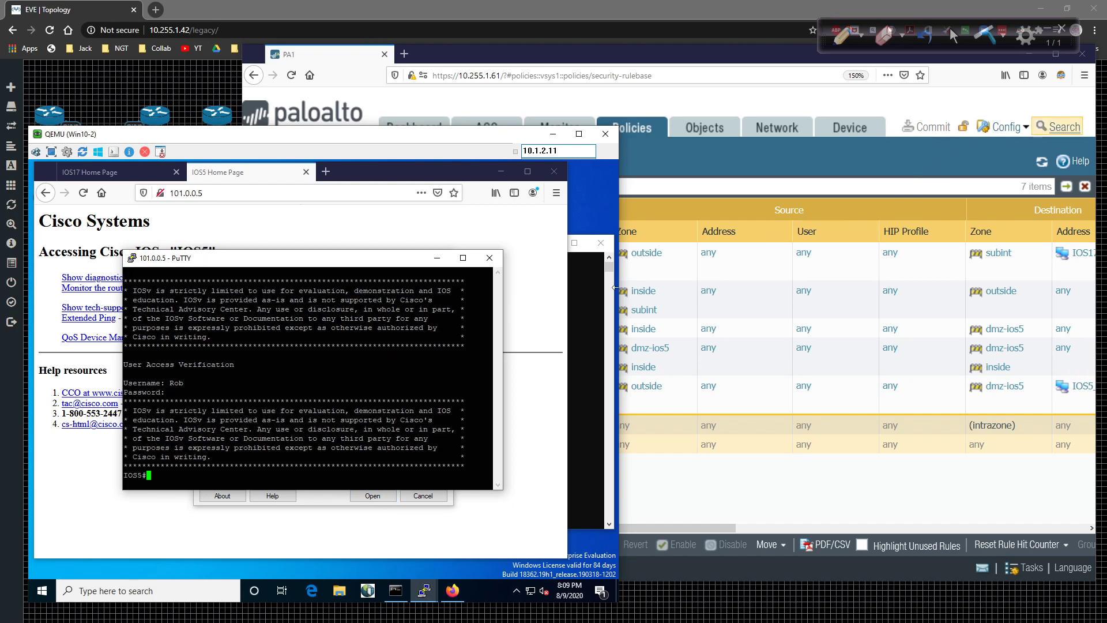
Step: Filter the Session Browser to the outside zone and expand the telnet session to 101.0.0.5
click(559, 127)
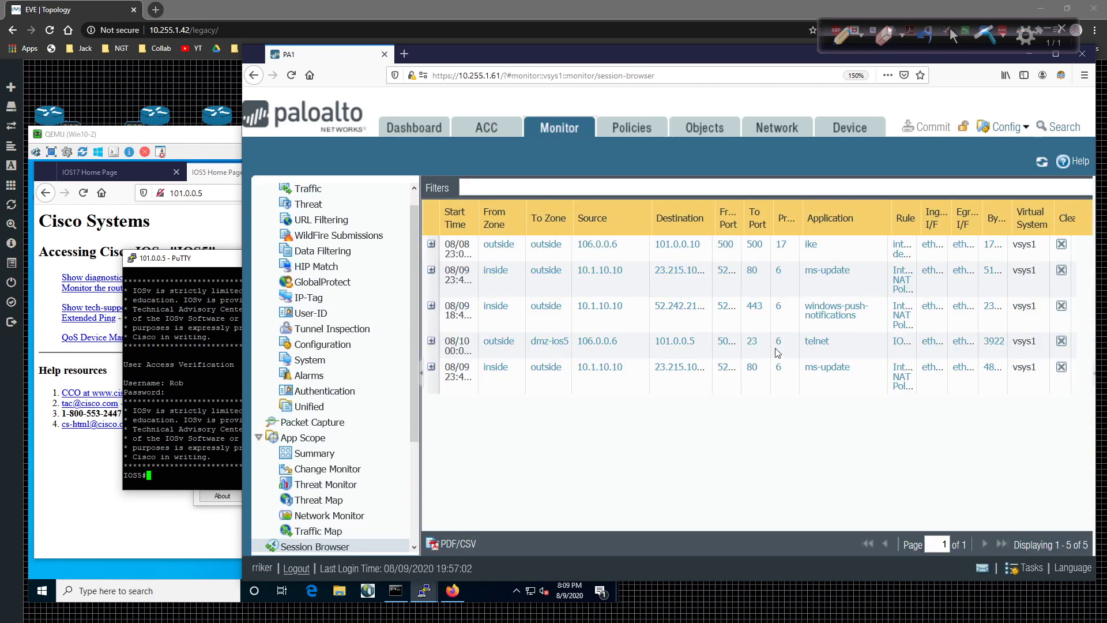
mouse_move(541, 351)
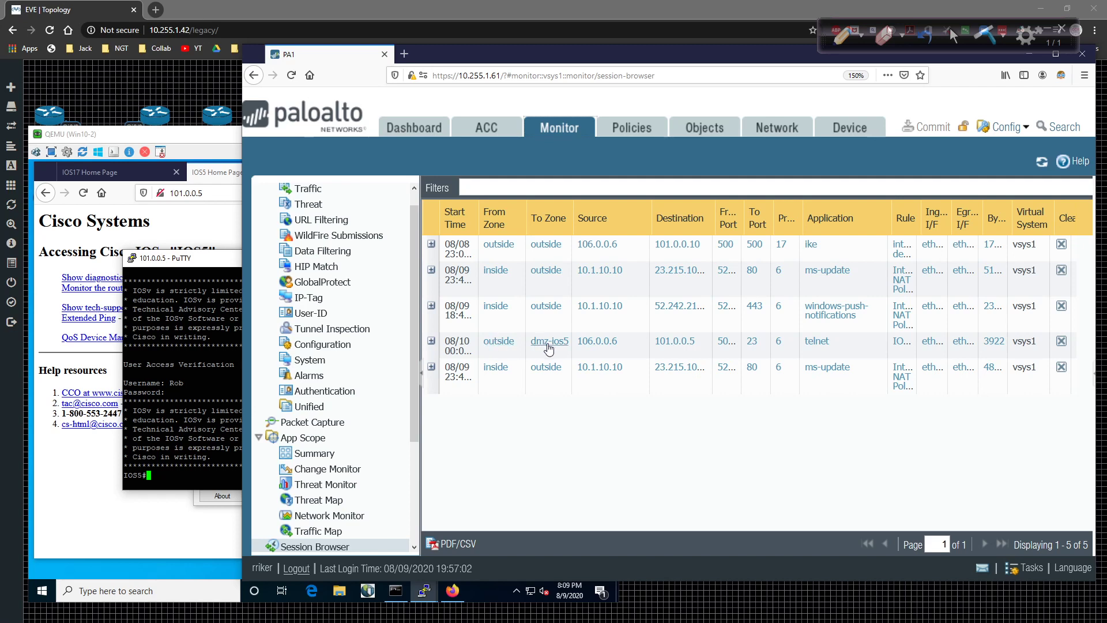
click(499, 341)
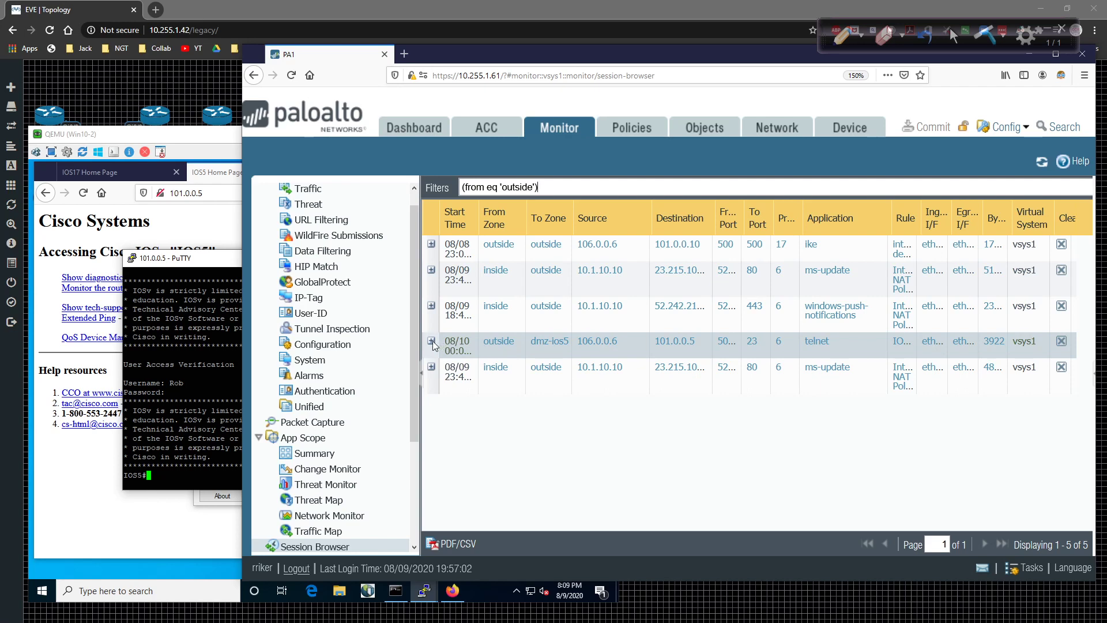
click(431, 341)
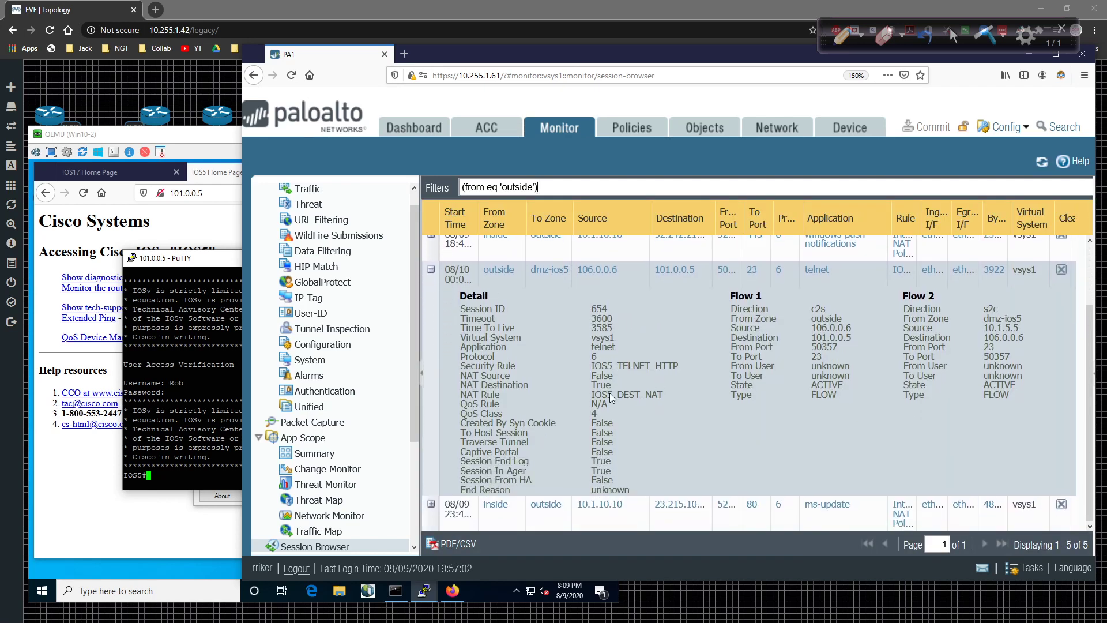
mouse_move(687, 376)
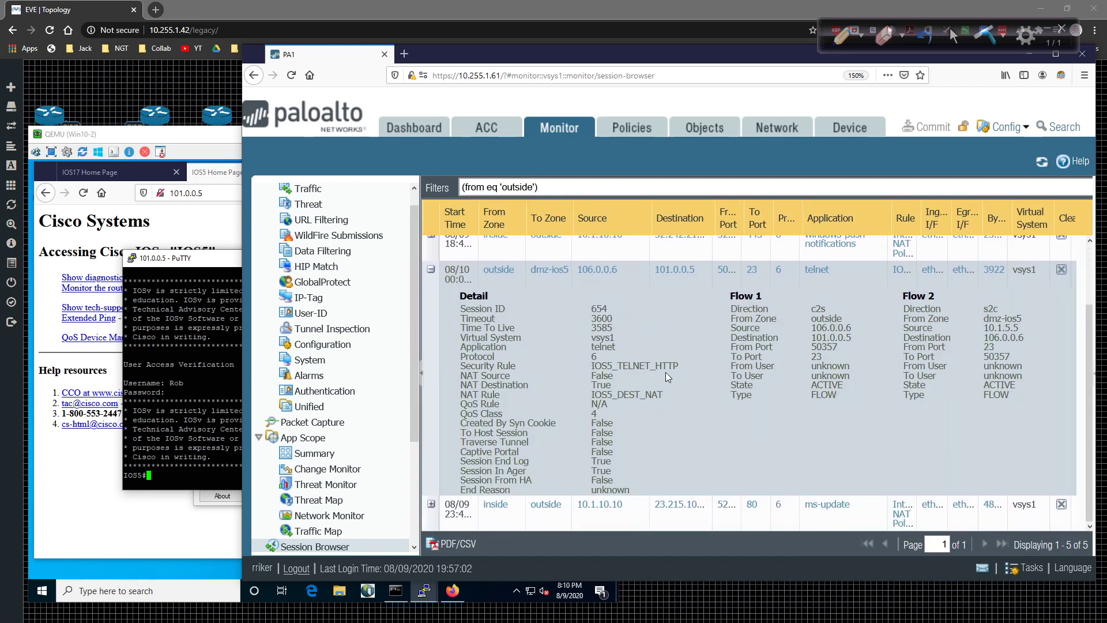
mouse_move(626, 405)
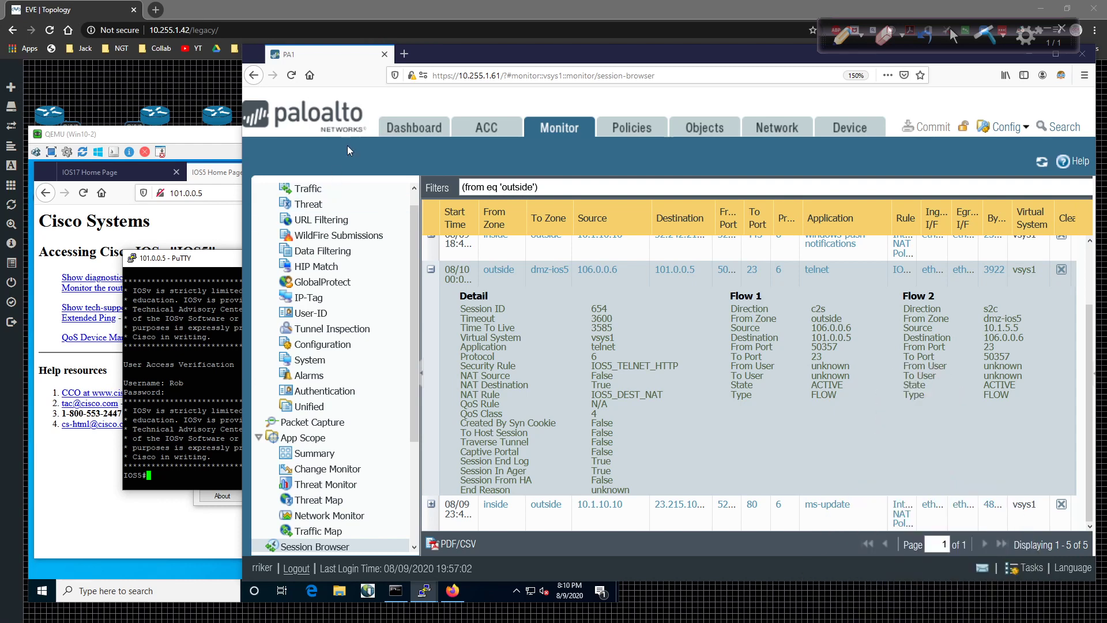
mouse_move(615, 131)
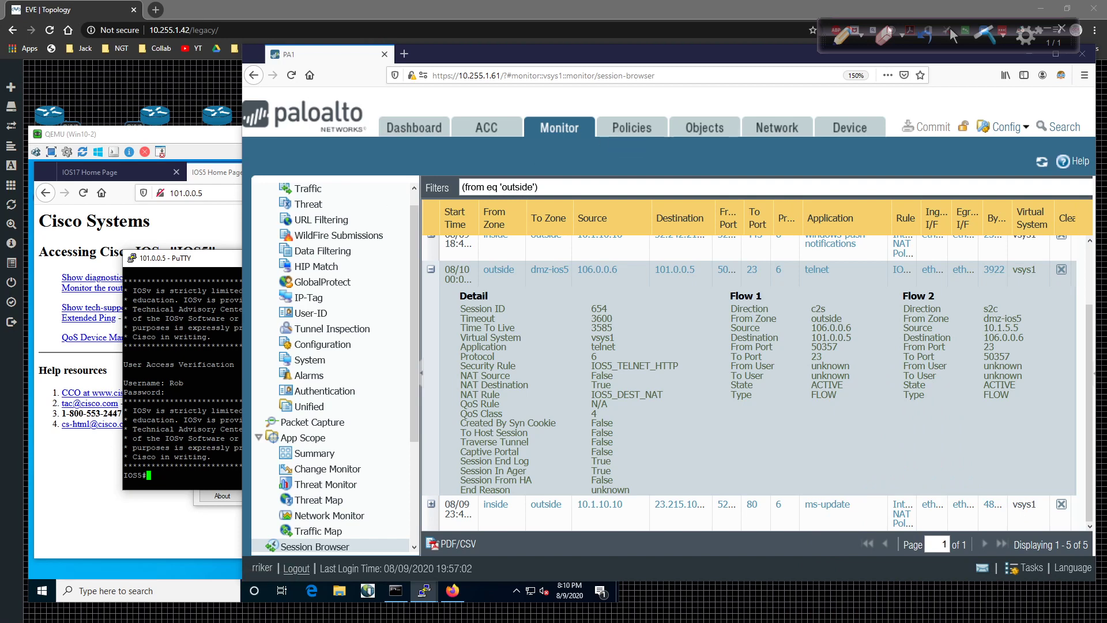
Step: Reopen the IOS5_DEST_NAT rule's Translated Packet settings showing static translation to IOS5_PRIVATE_IP
click(632, 127)
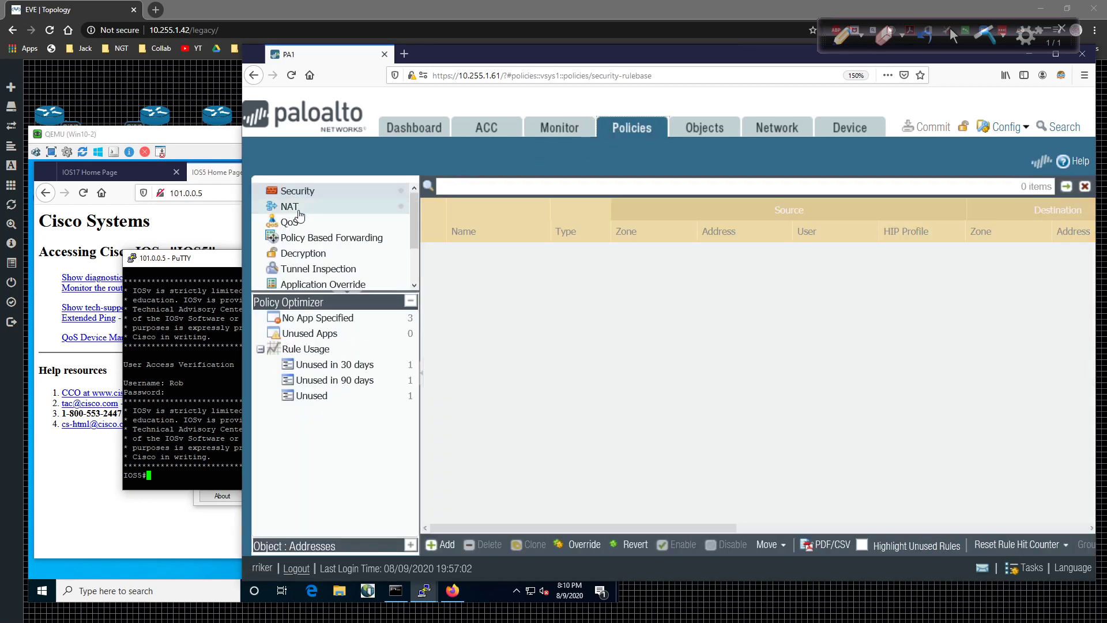
click(289, 206)
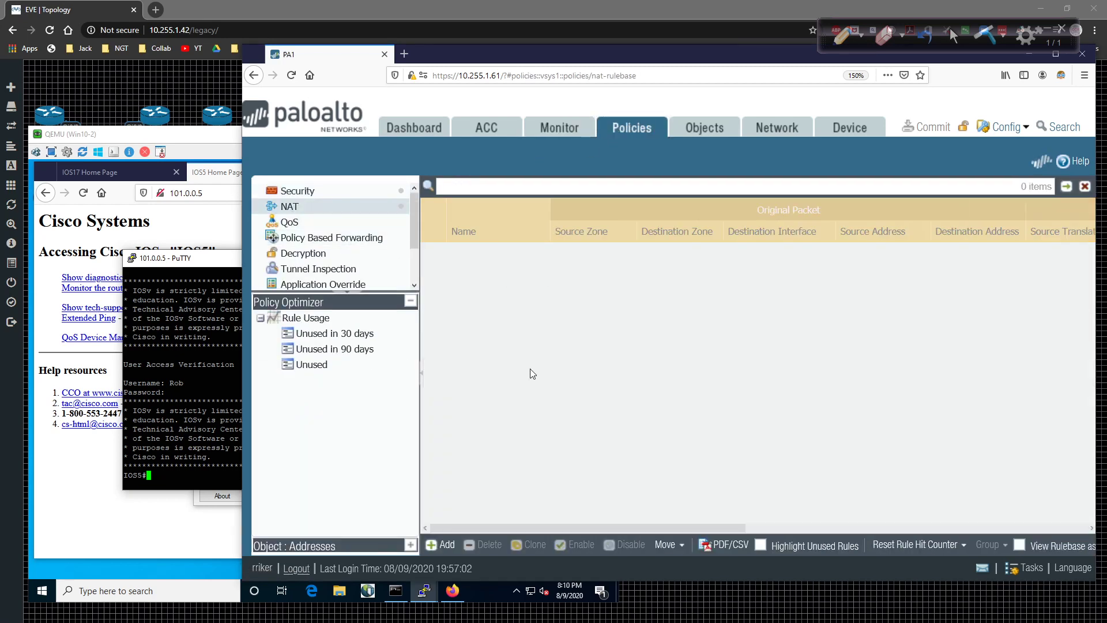
mouse_move(511, 353)
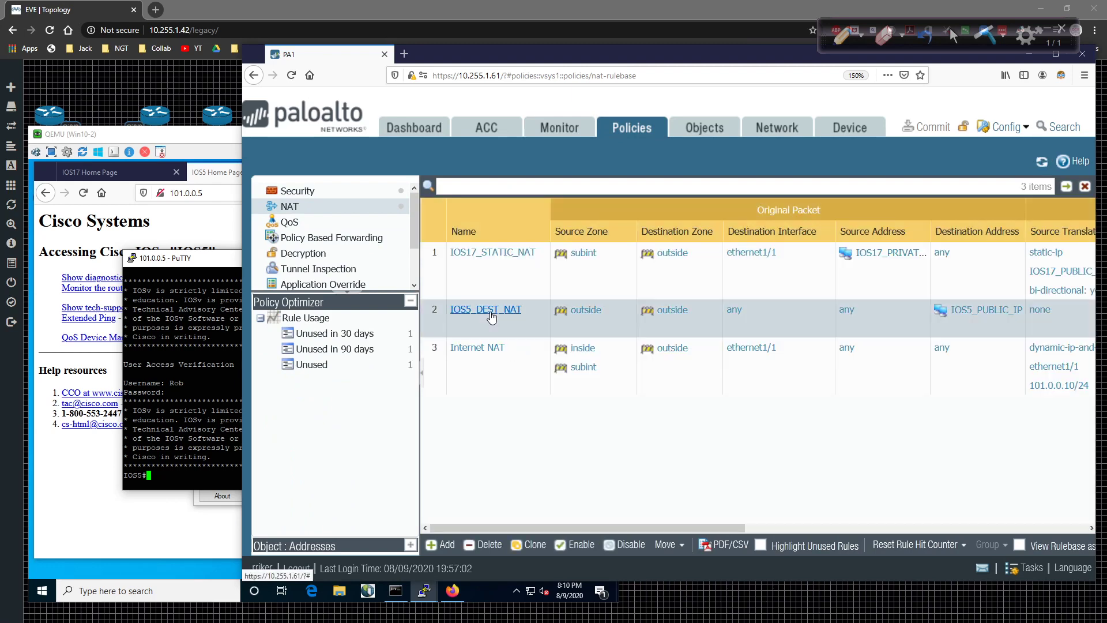
click(485, 309)
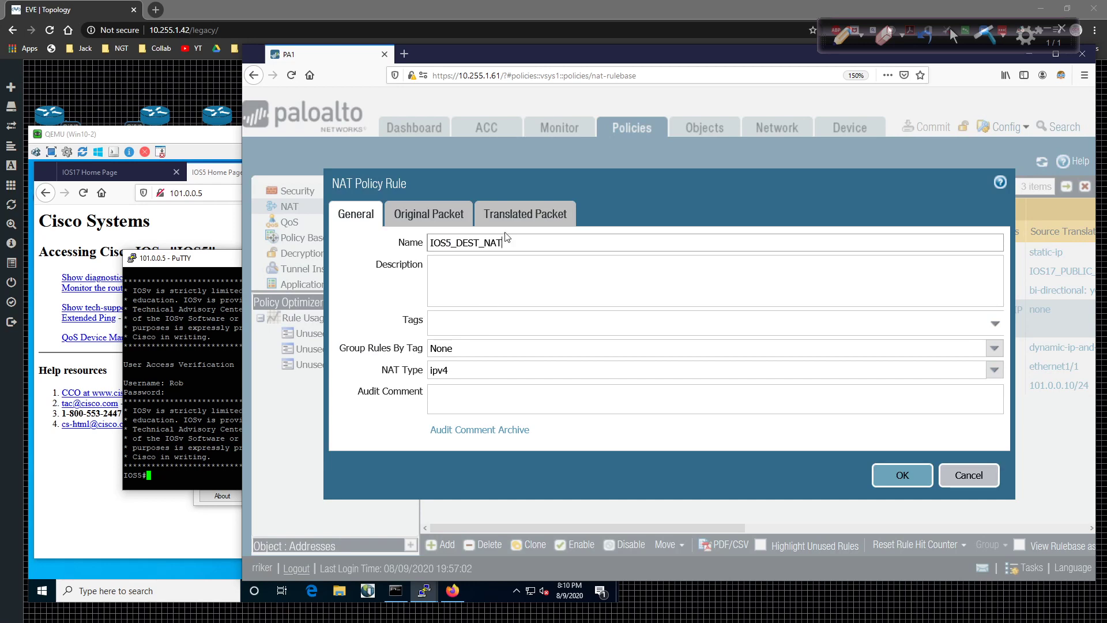
click(525, 214)
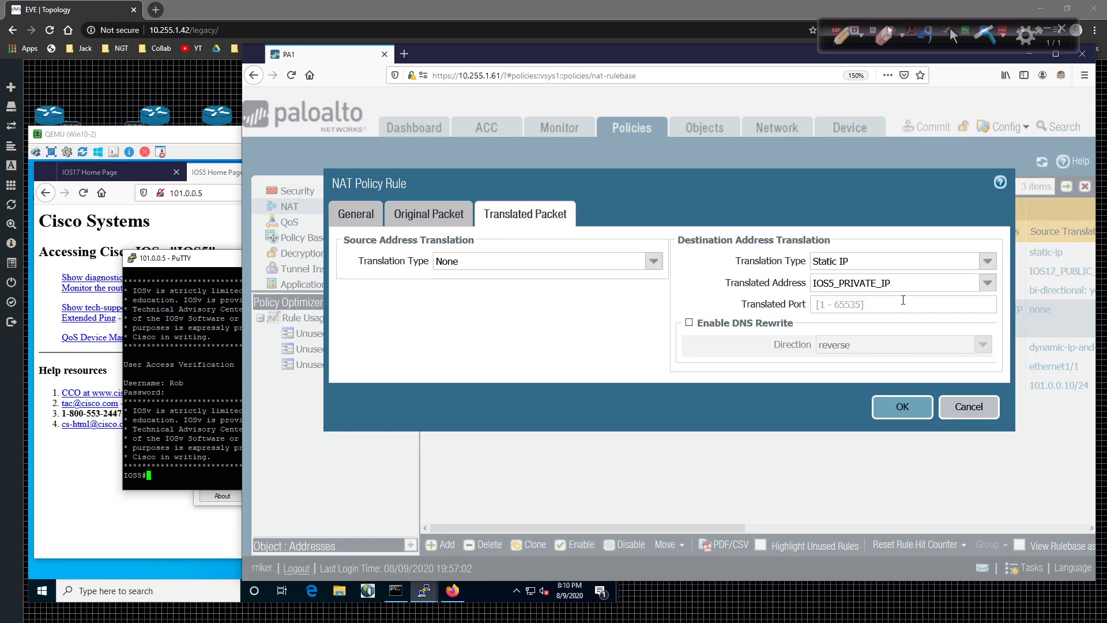
click(904, 304)
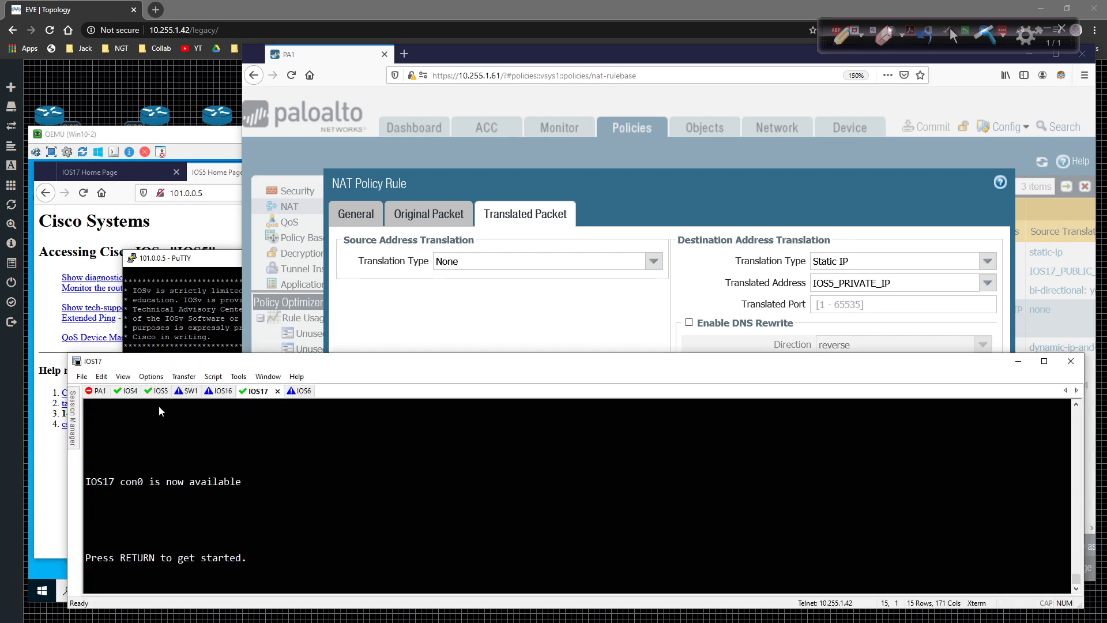
Step: On the IOS5 console, enter 'ip http port 8080' using ? help along the way
click(161, 390)
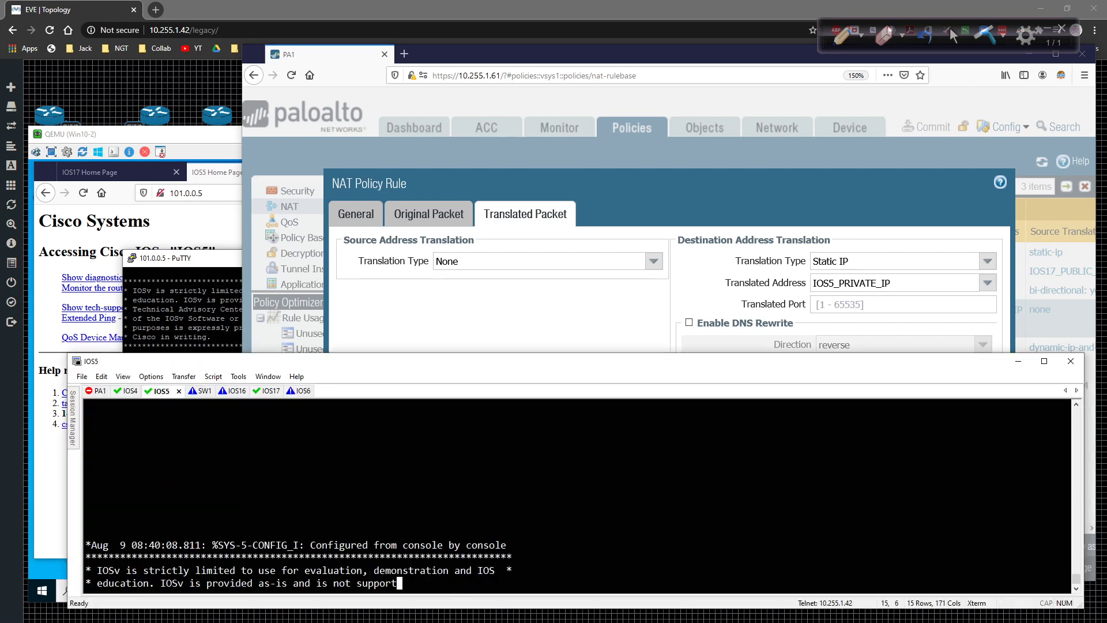
text(ip http)
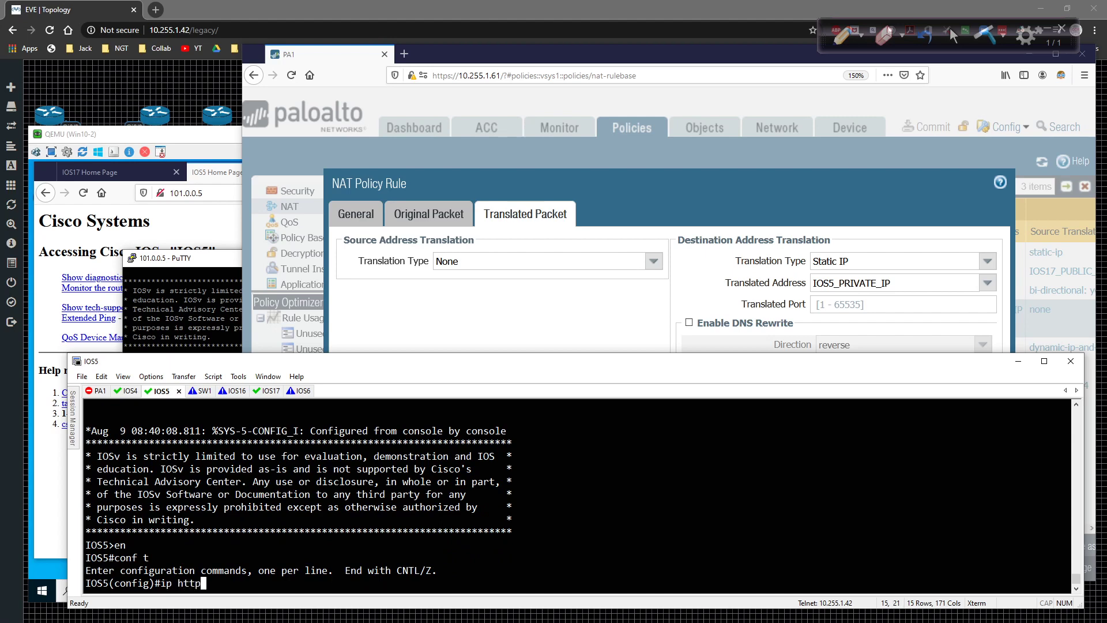
text(?)
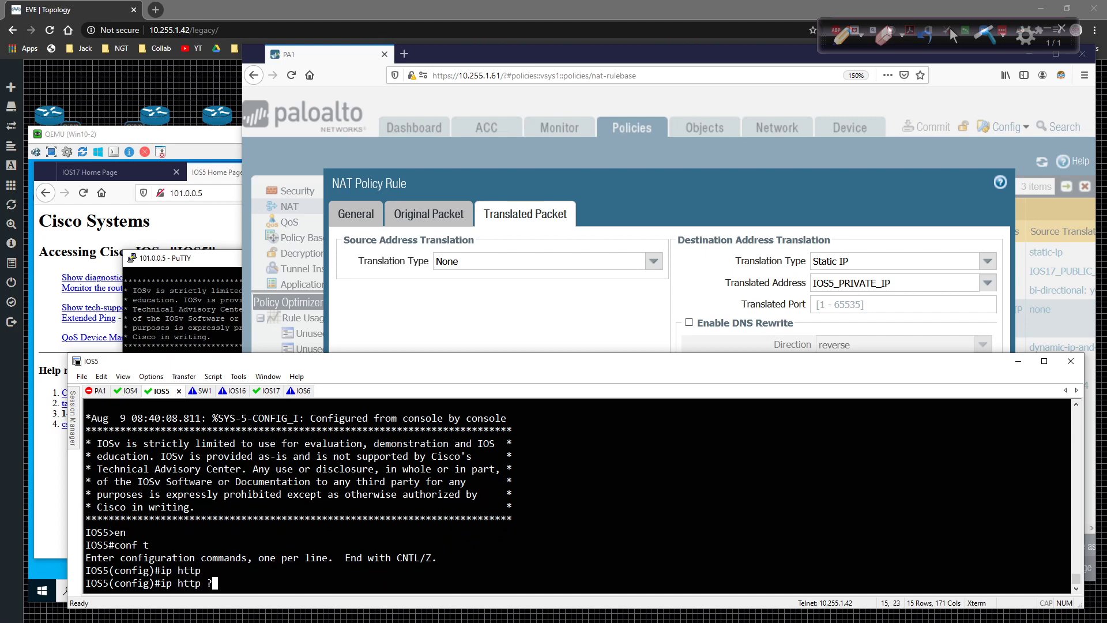
text(port)
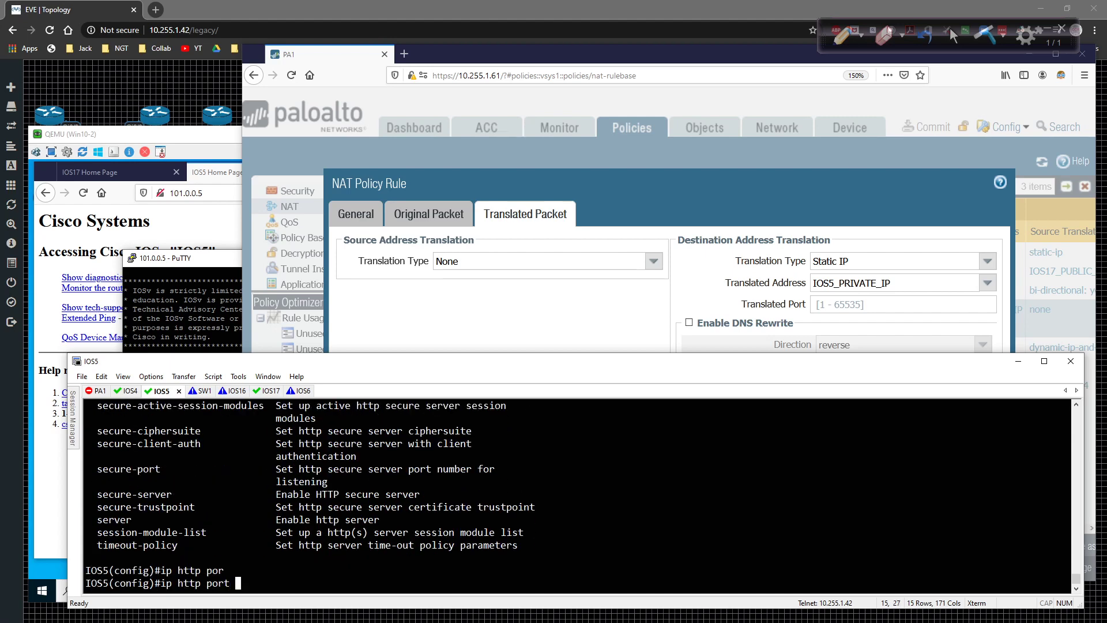
text(?)
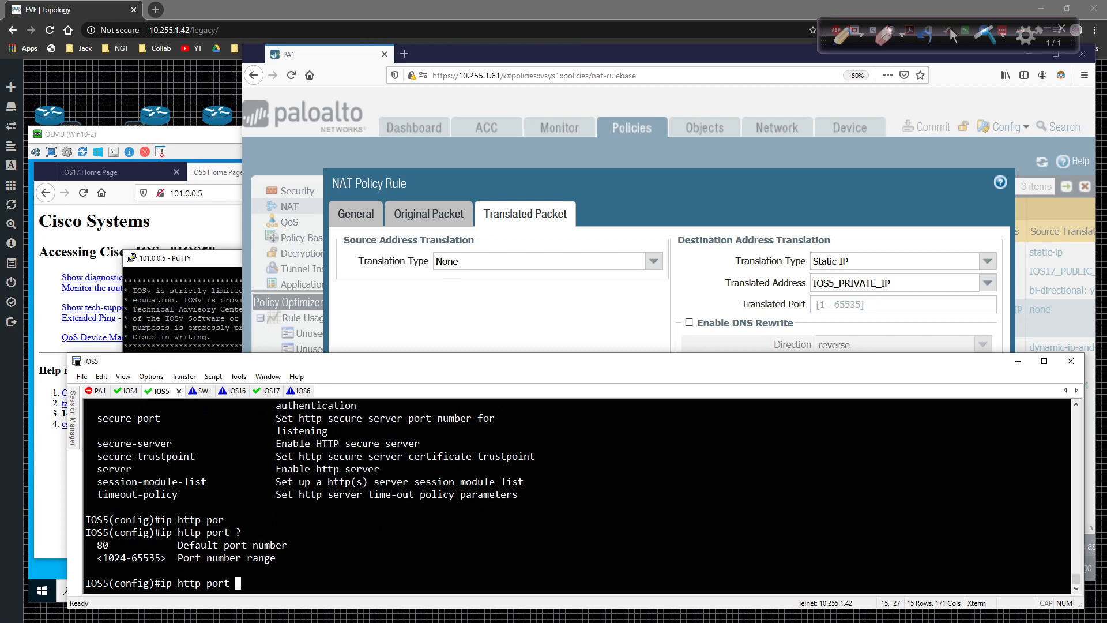
text(8080)
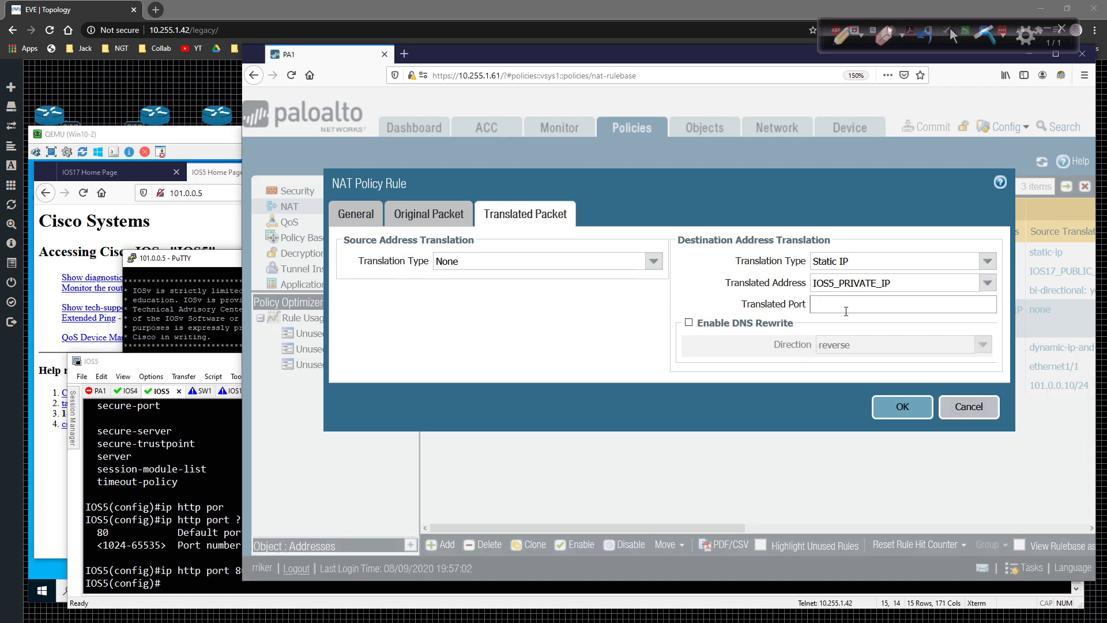
Step: Leave the IOS5_DEST_NAT Translated Port field empty and close the NAT Policy Rule dialog
click(848, 304)
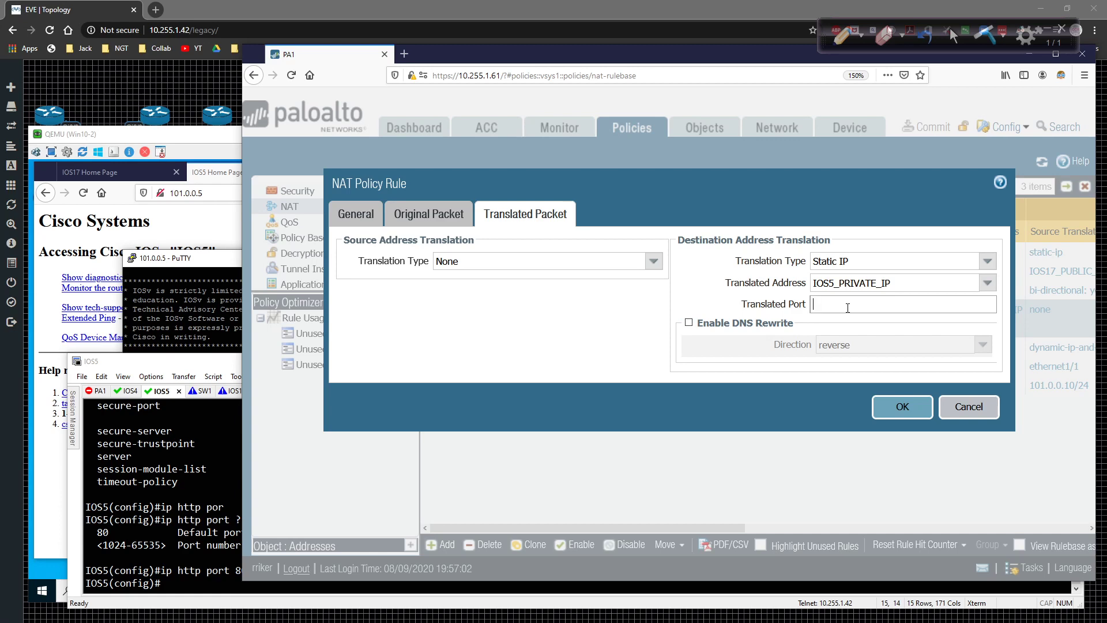
mouse_move(778, 318)
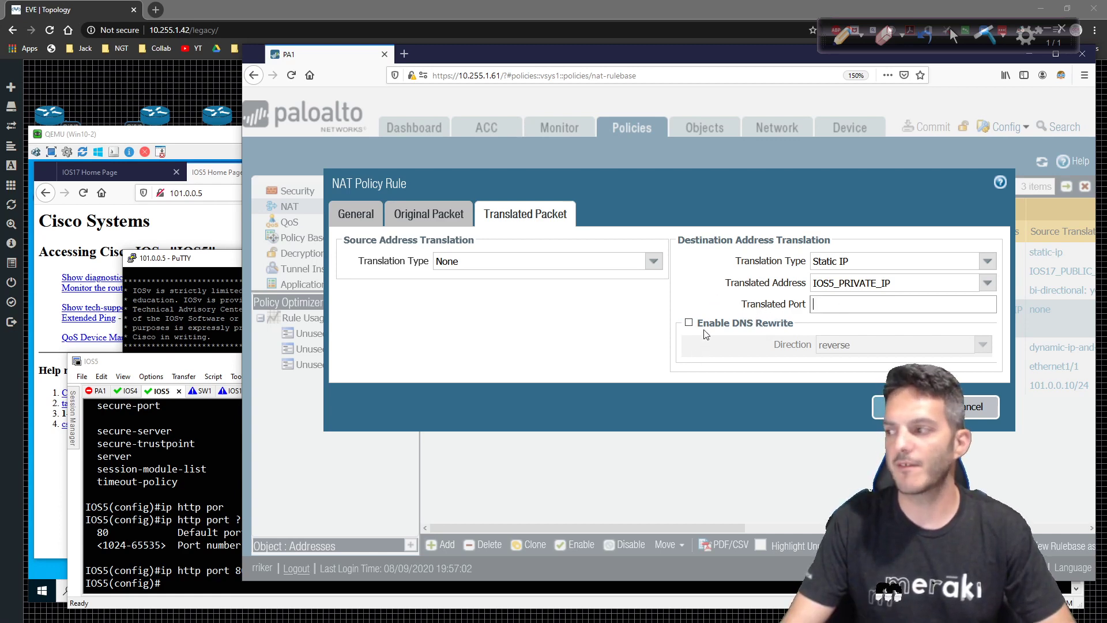
mouse_move(751, 351)
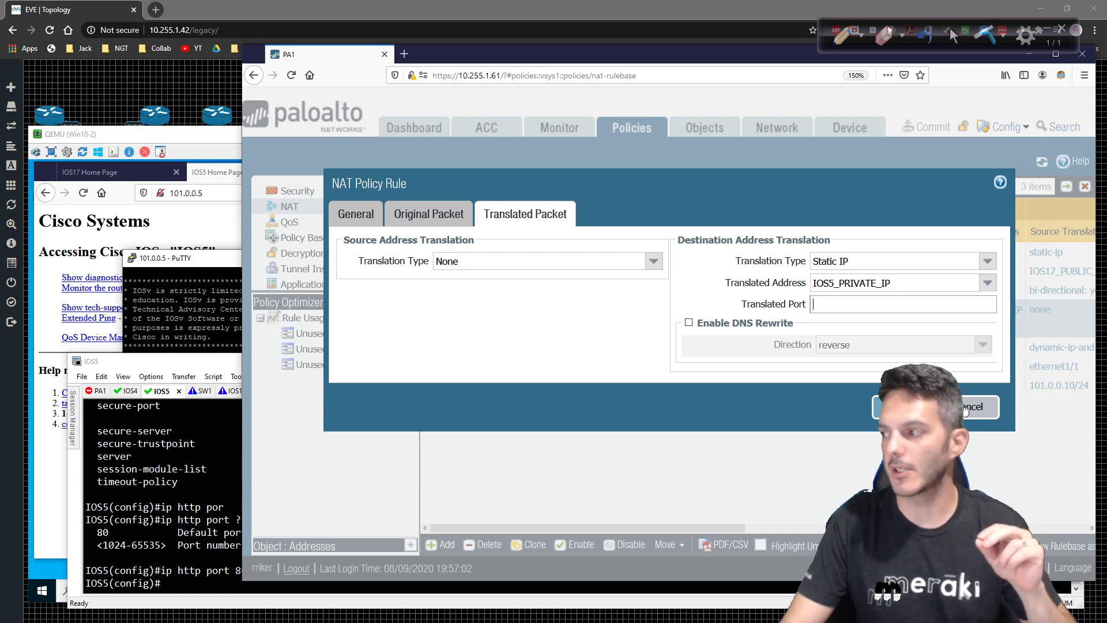
click(971, 407)
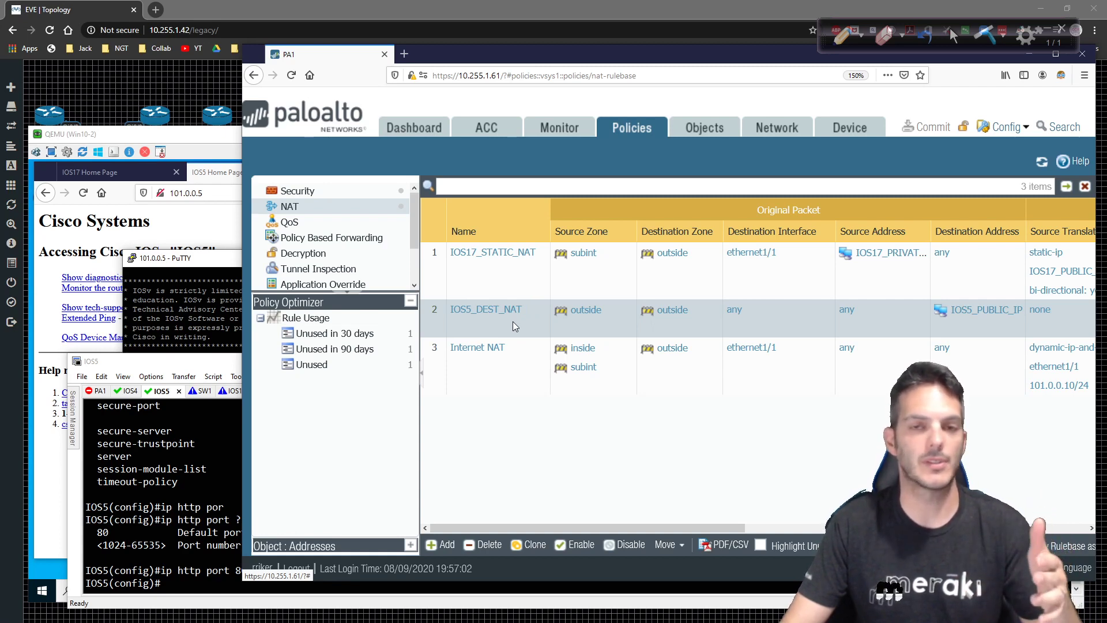
mouse_move(512, 322)
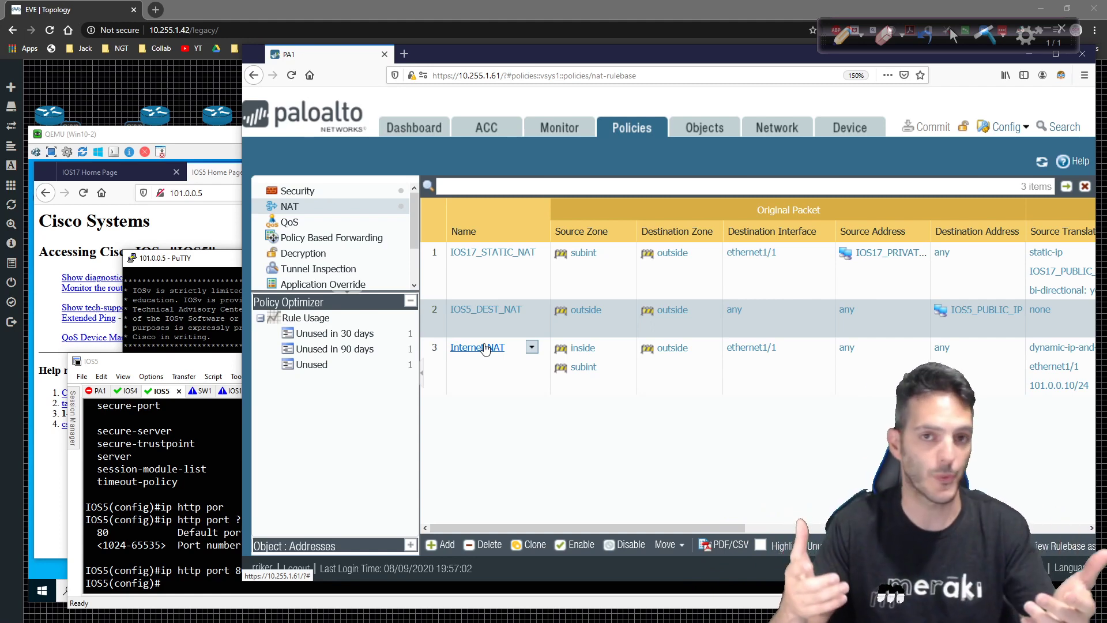
mouse_move(500, 412)
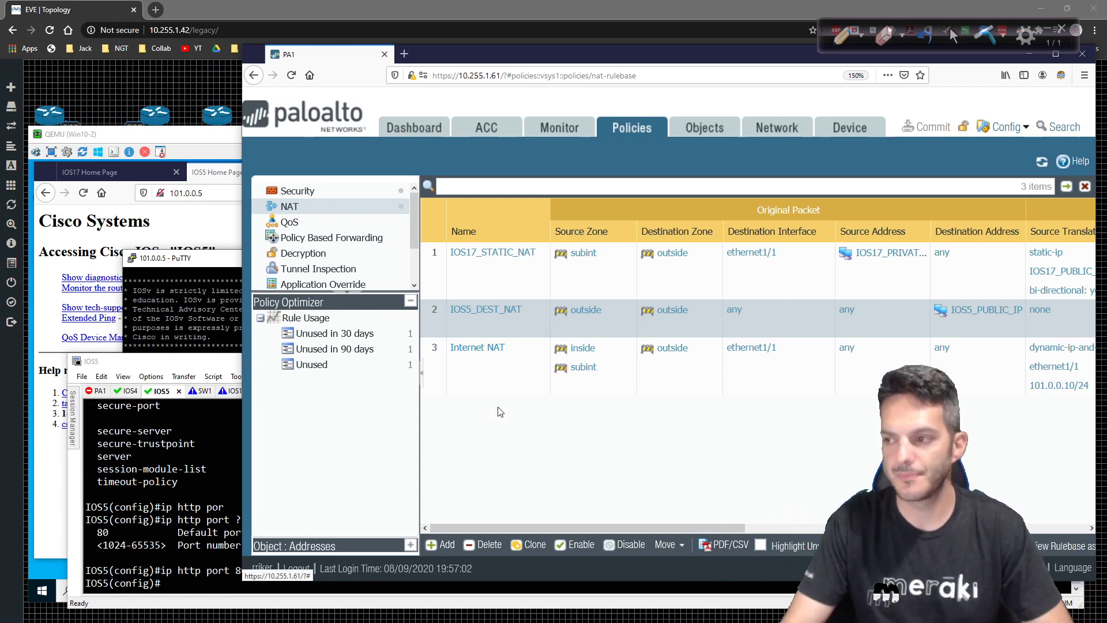
mouse_move(634, 408)
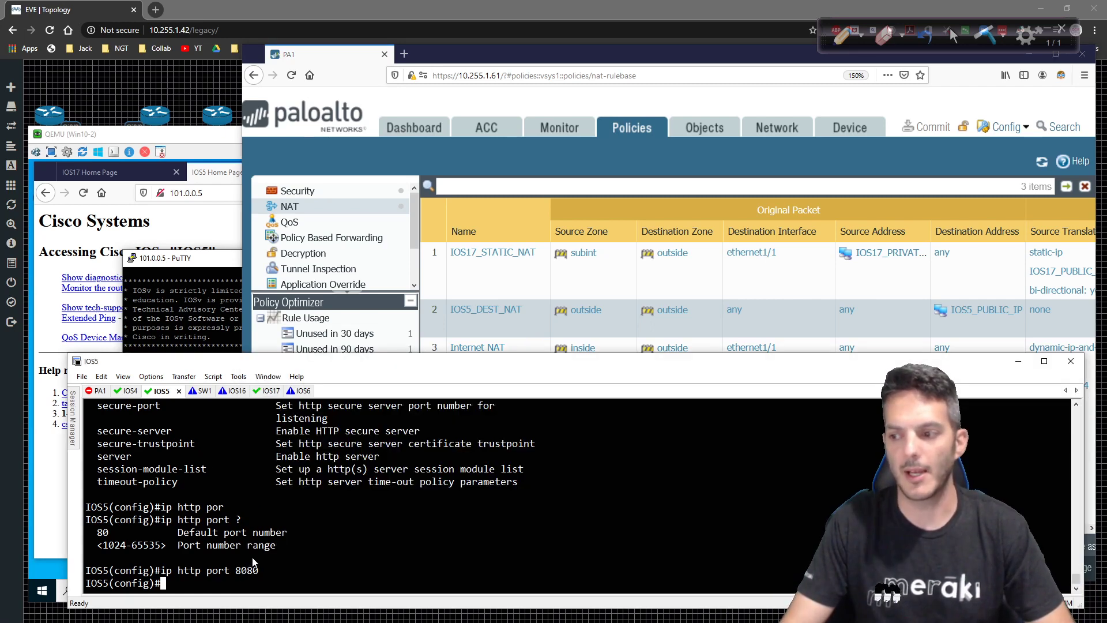
mouse_move(200, 582)
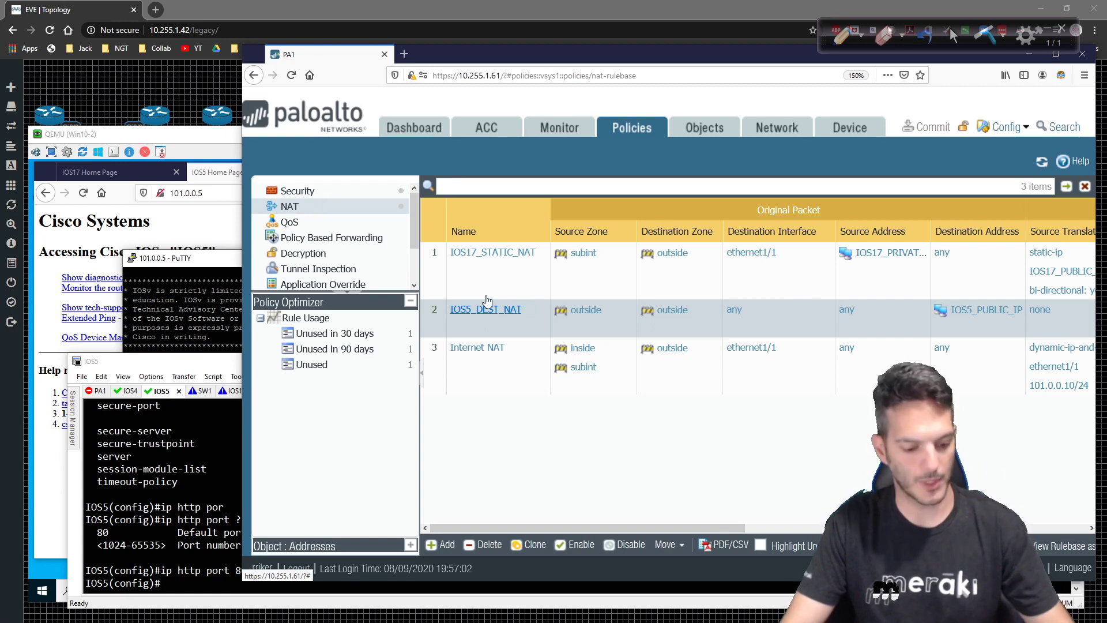
click(486, 309)
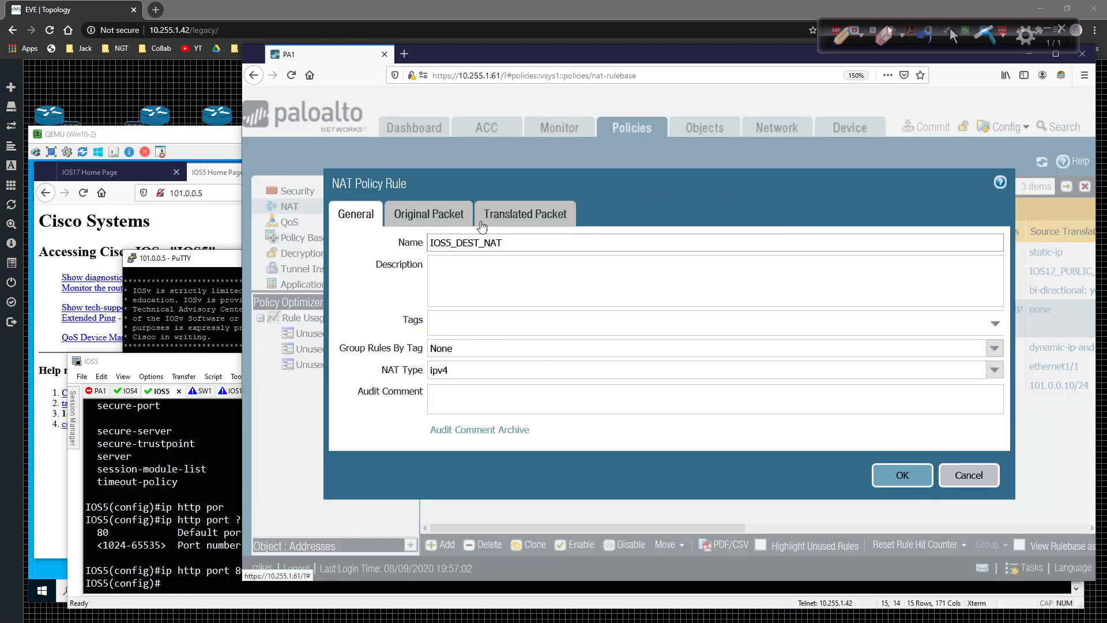
click(524, 213)
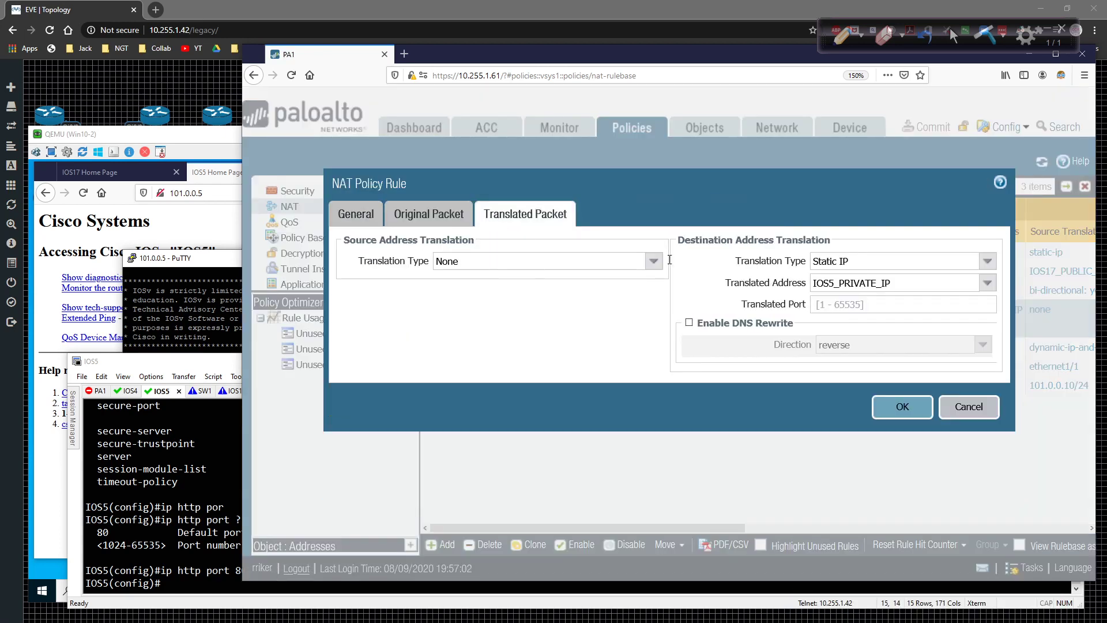
mouse_move(738, 286)
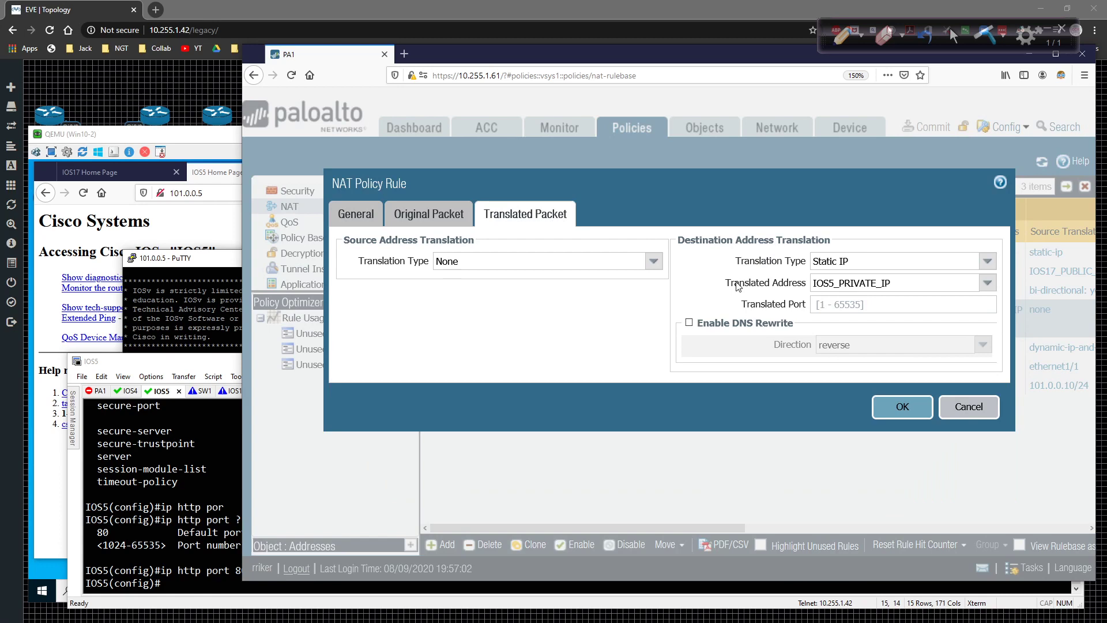
mouse_move(725, 297)
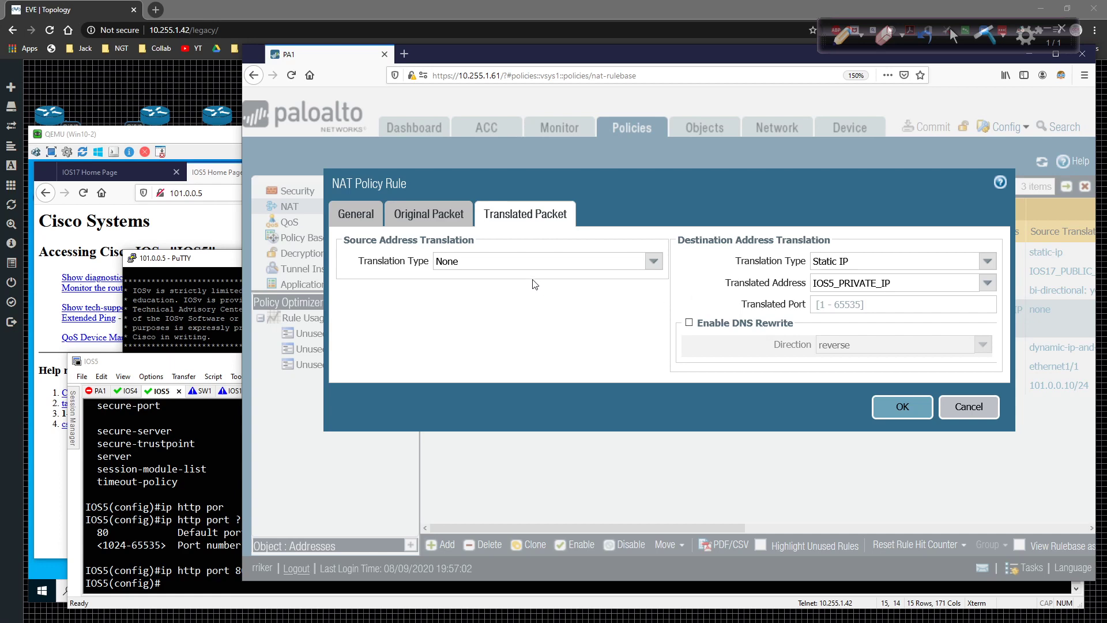
click(903, 407)
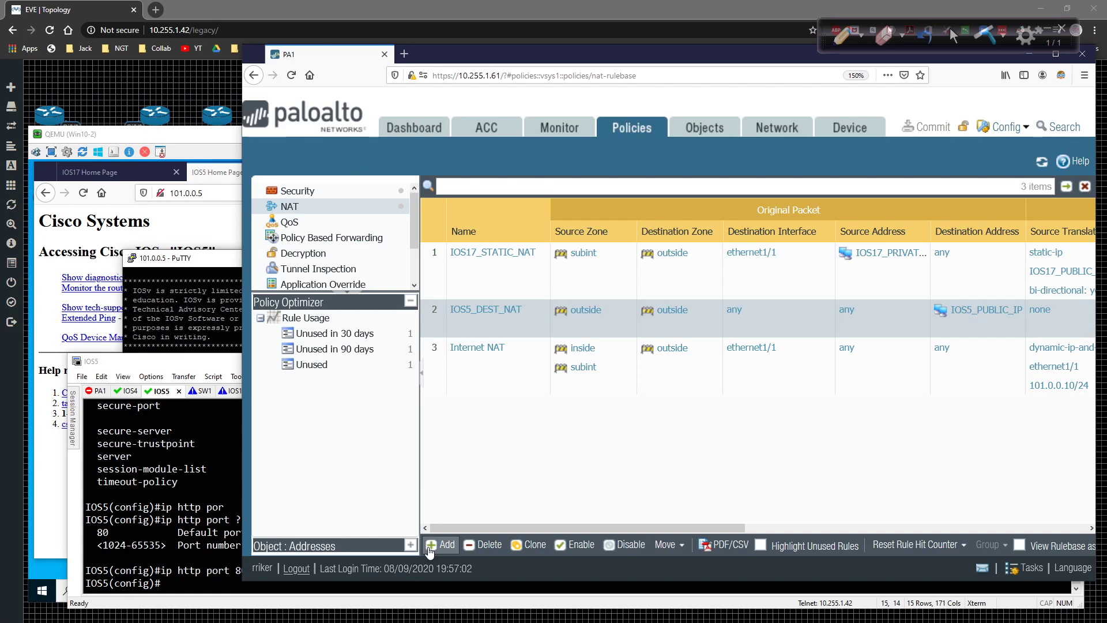
mouse_move(476, 498)
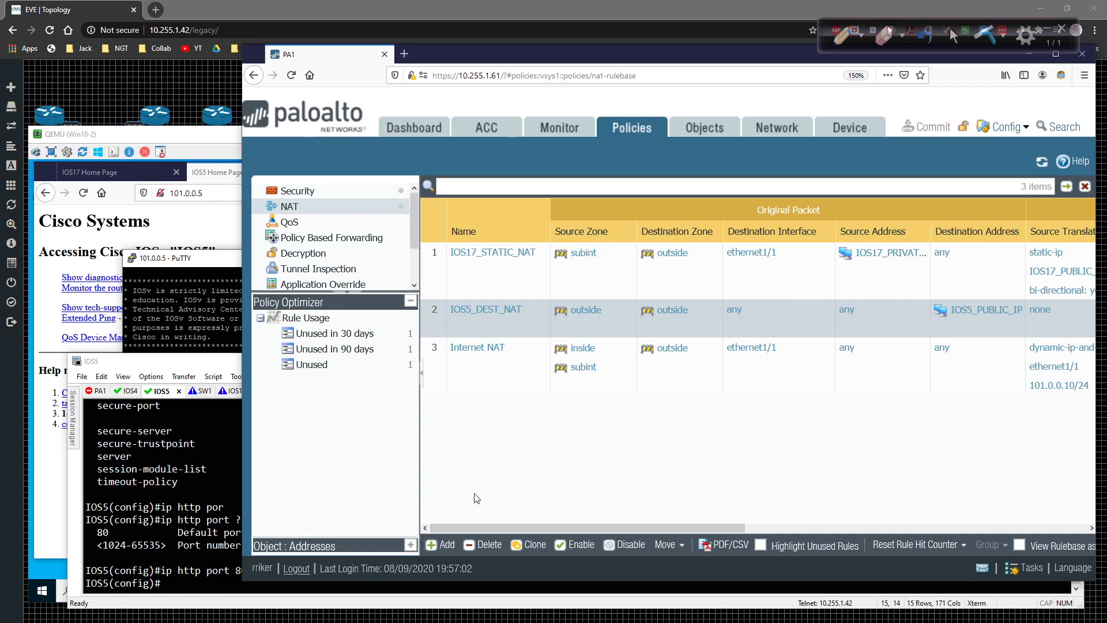